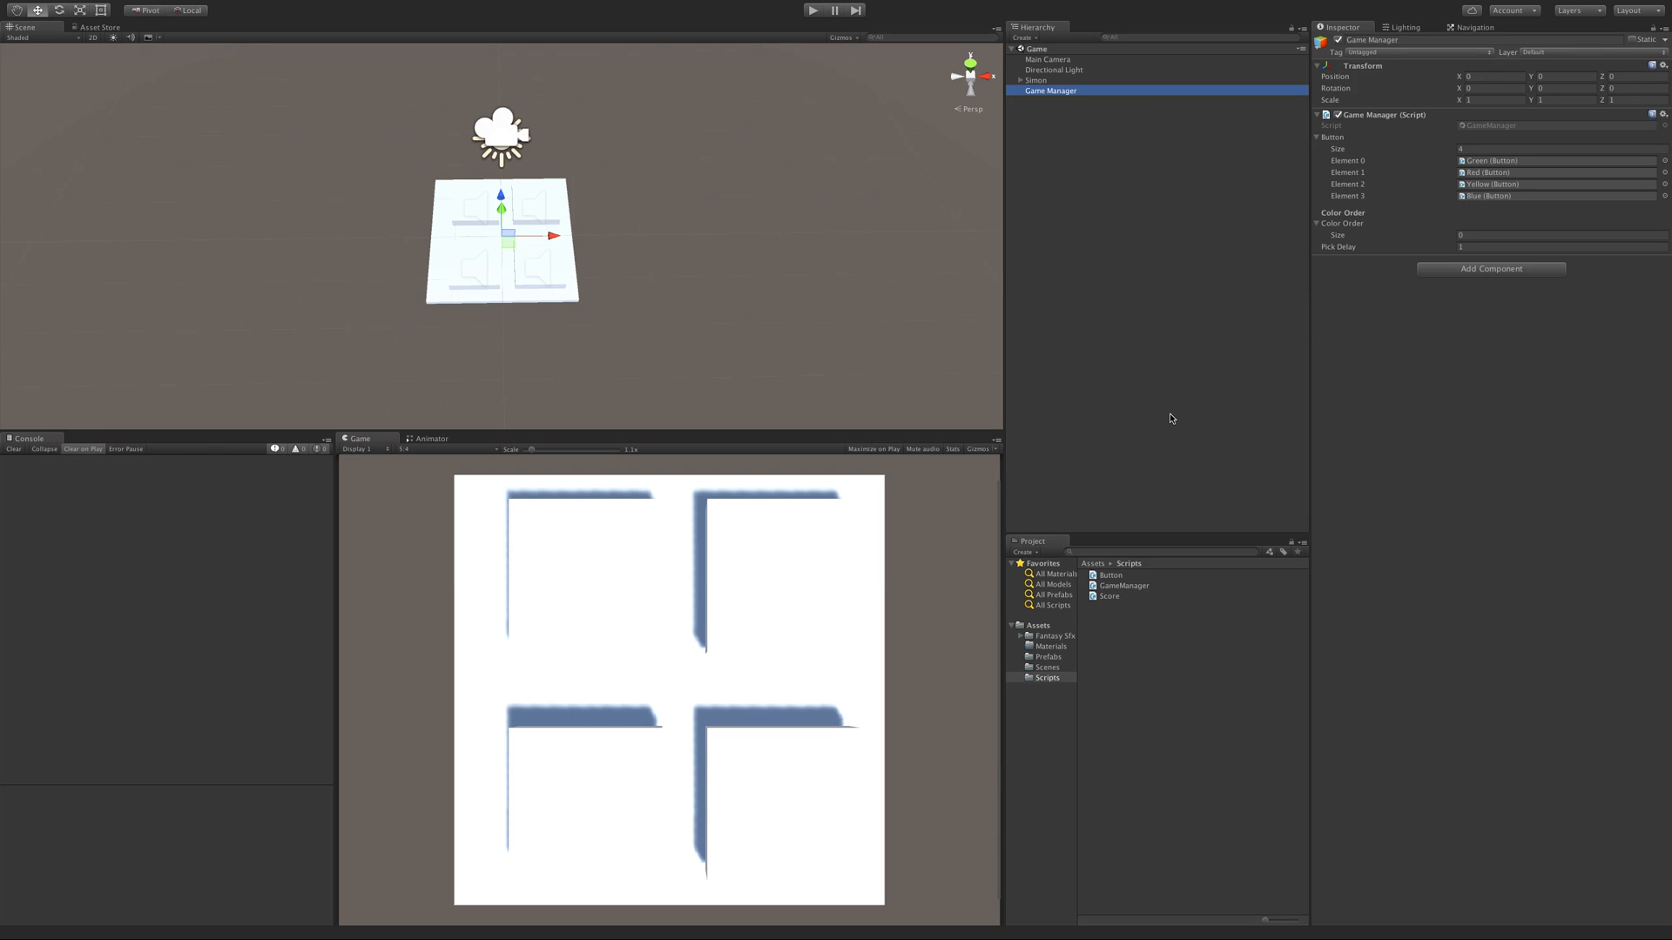
mouse_move(942, 513)
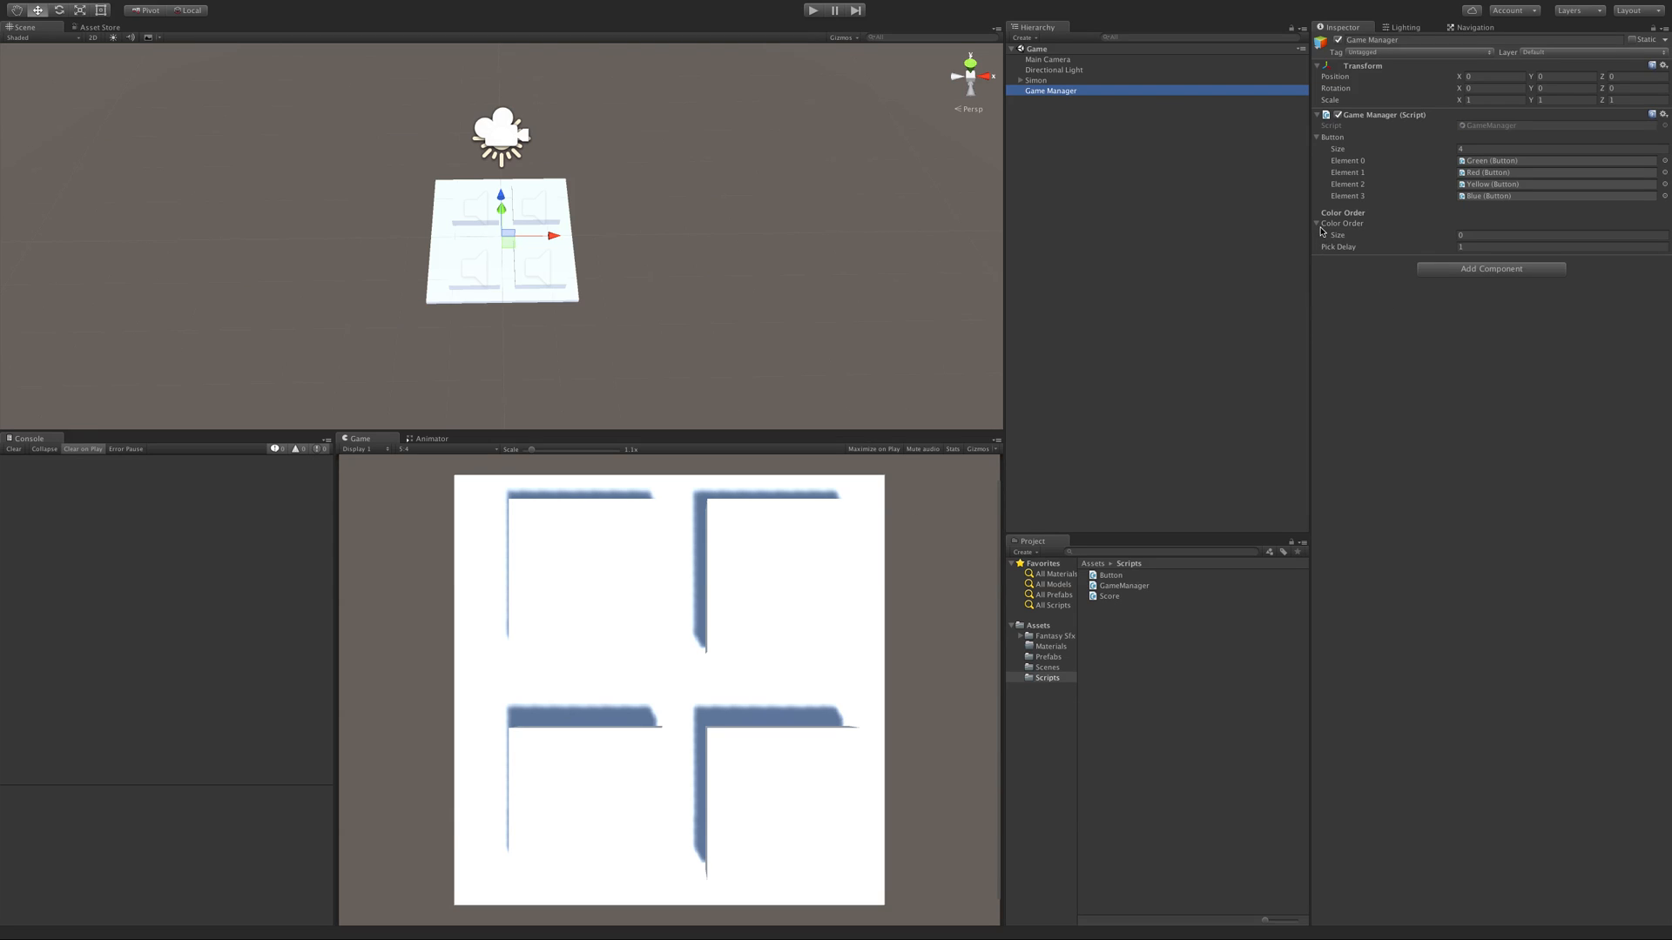
mouse_move(1353, 243)
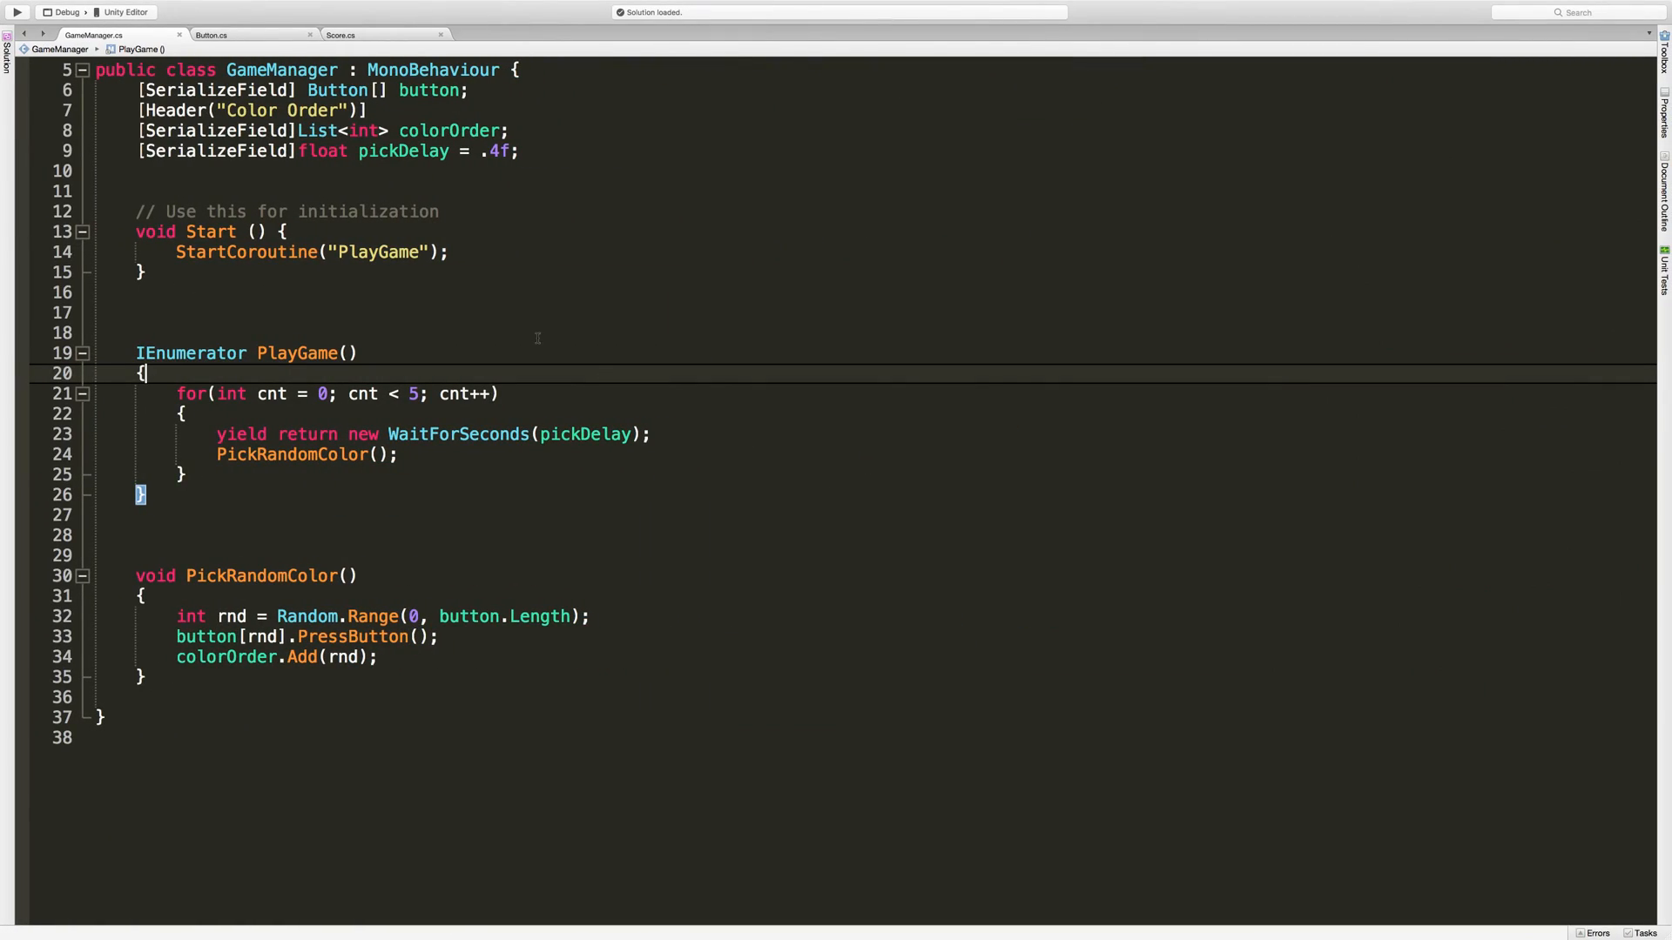
Switch from MonoDevelop back to the Unity editor showing the Simon scene.
click(307, 354)
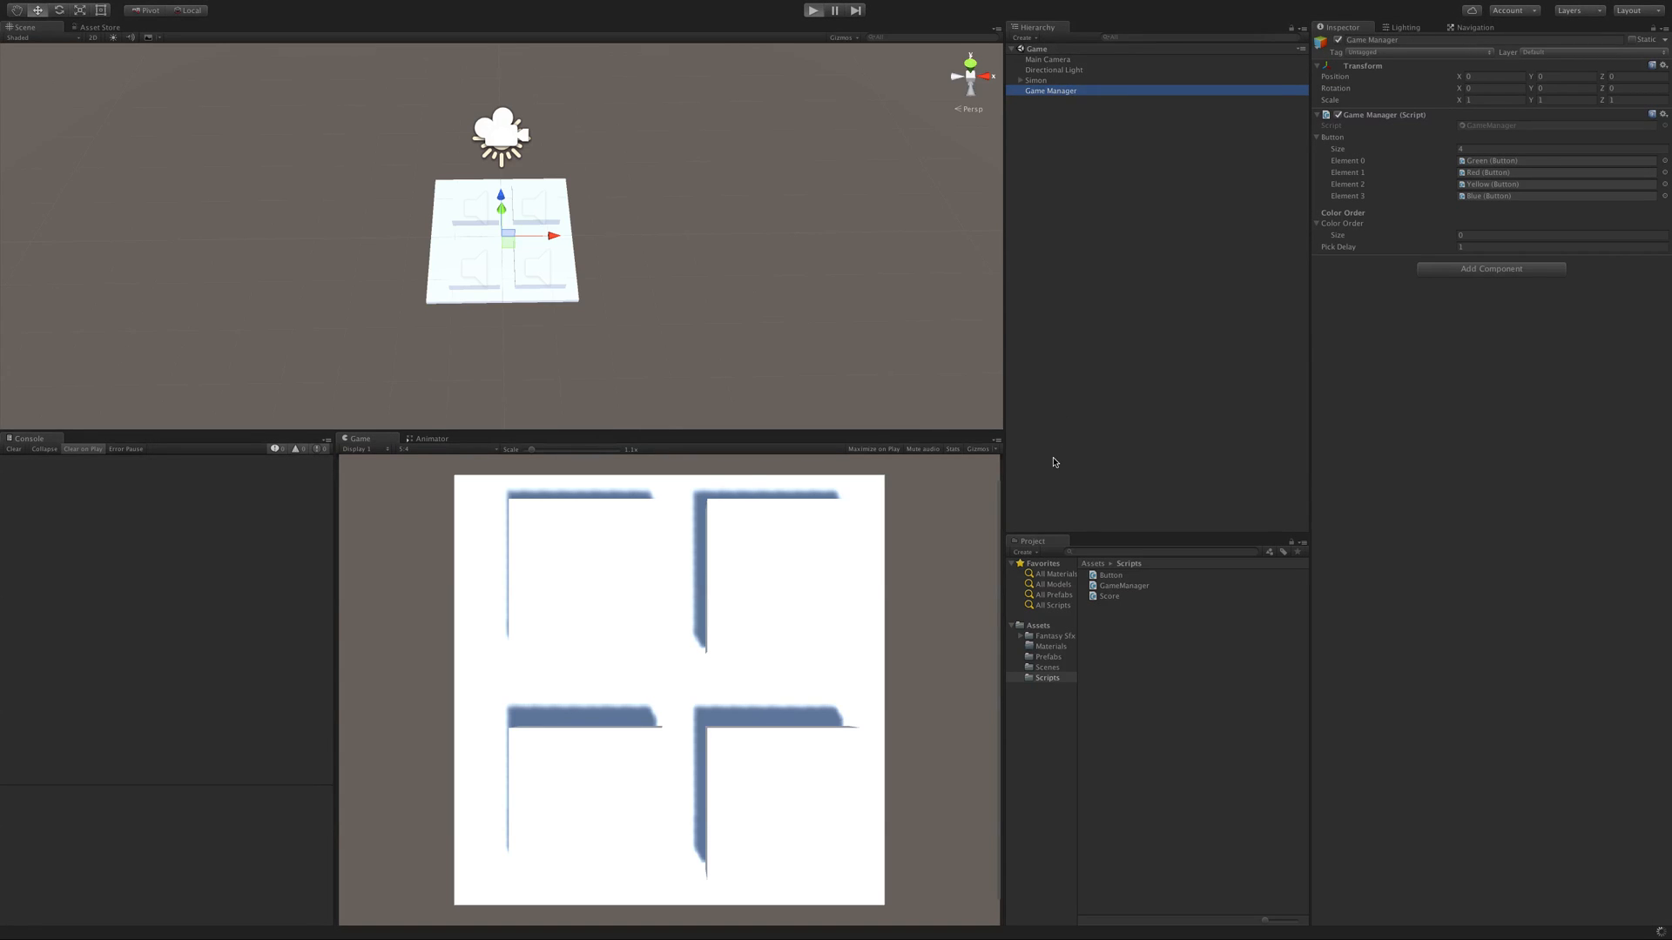
Play the game and check the Color Order list gained Element 0 in the Inspector.
click(813, 11)
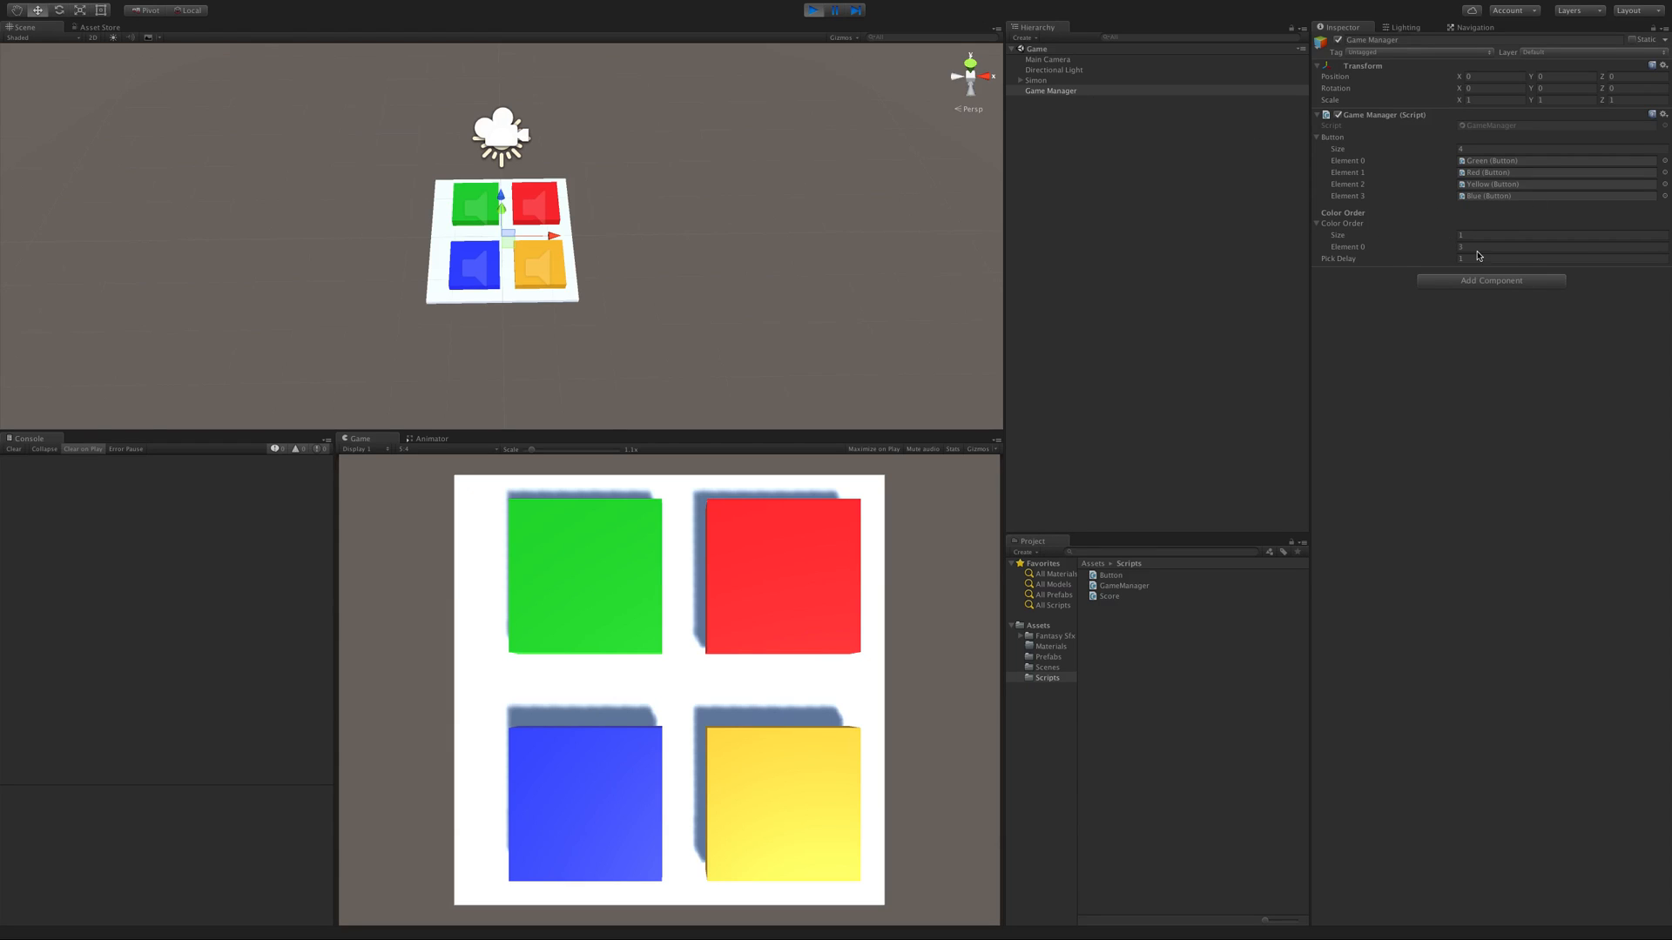
click(1557, 246)
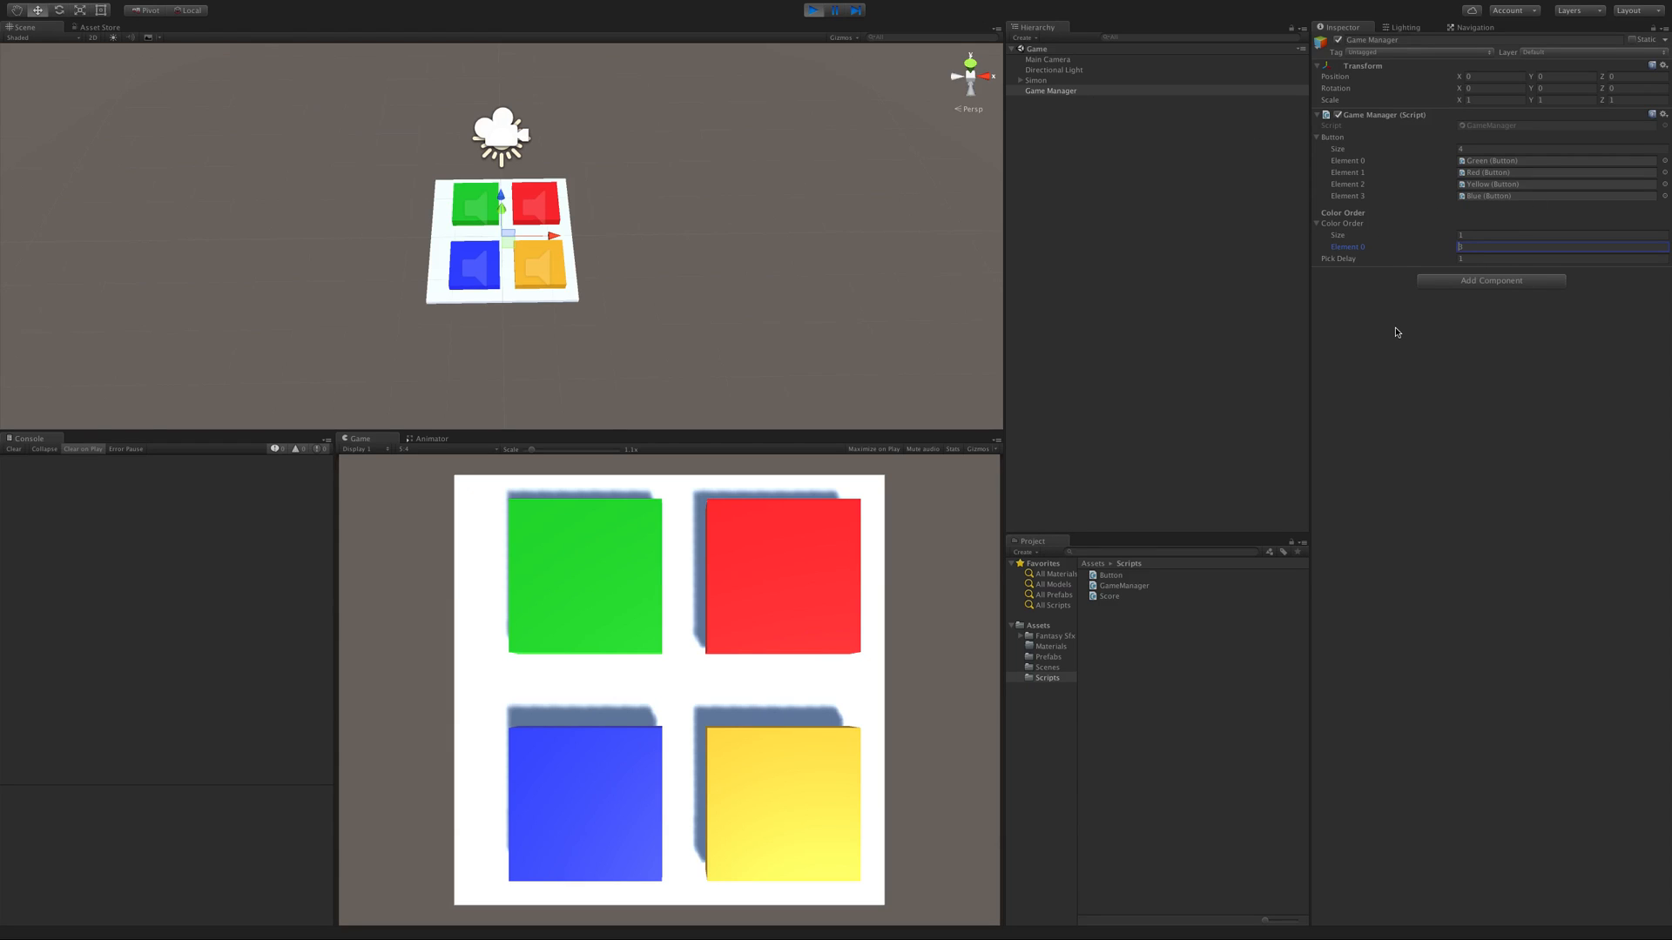
mouse_move(1175, 165)
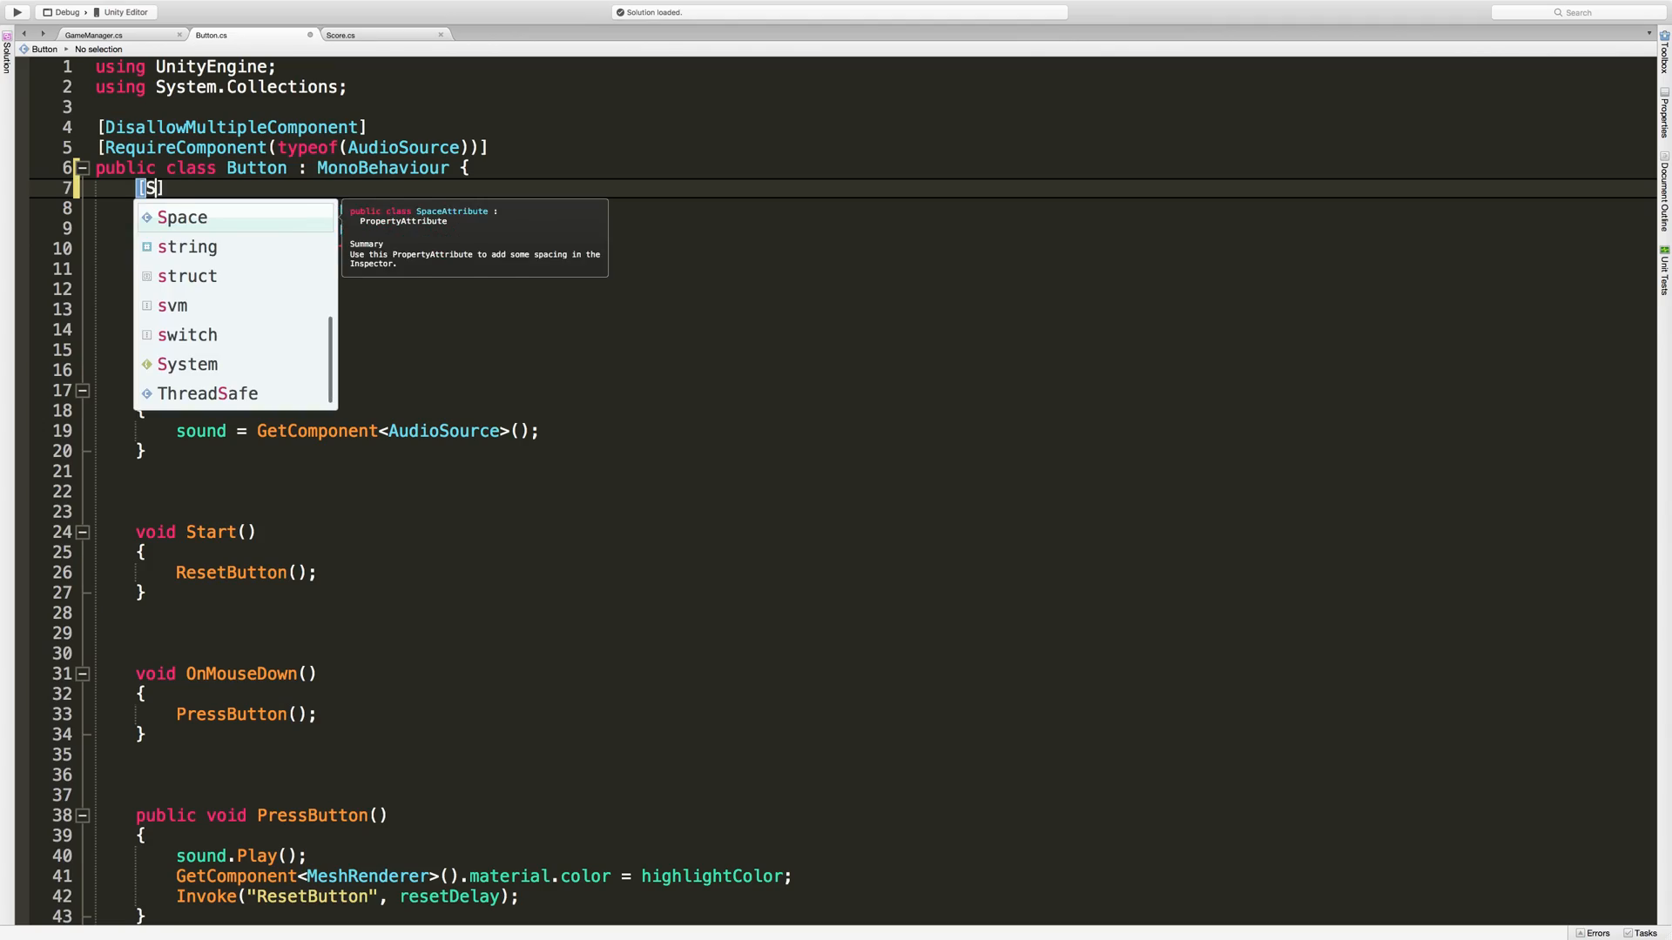
Declare a [SerializeField] GameManager gm field in Button.cs.
text(SerializeField)
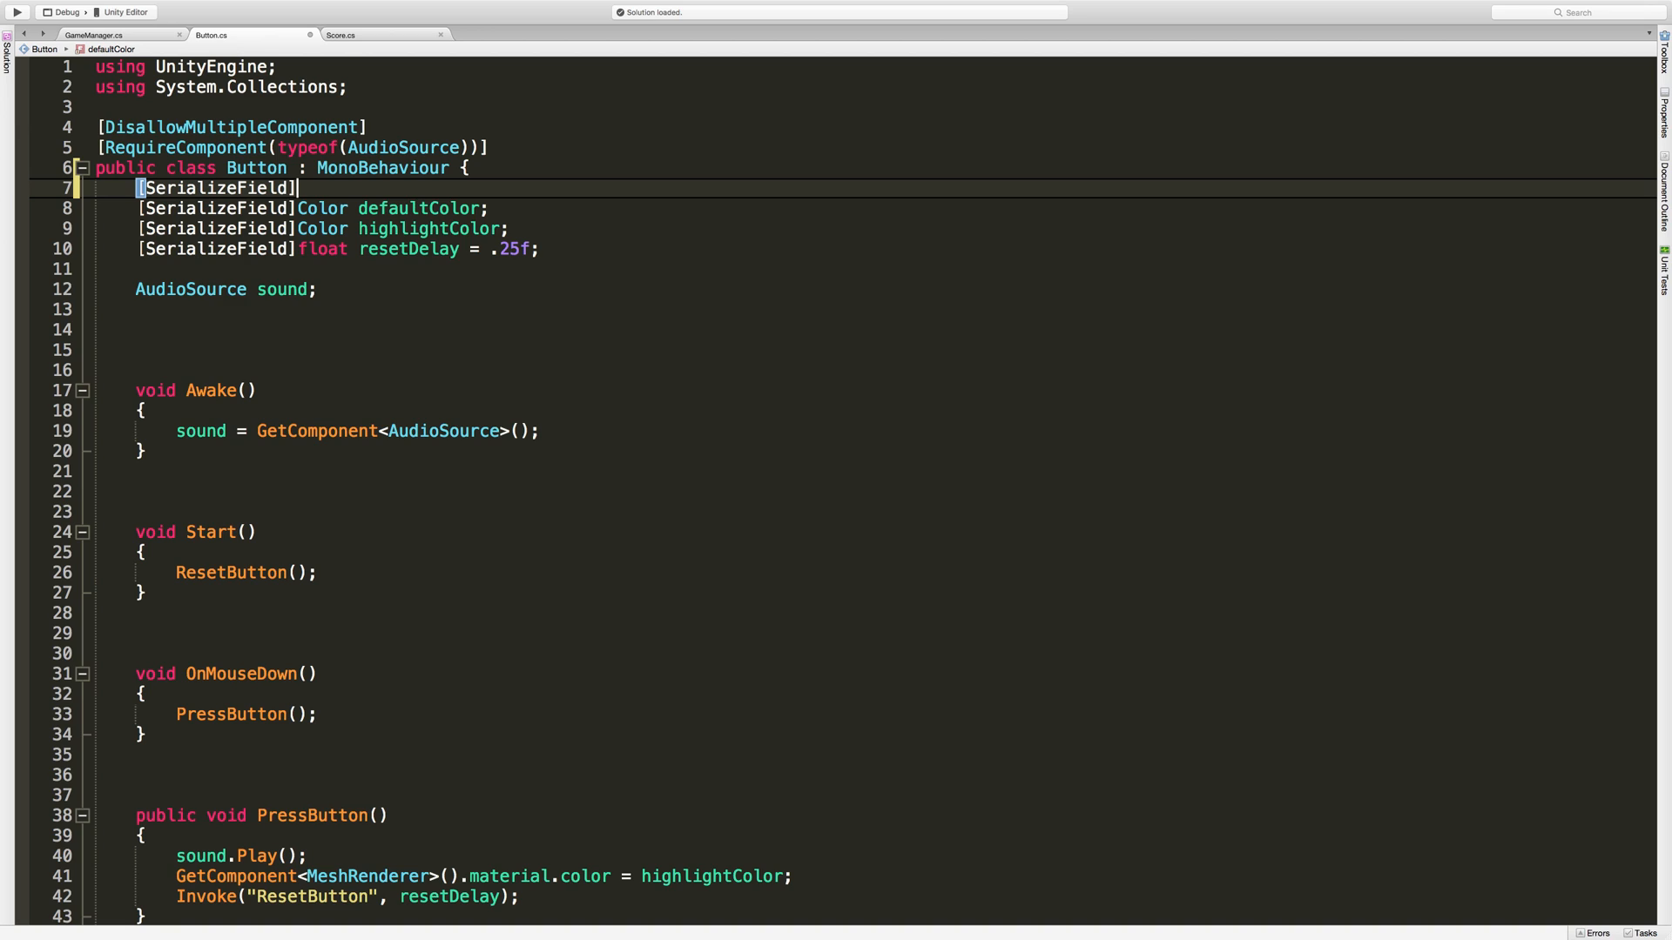
text(Game)
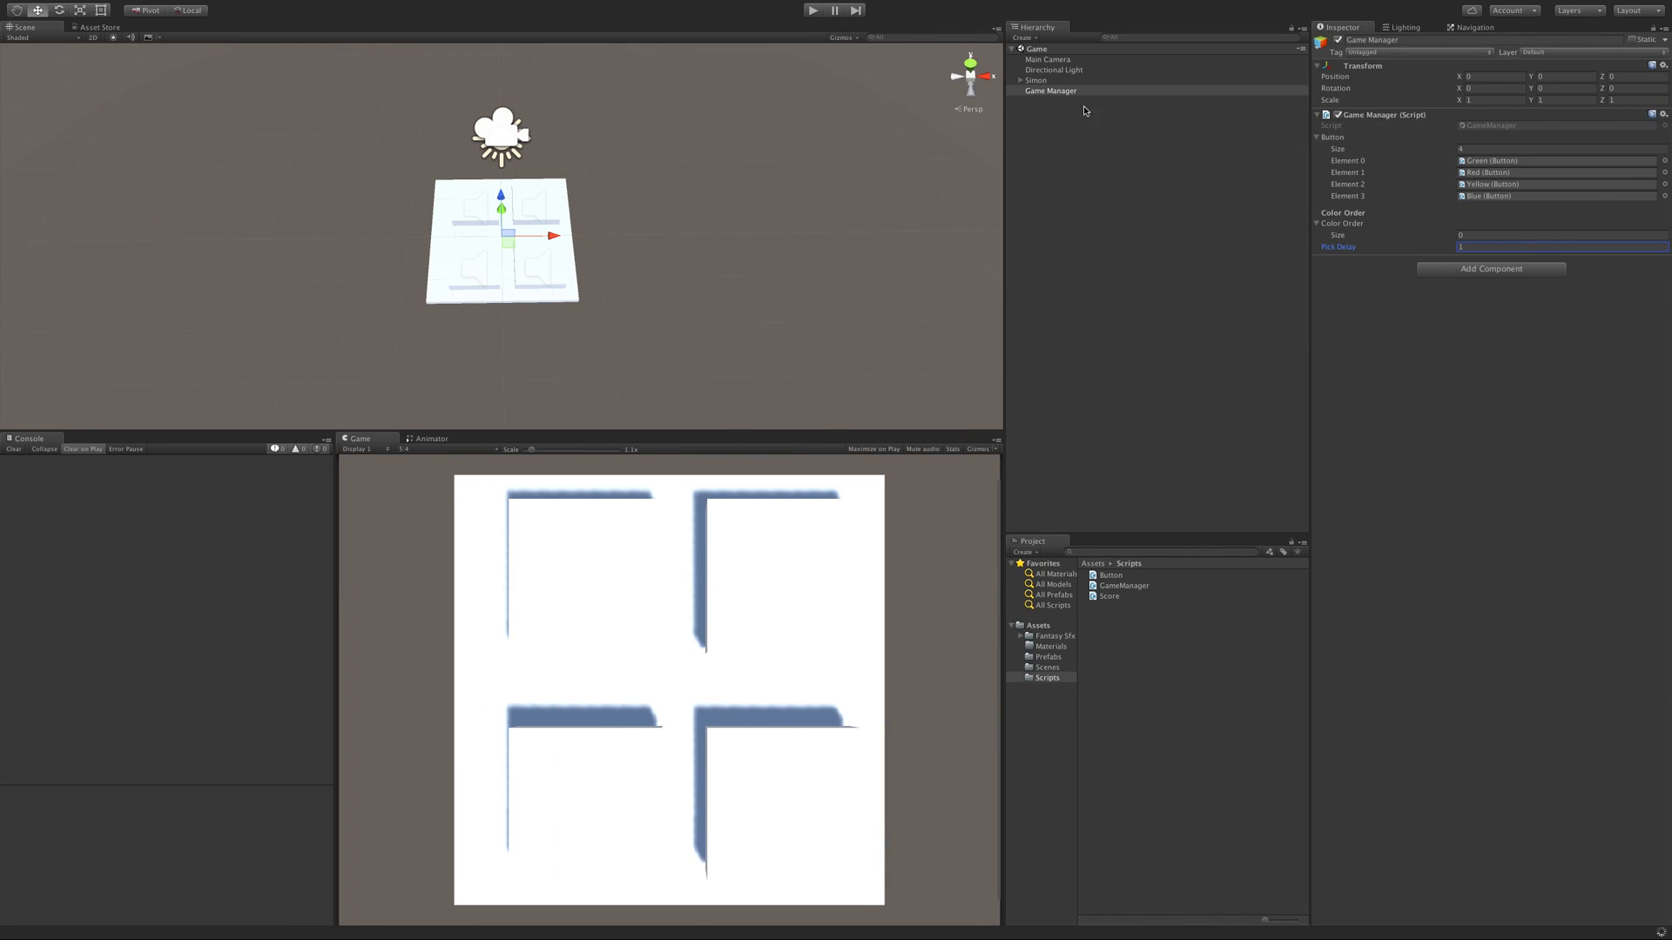
Assign the Game Manager object to the Gm slot of the Green, Red, Yellow and Blue buttons.
click(1048, 89)
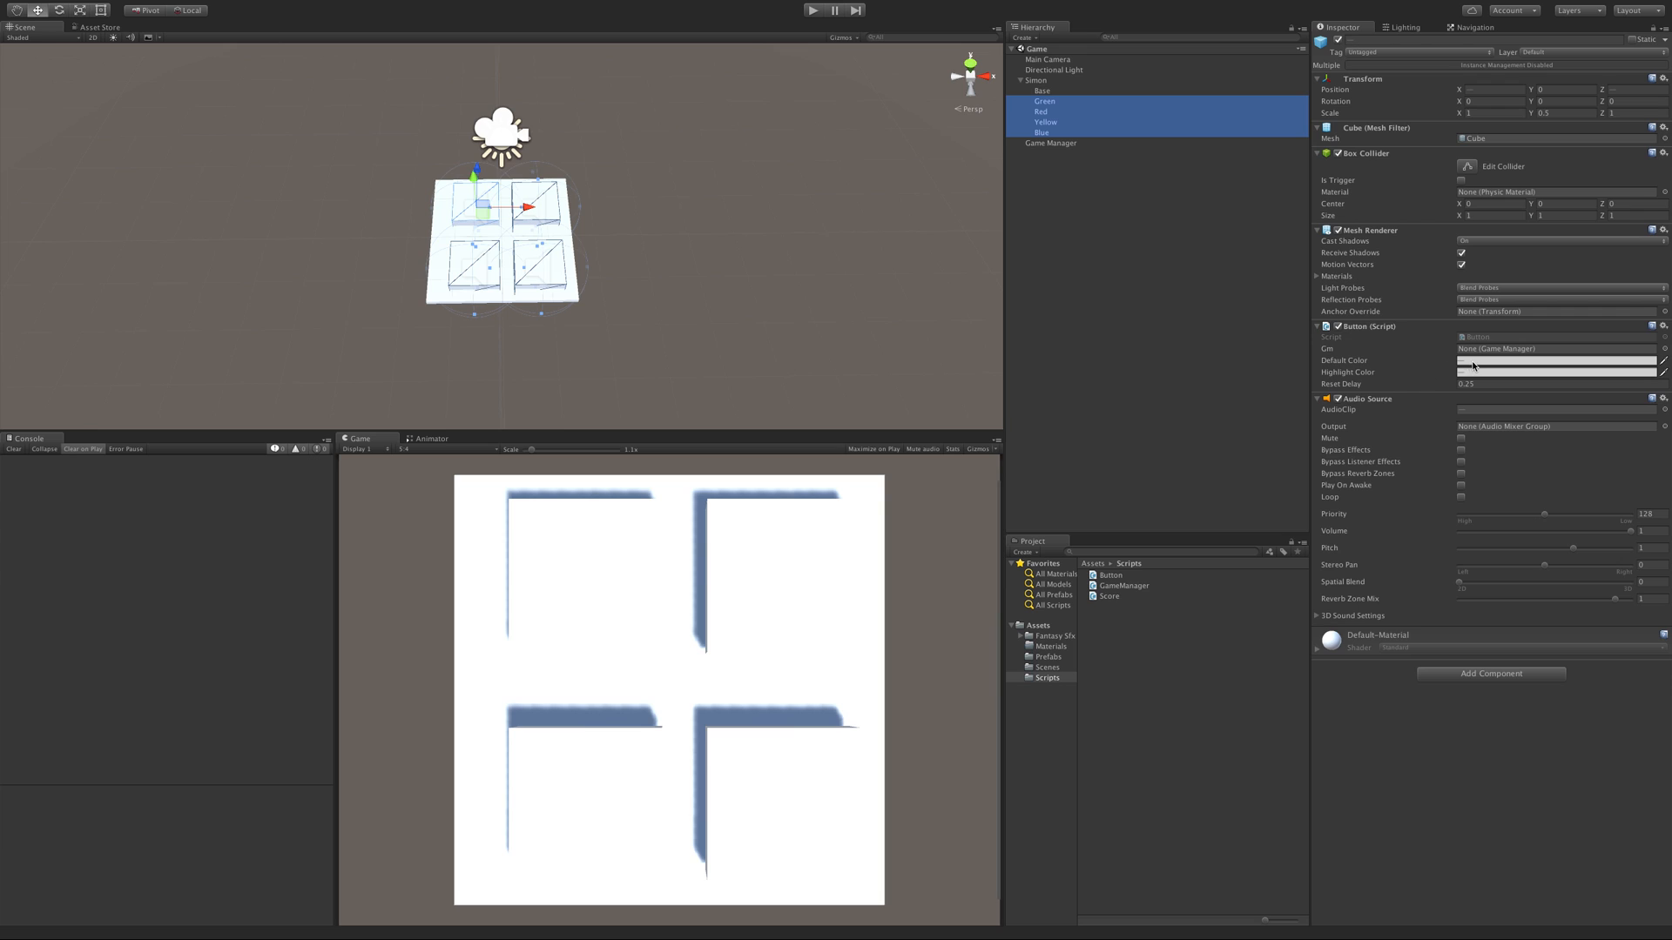
click(1050, 143)
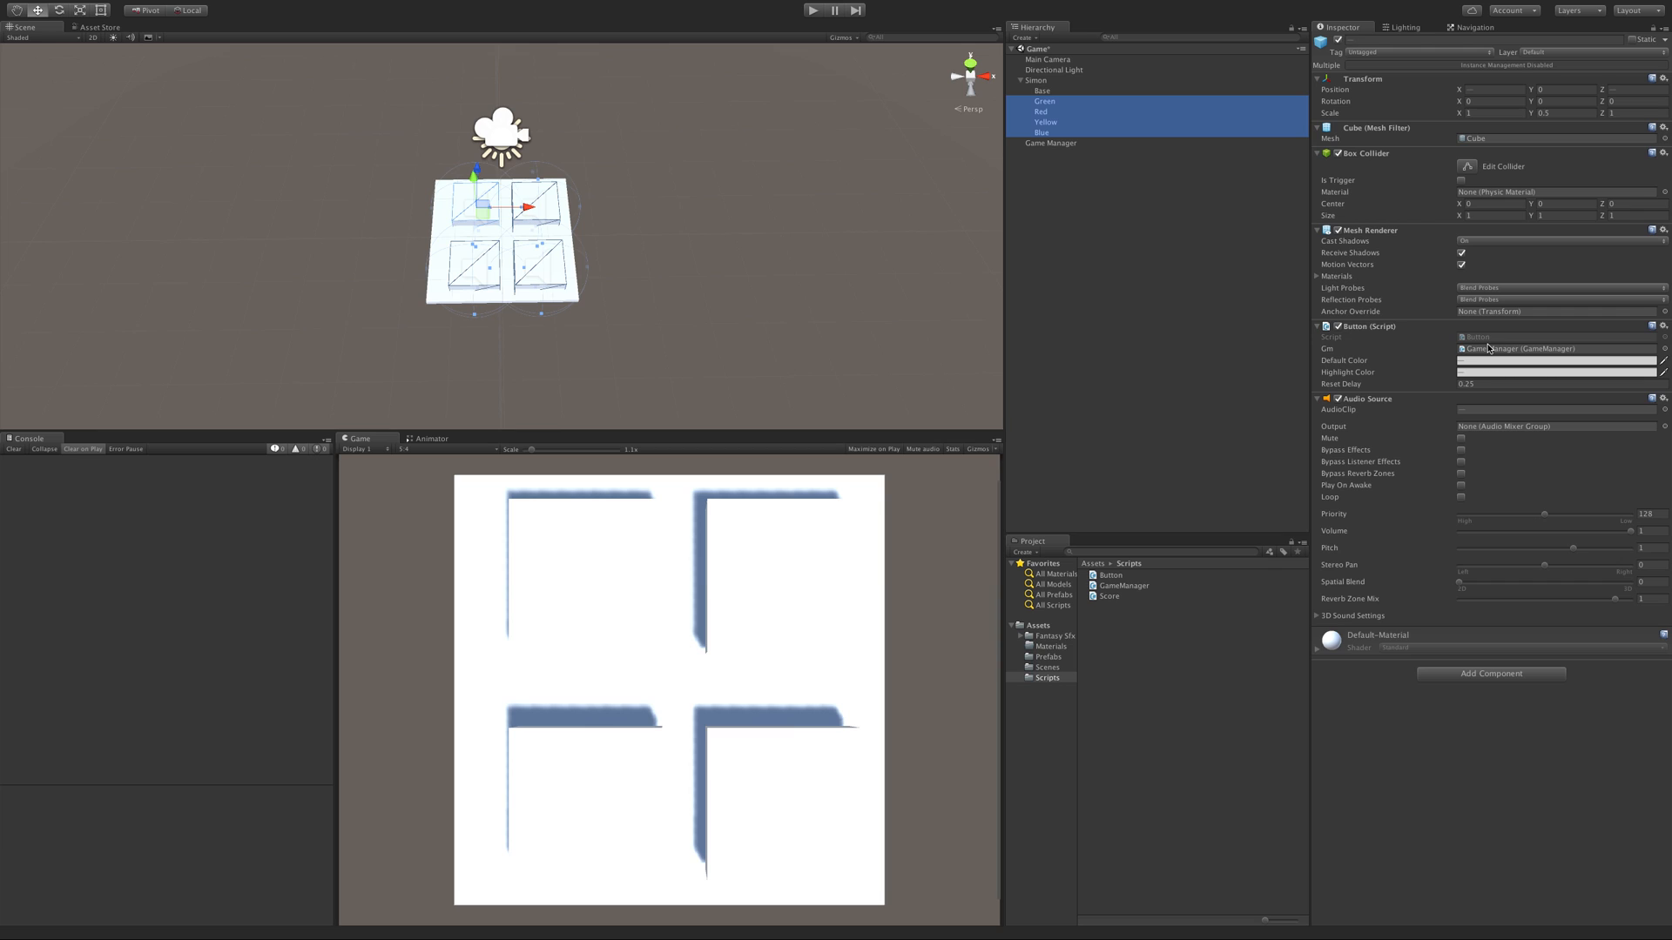
click(1041, 132)
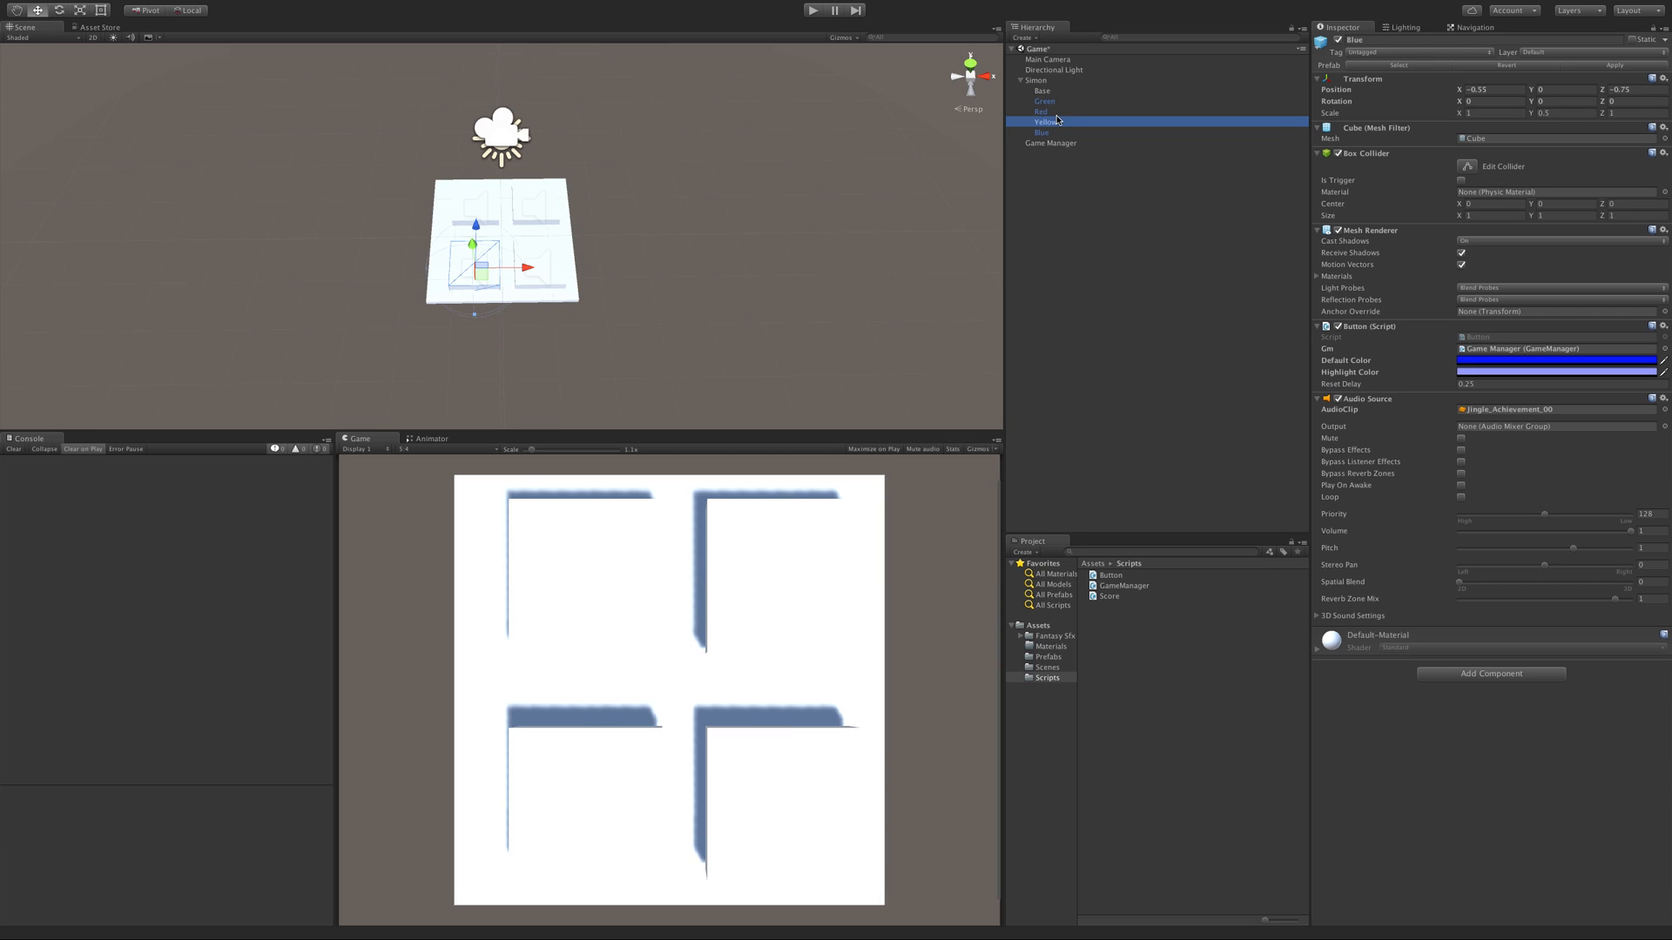
click(1047, 101)
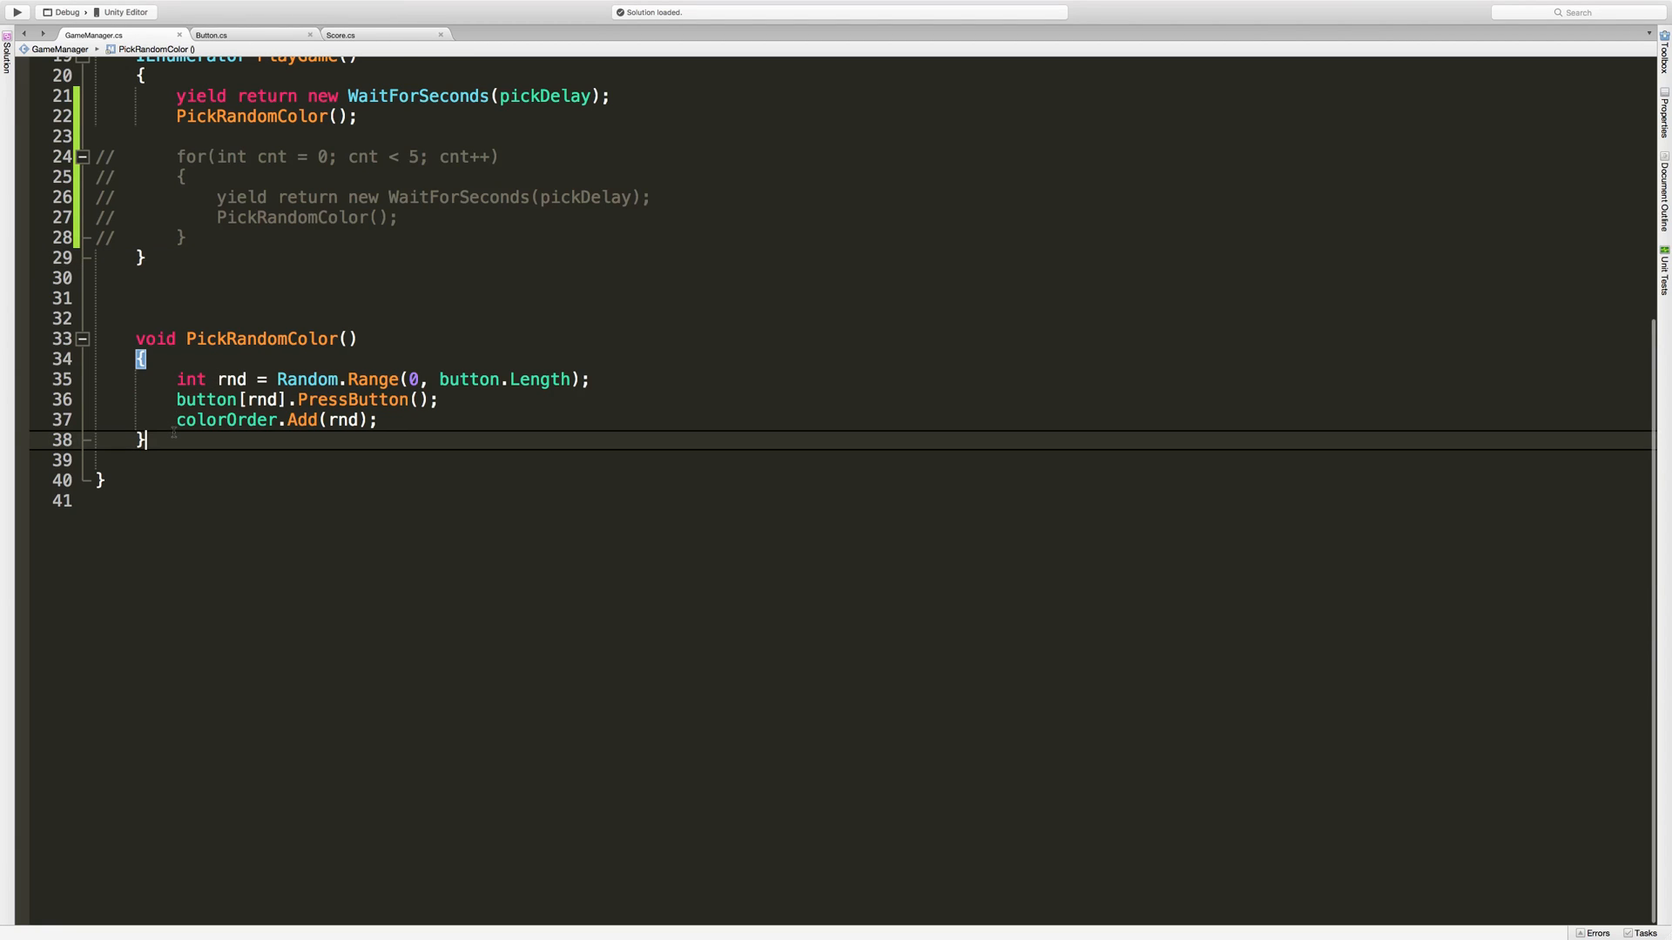
Declare a public void PlayersPick() method below PickRandomColor in GameManager.
text(public)
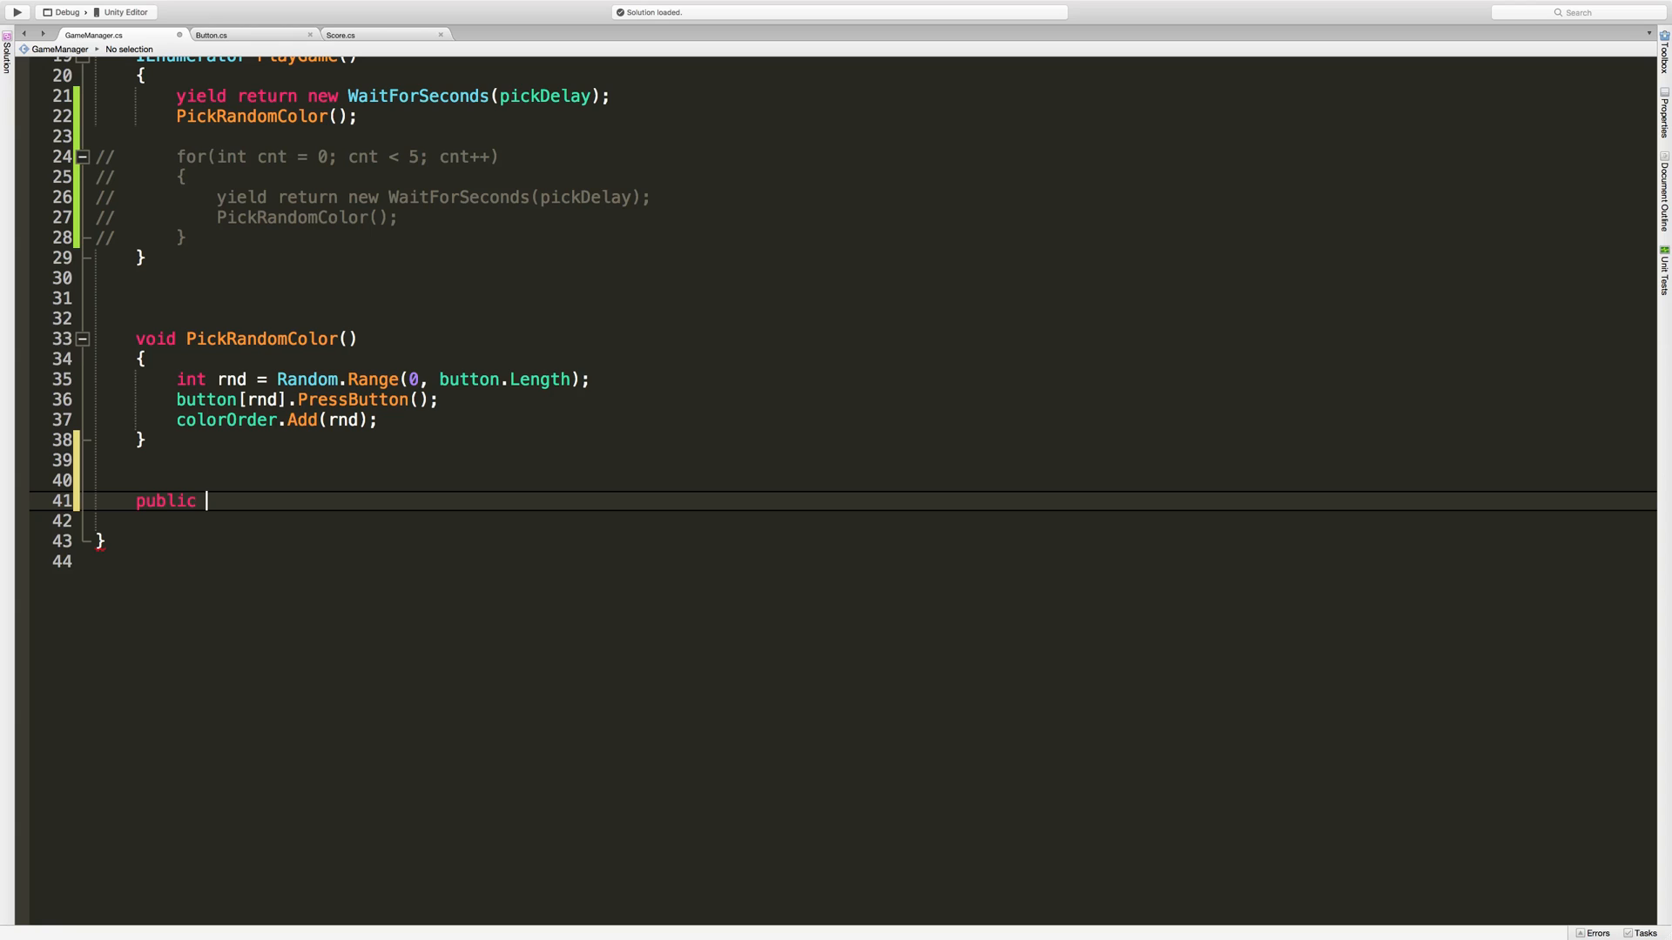
text(void)
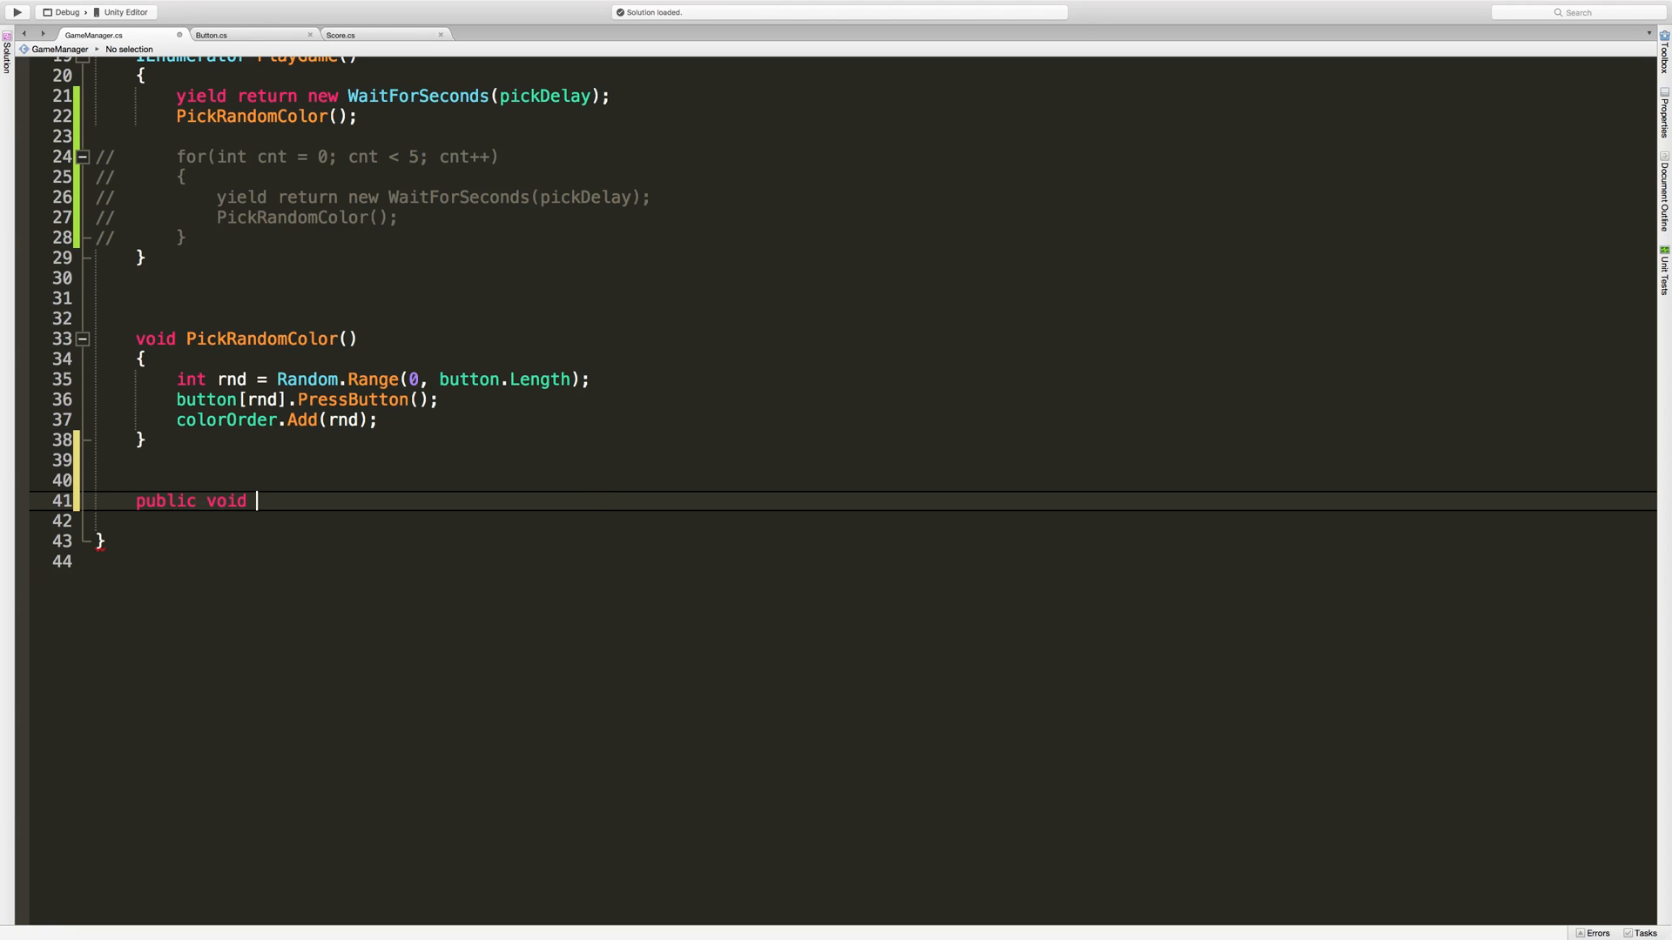
text(Players)
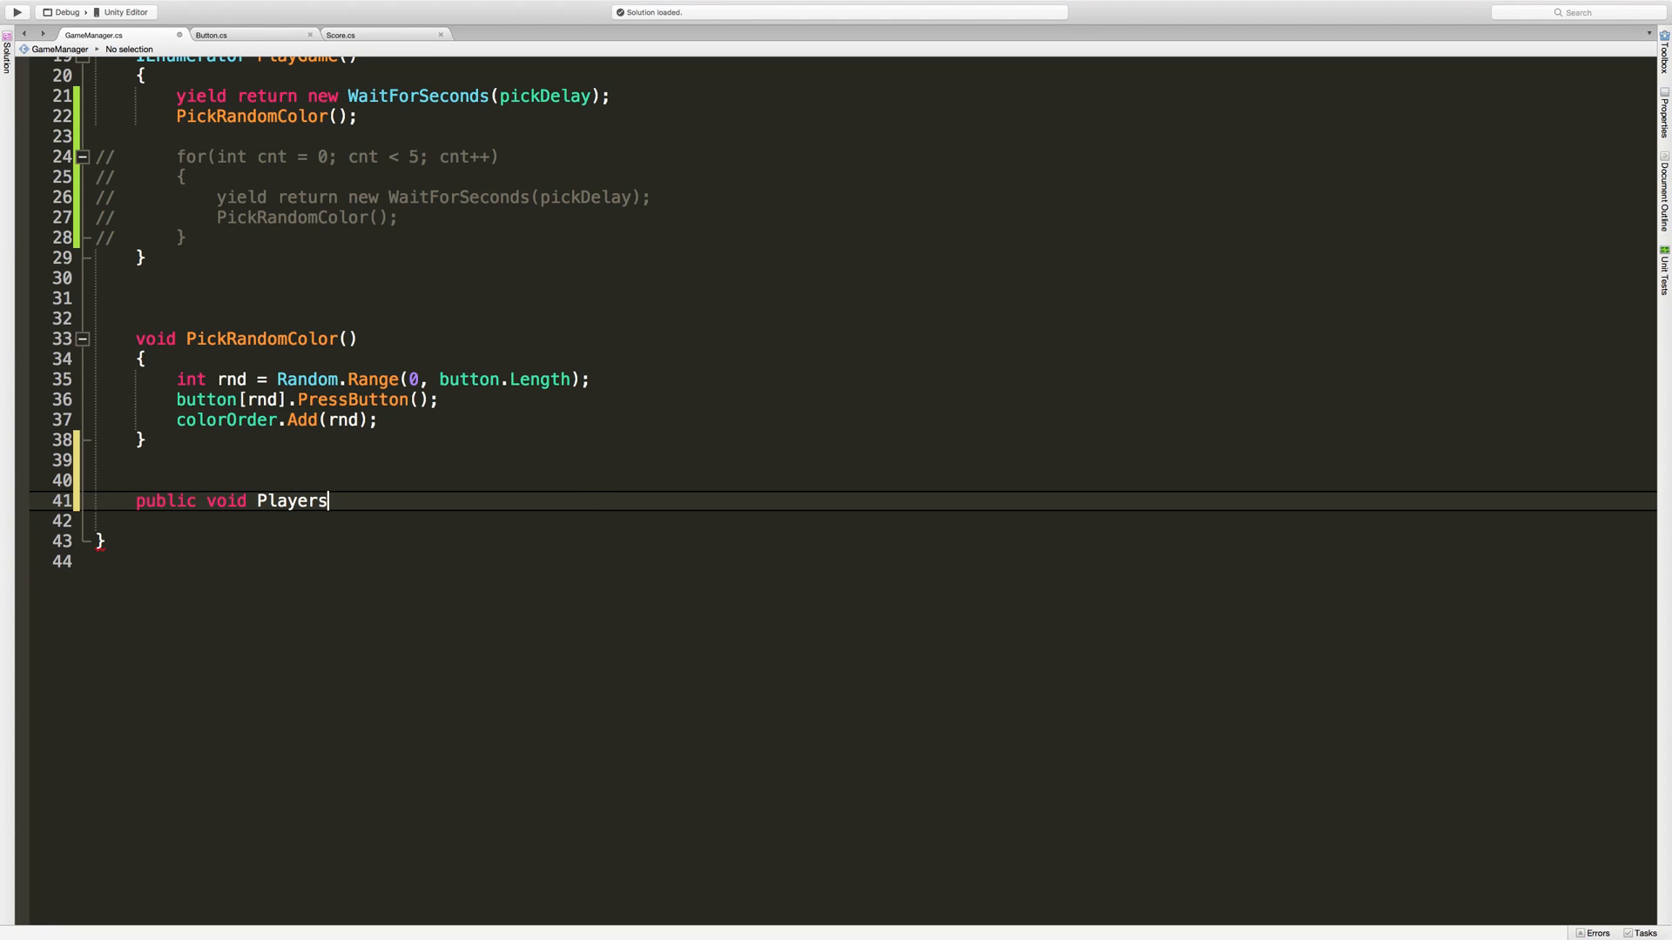
key(Backspace)
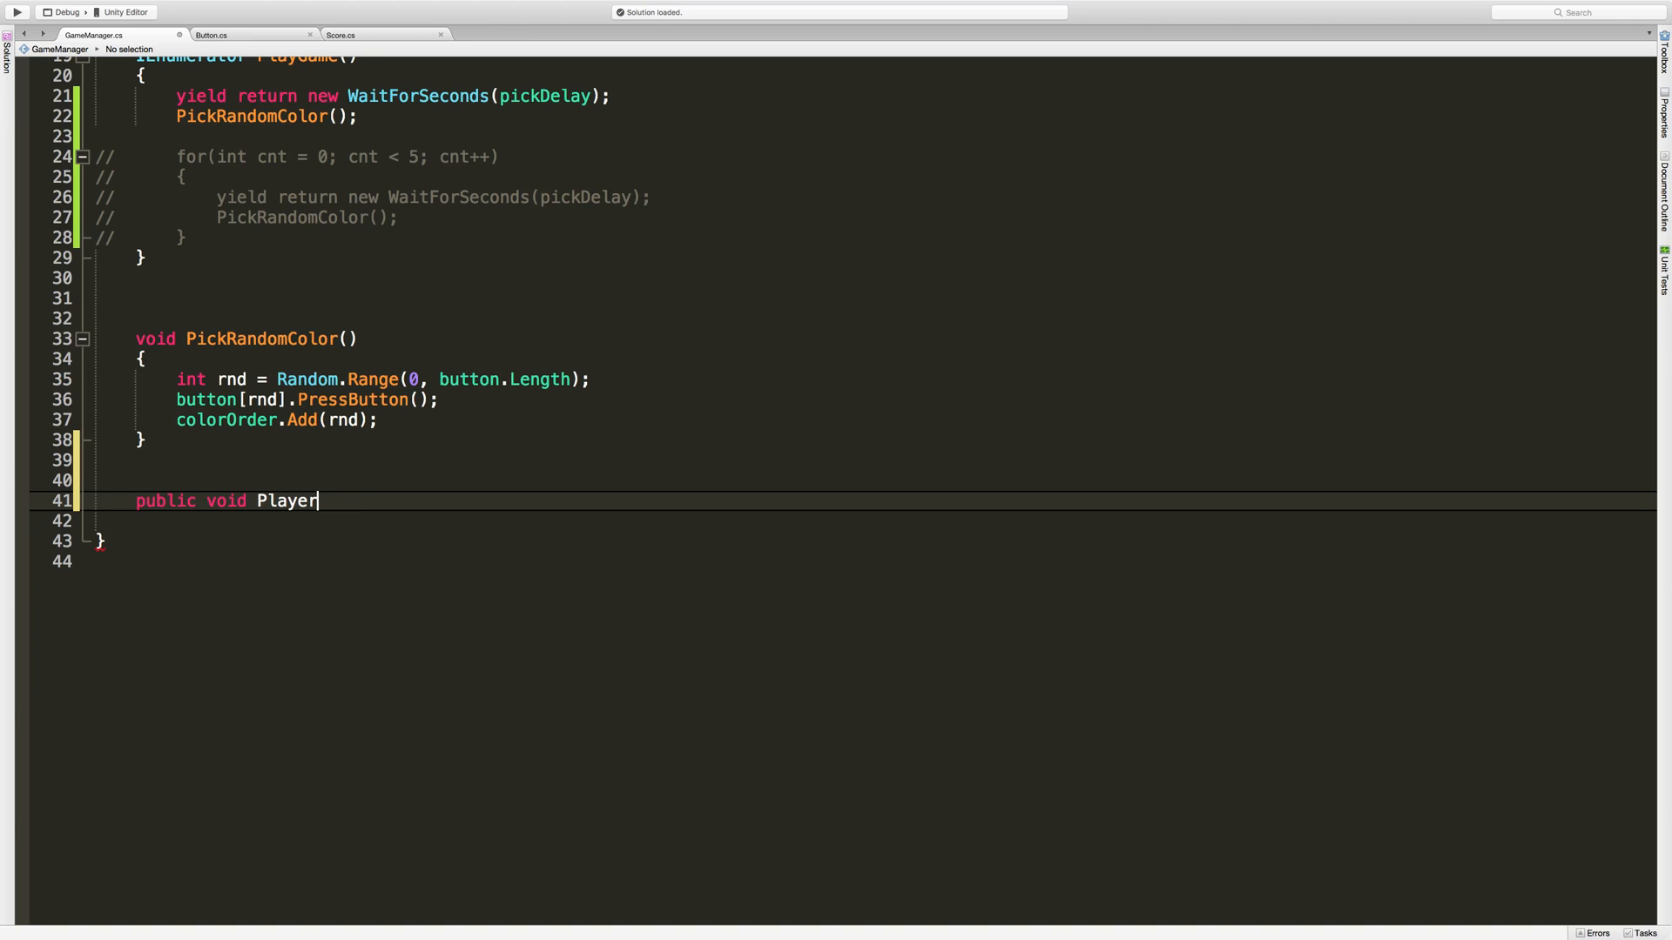
text(sPick())
click(867, 519)
text({)
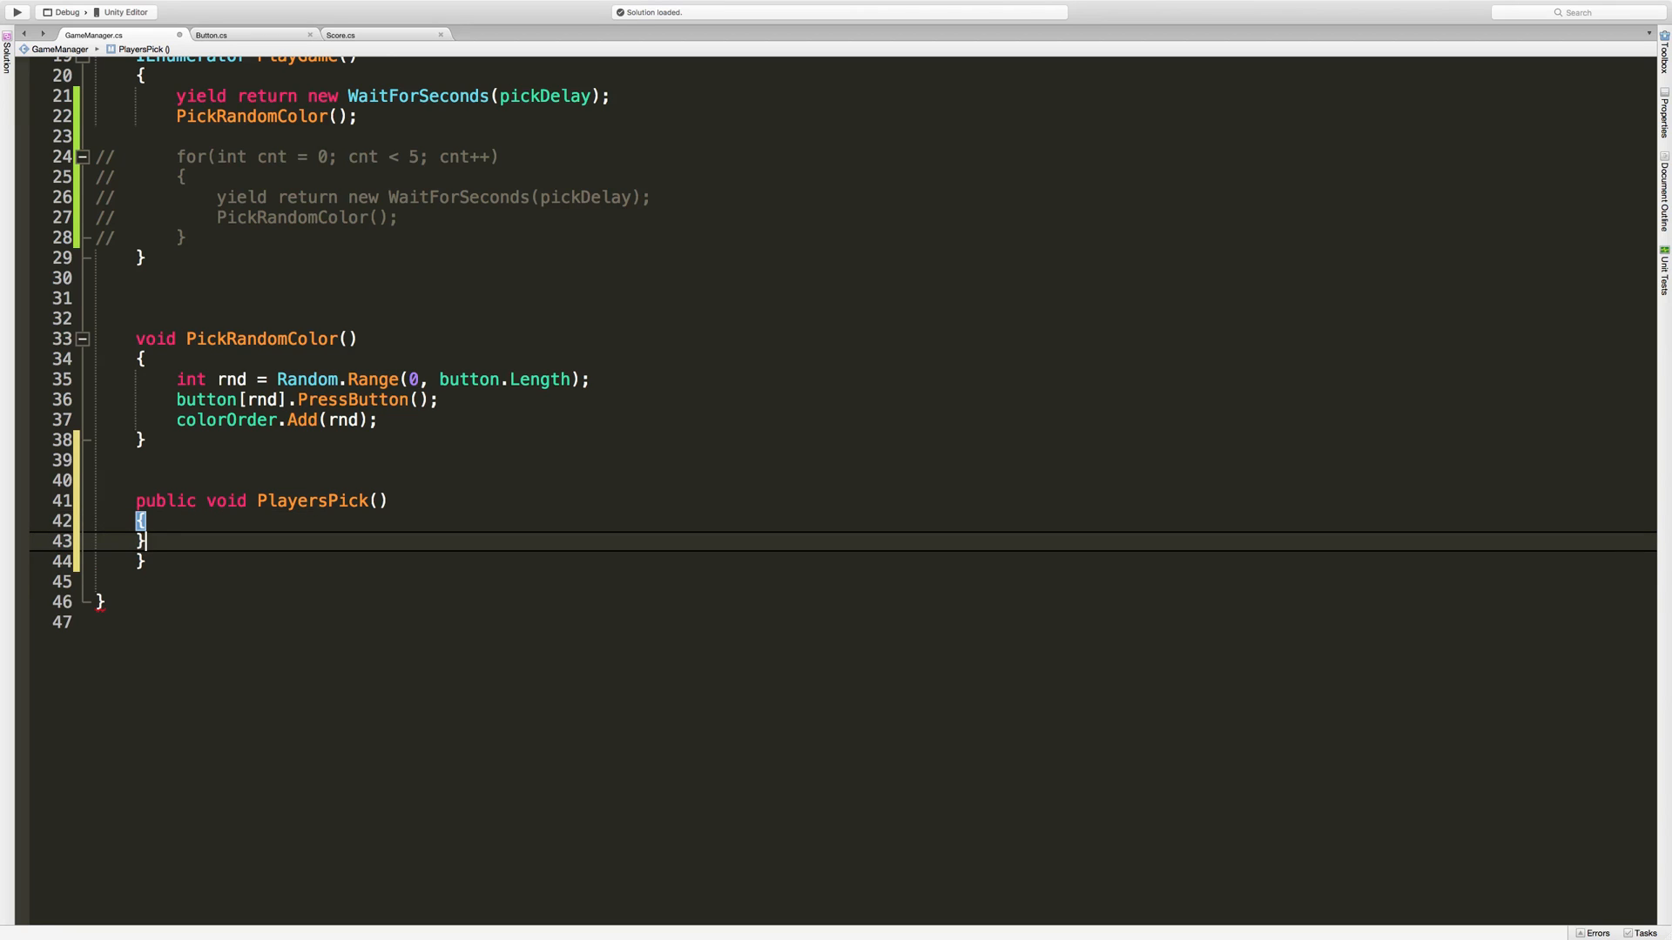
Make PlayersPick log "Player Clicked A Button" with Debug.Log.
key(enter)
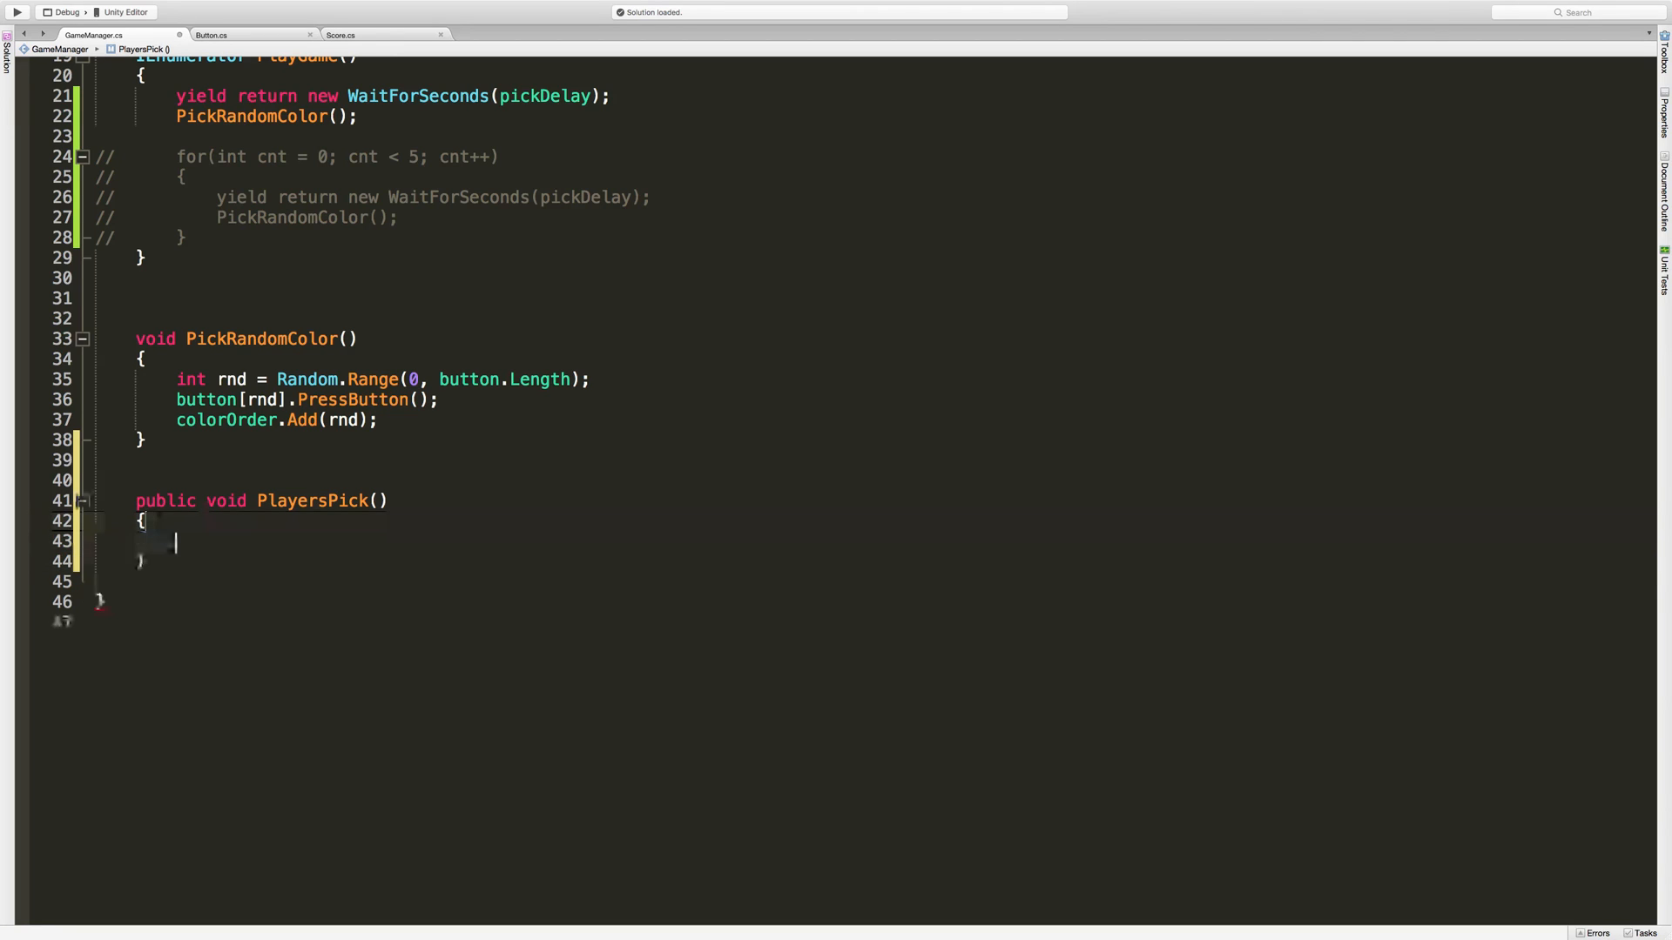
text(Debug)
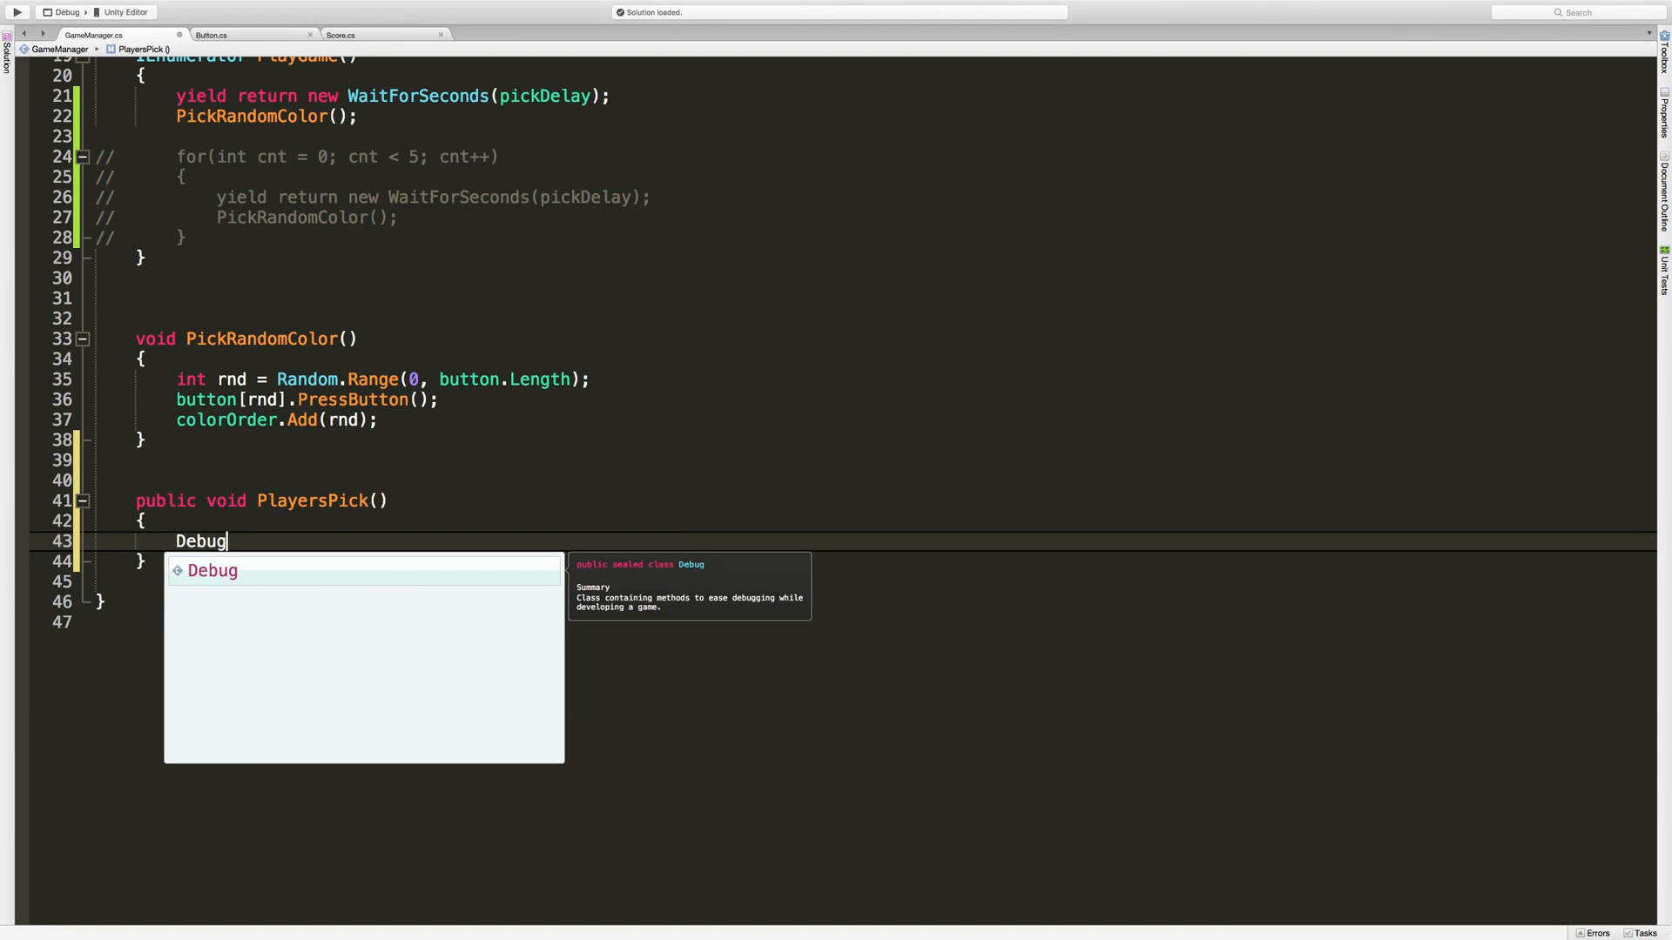
text(.Log("Player C");)
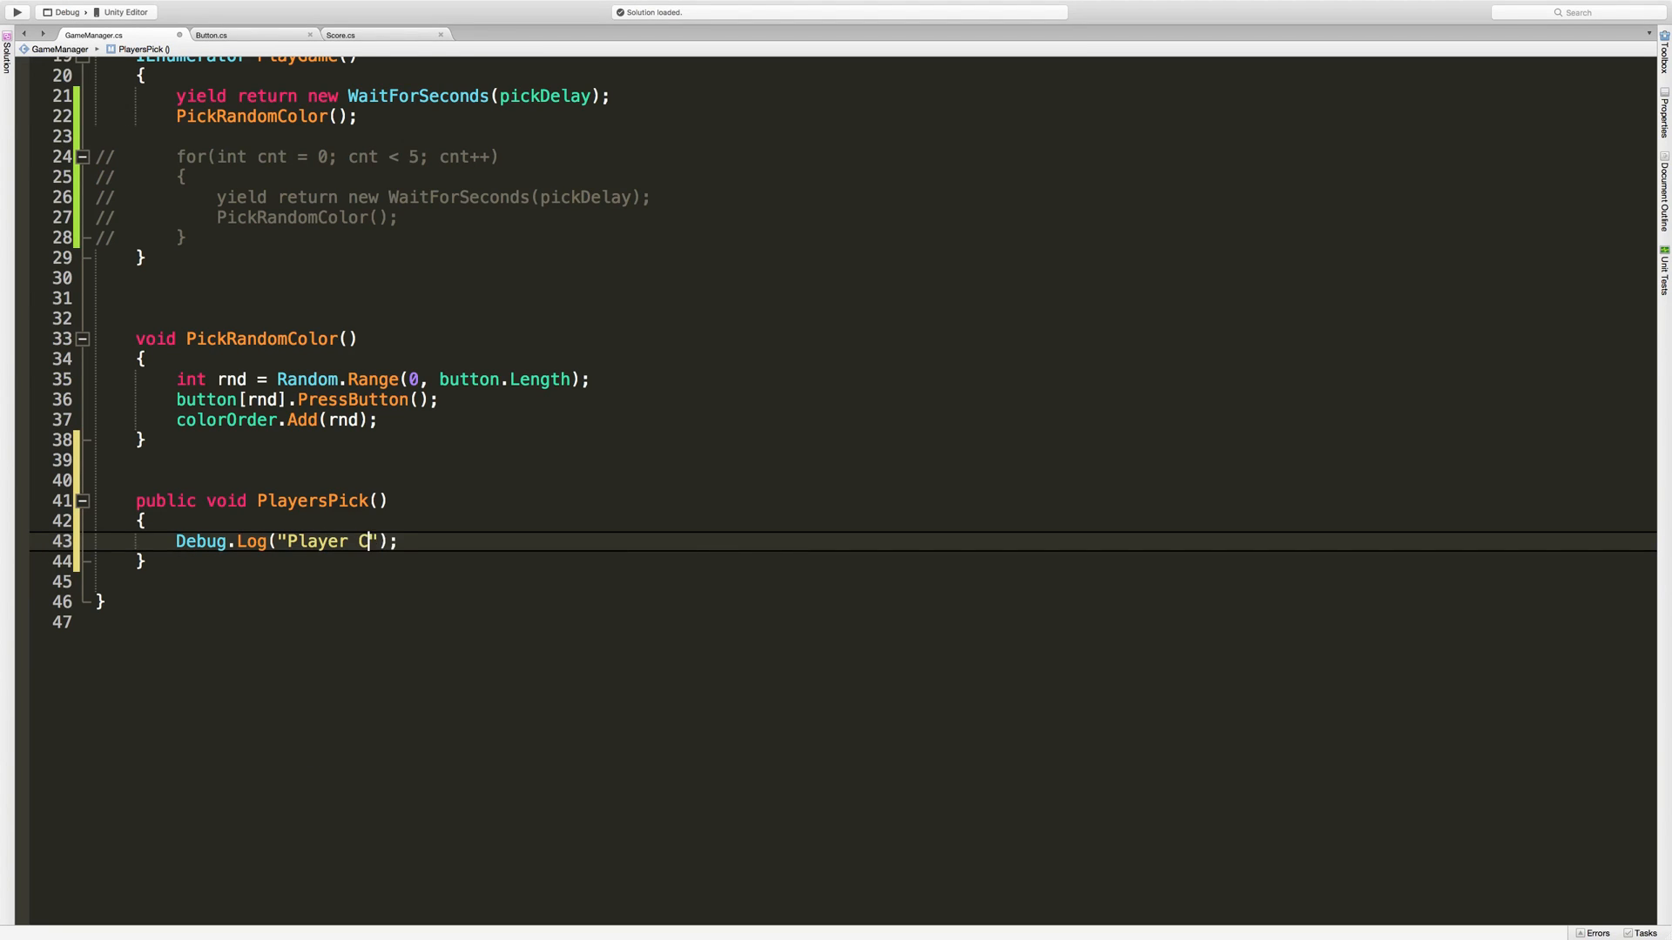
text(licked A Button)
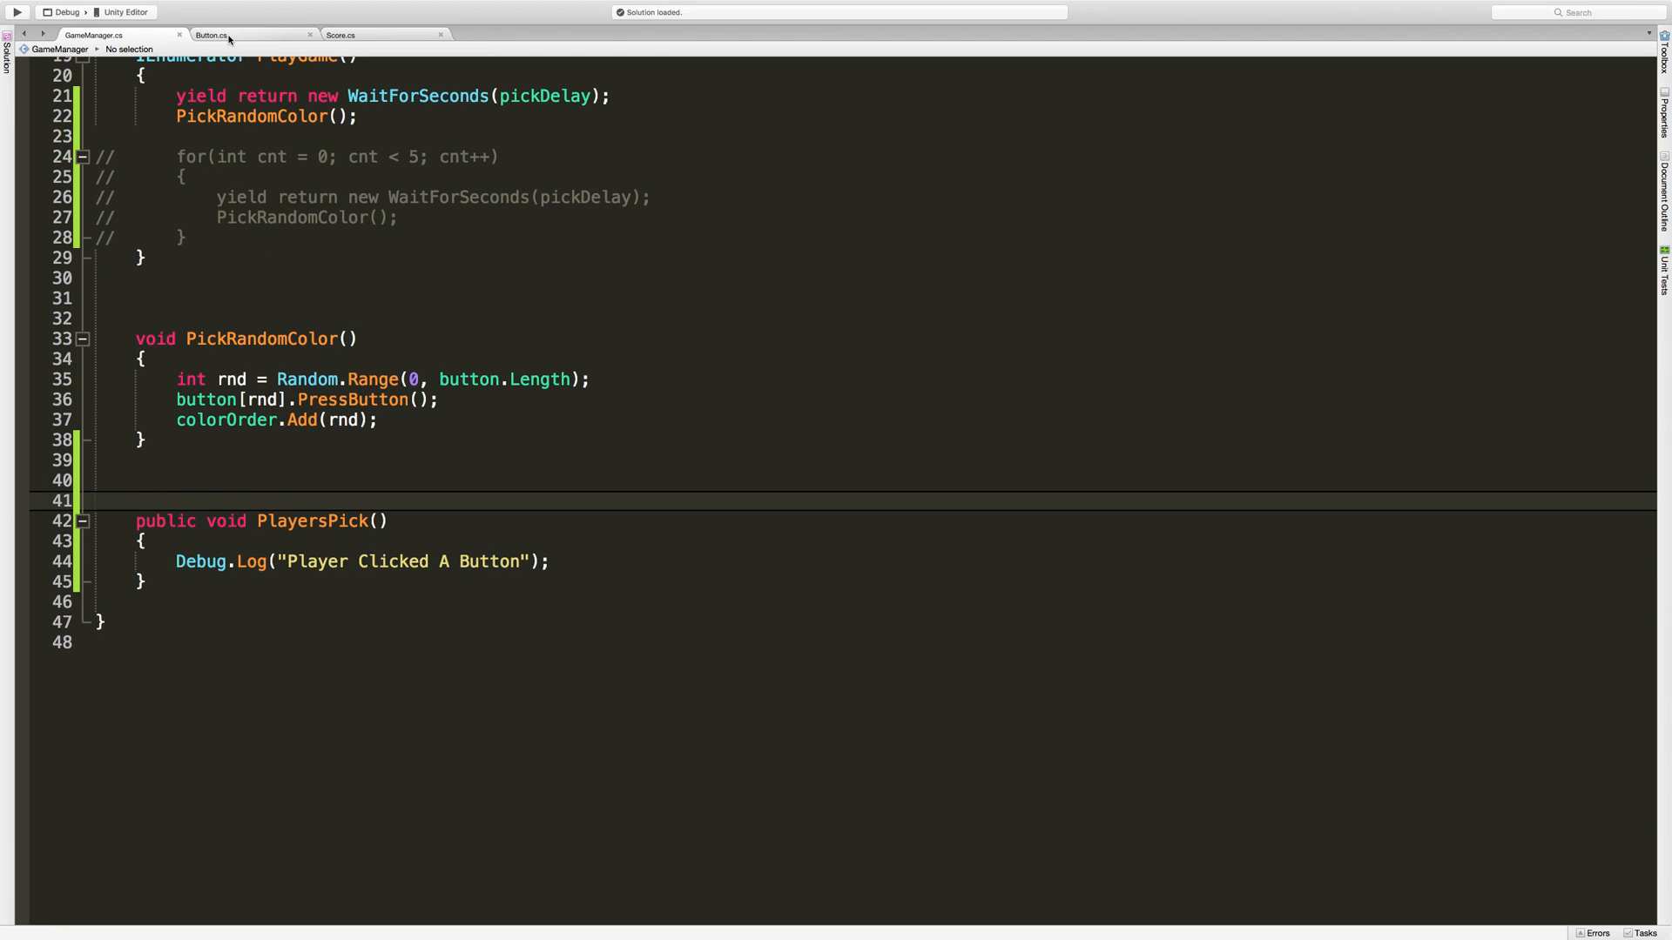
Call gm.PlayersPick() inside Button.cs OnMouseDown.
click(211, 35)
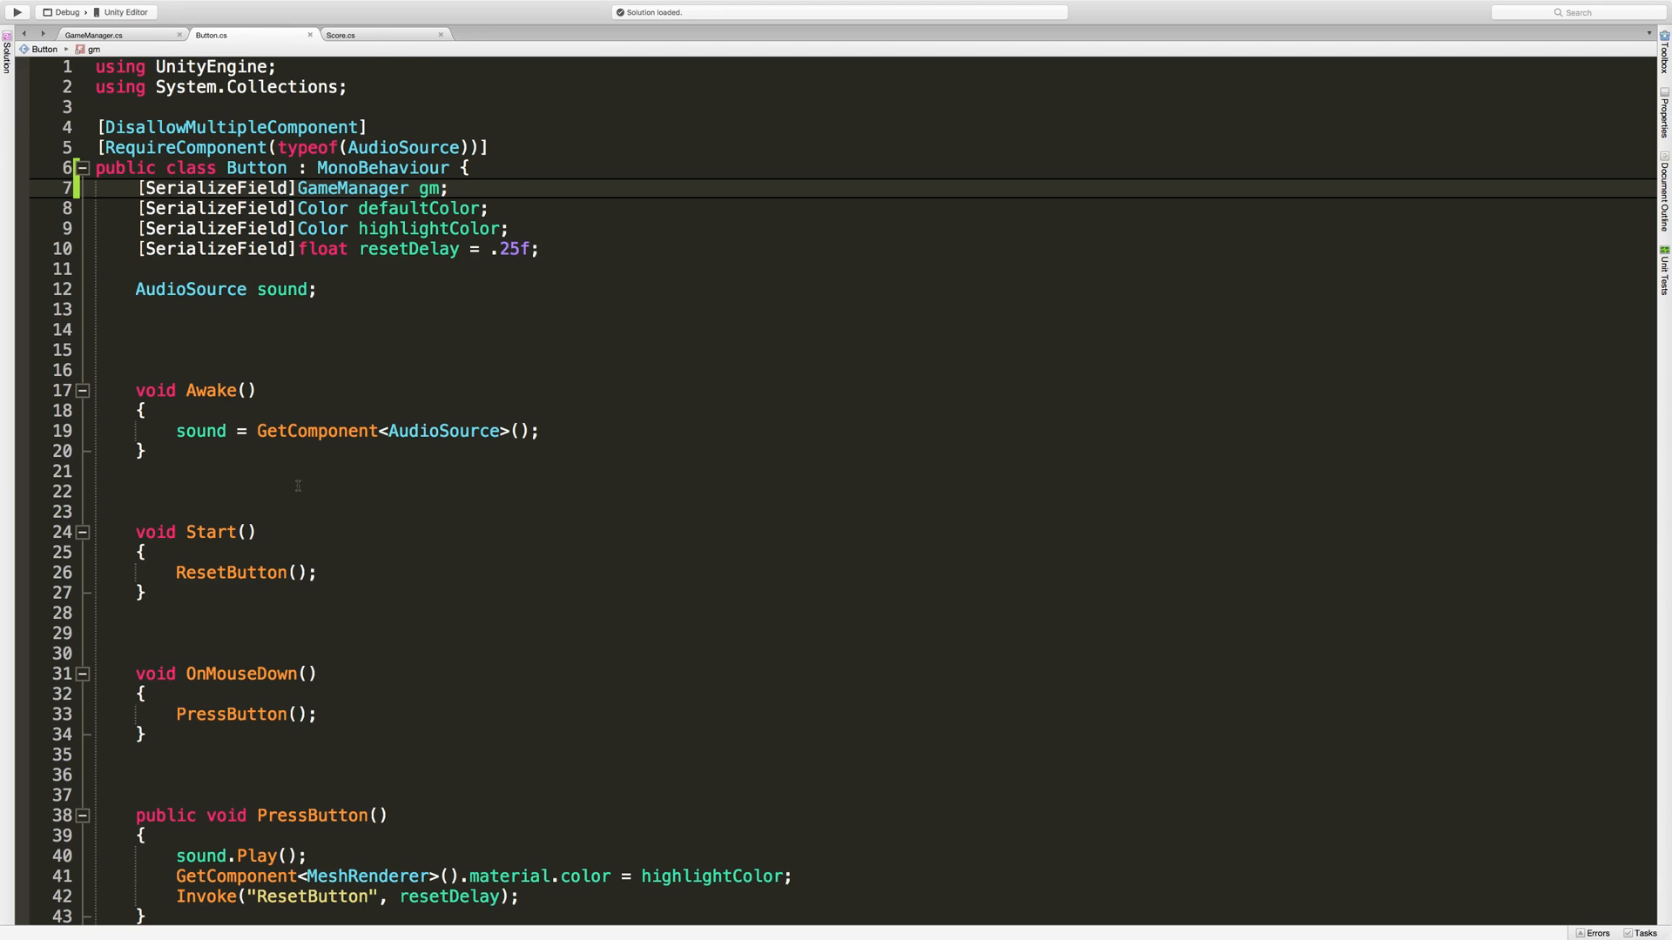
scroll(down, 3)
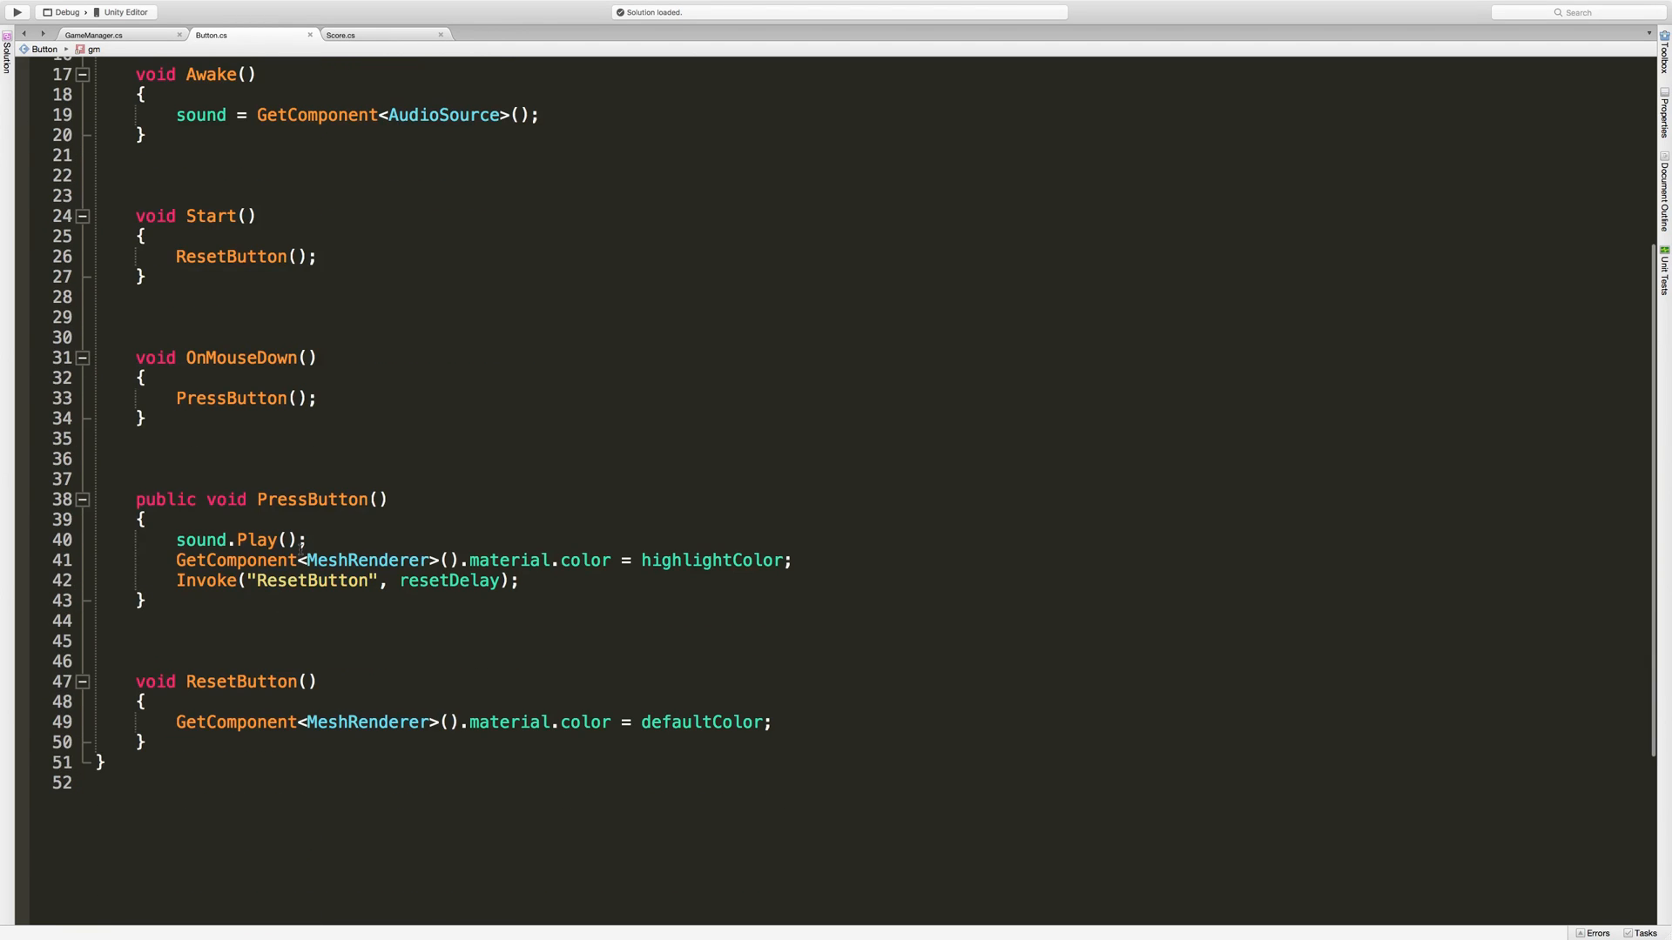
mouse_move(310, 580)
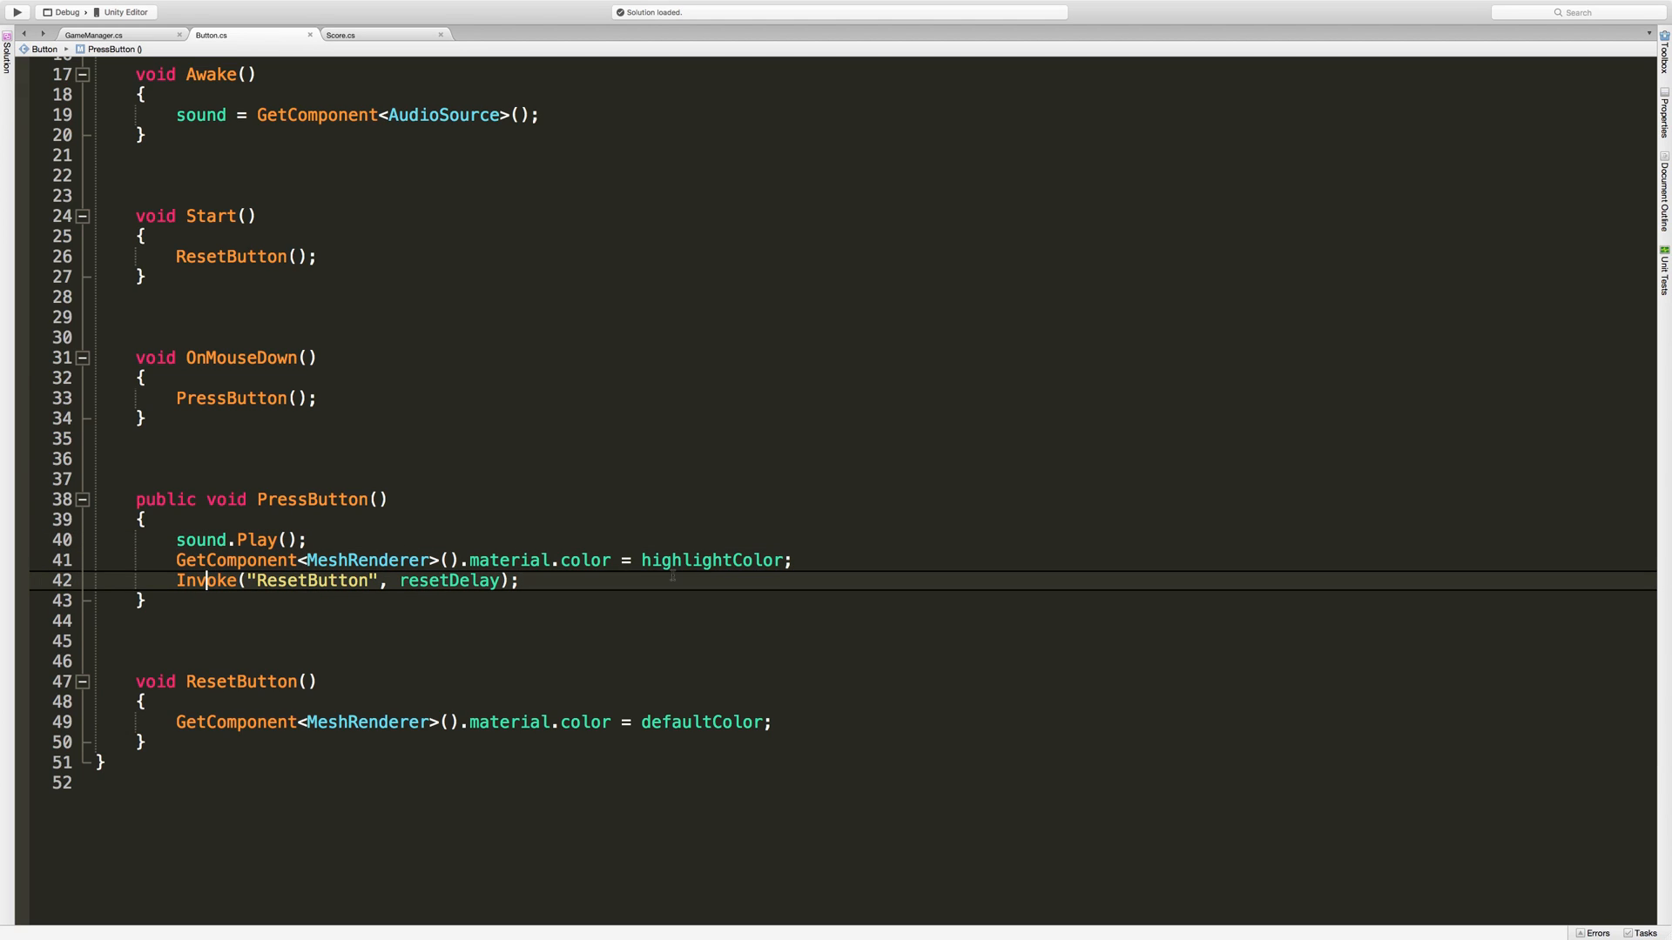
double_click(205, 579)
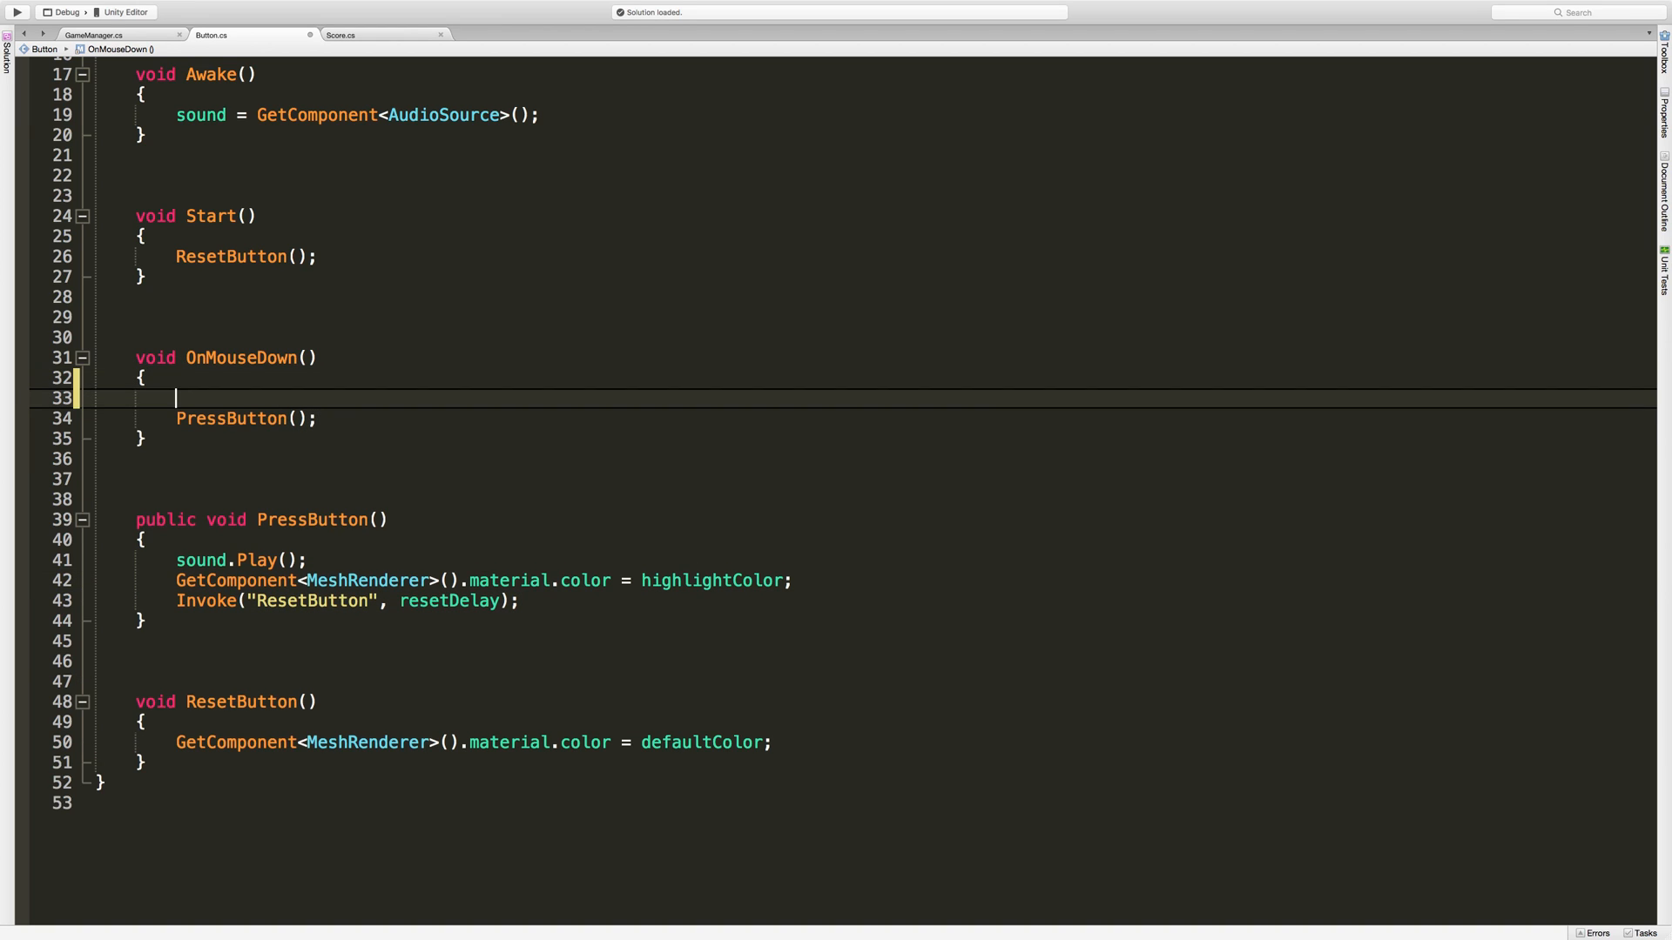
text(gm.)
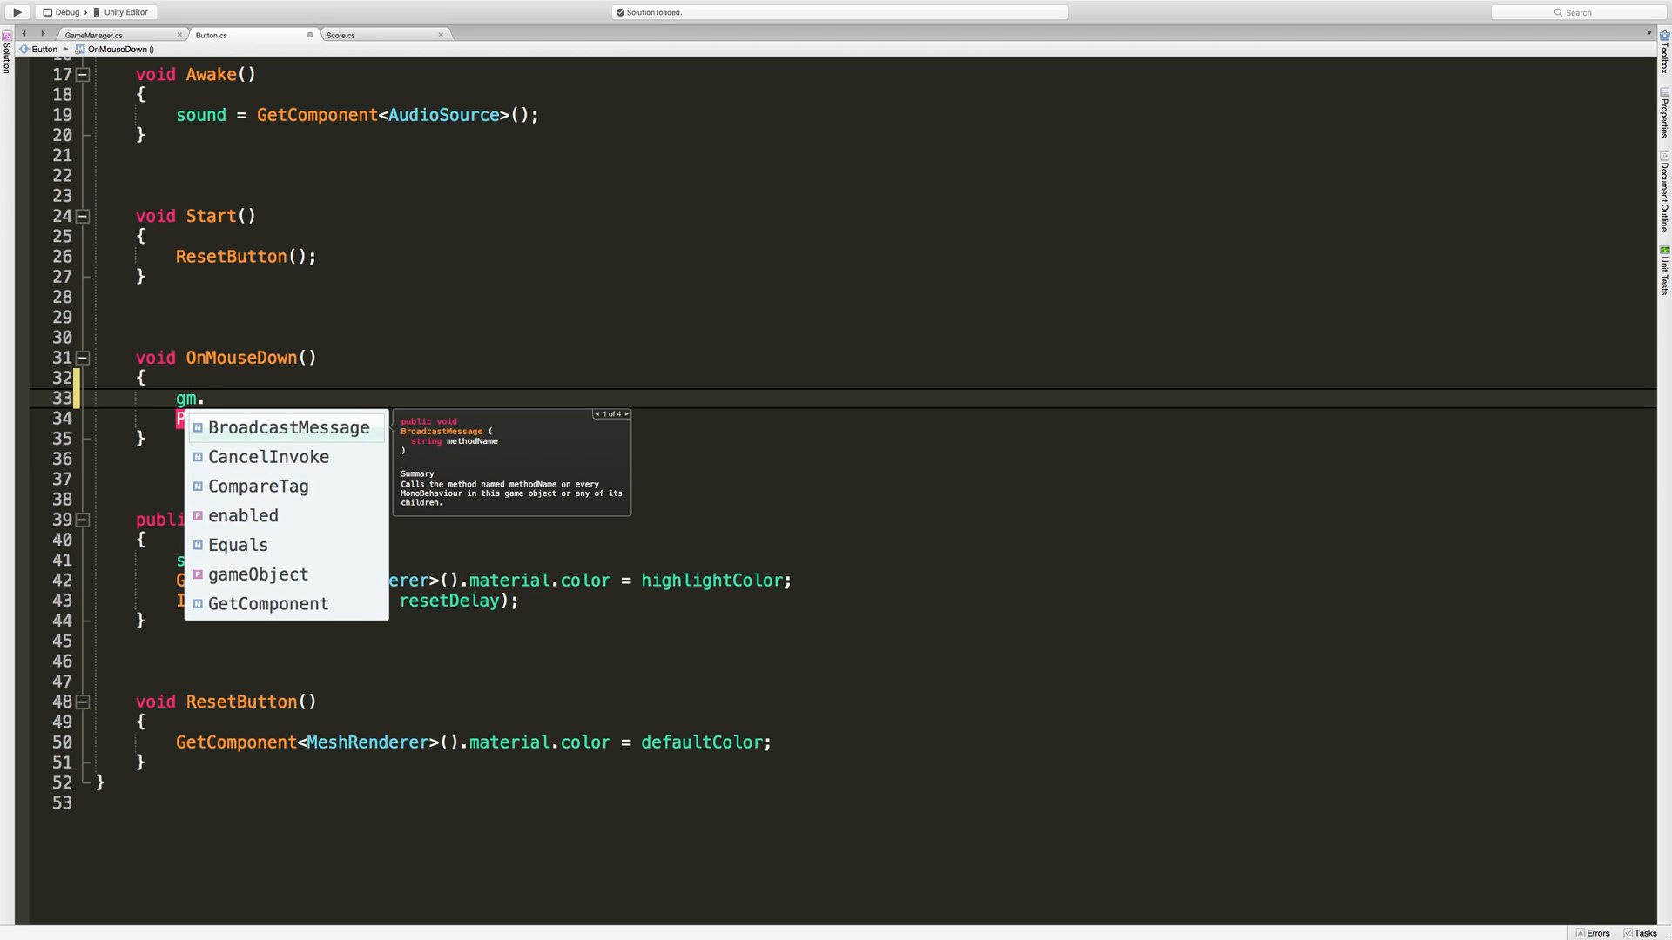
text(Pla)
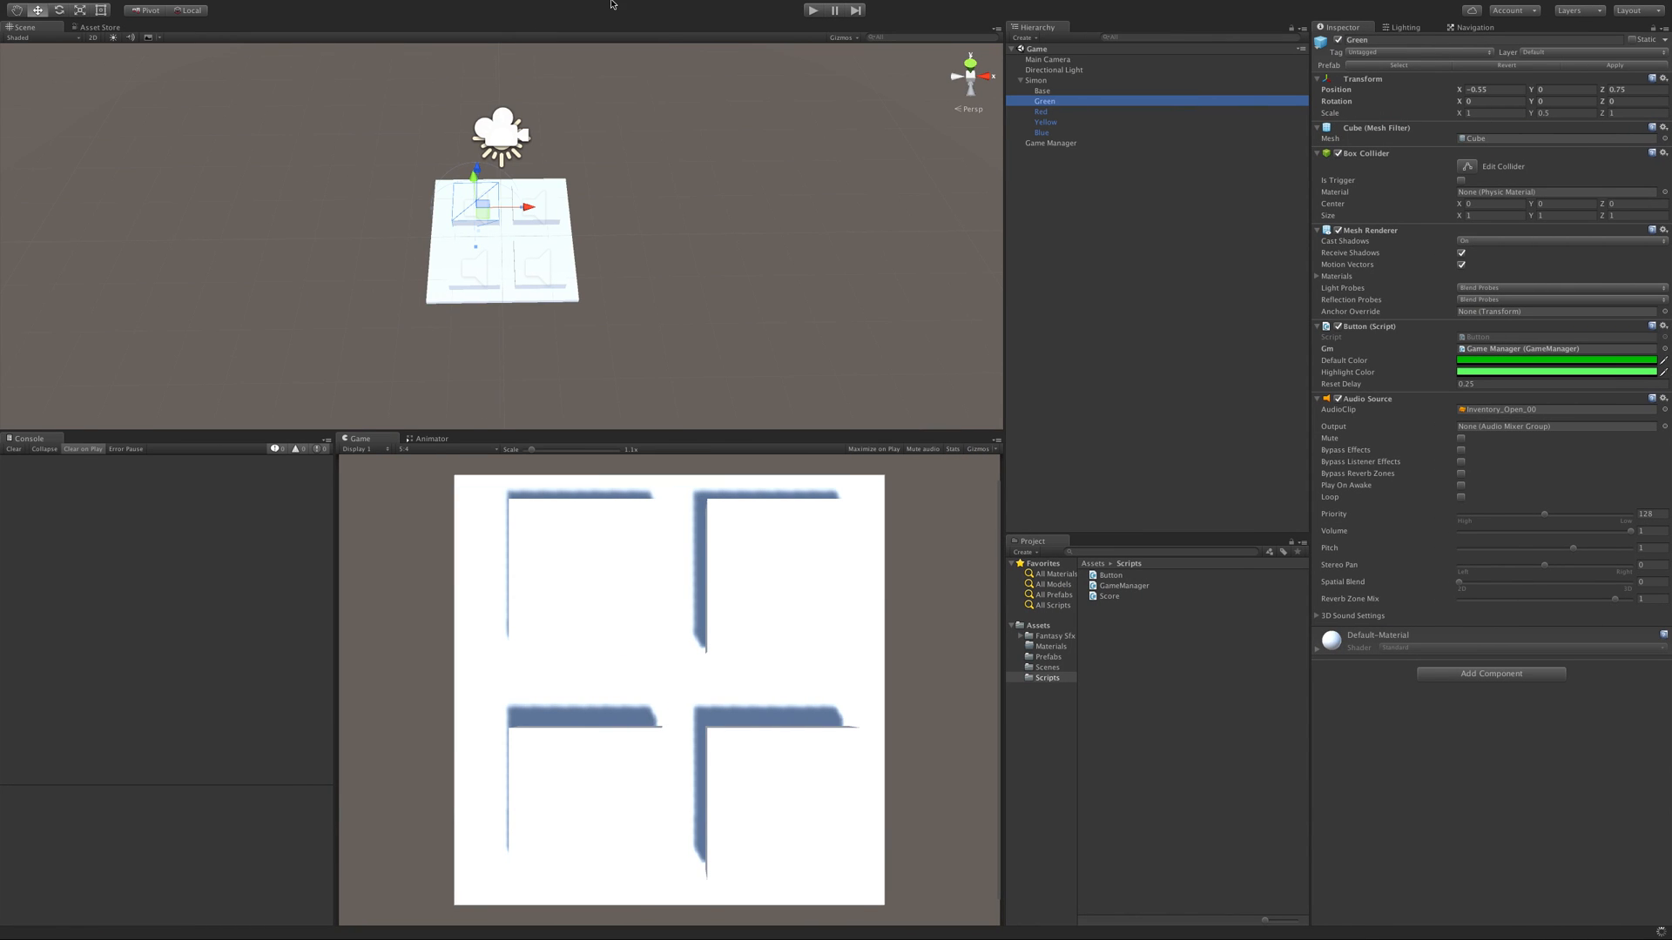
Play the game, press colour buttons to log the message, then inspect the Game Manager's button list.
click(814, 10)
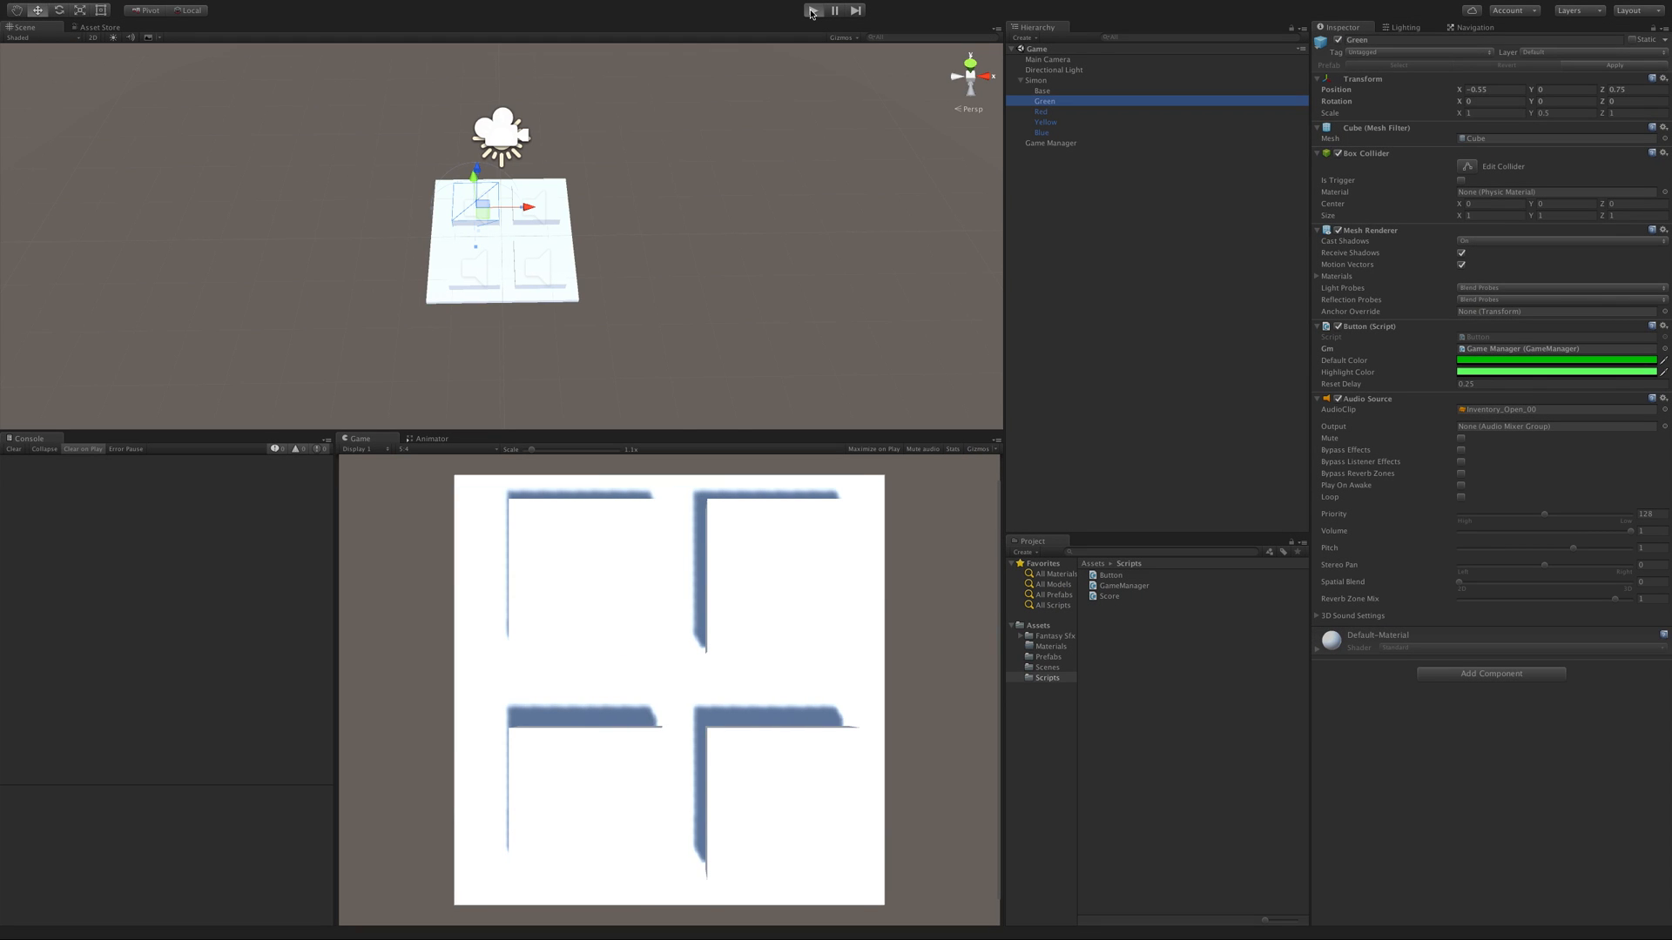
click(813, 10)
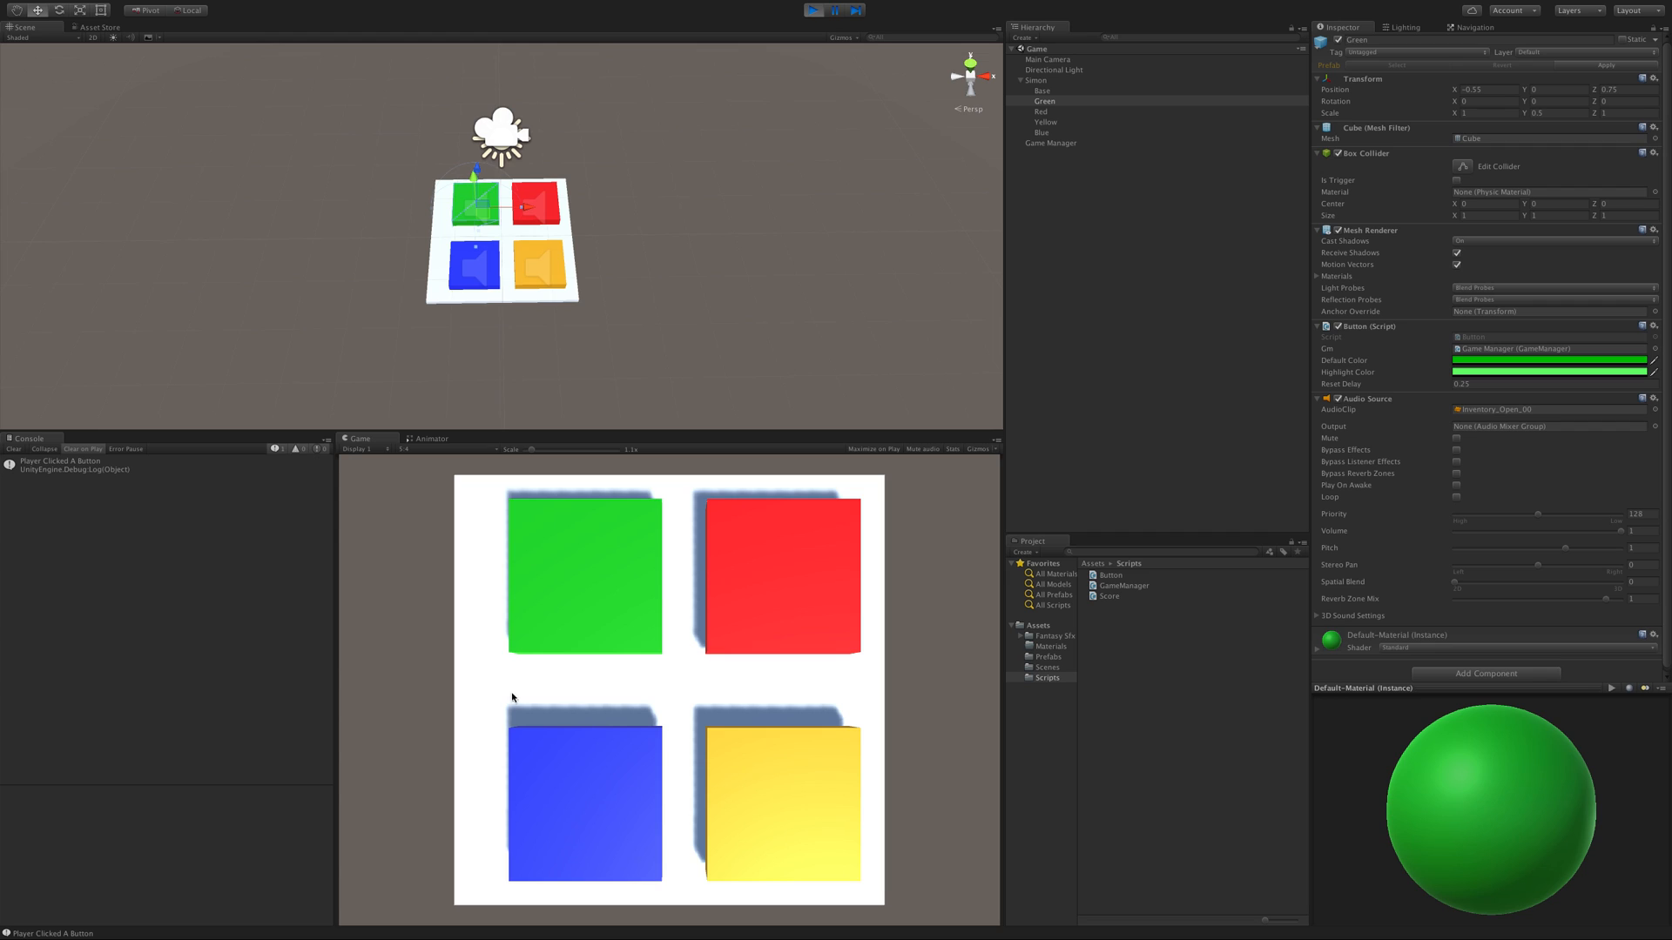
click(782, 573)
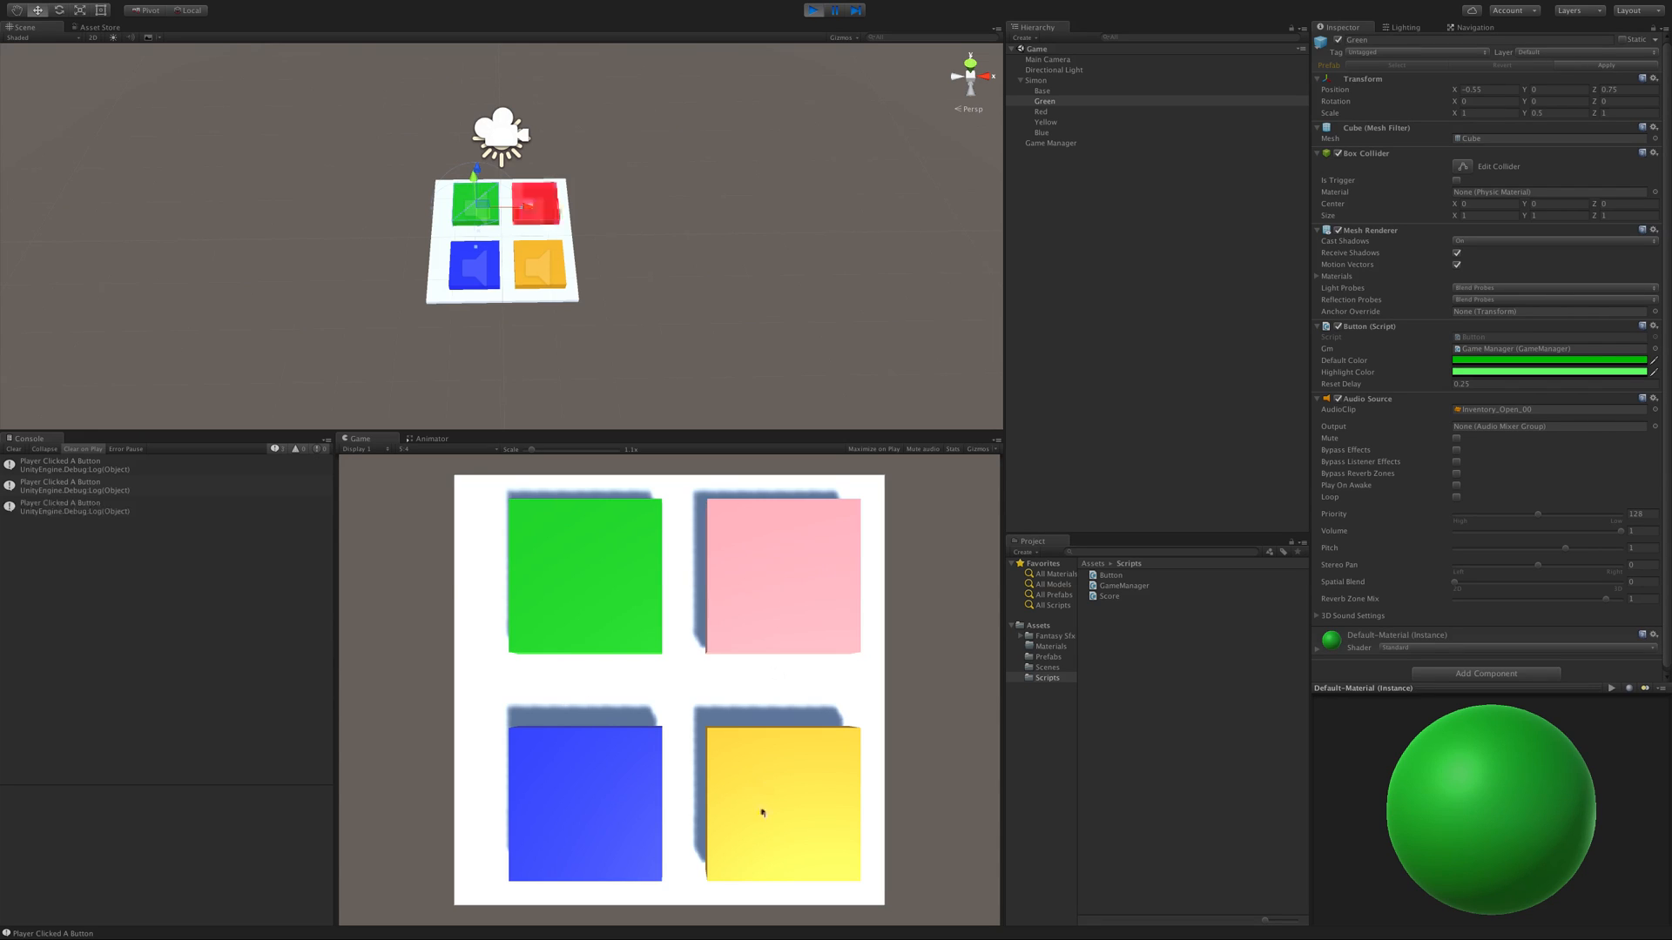
click(782, 576)
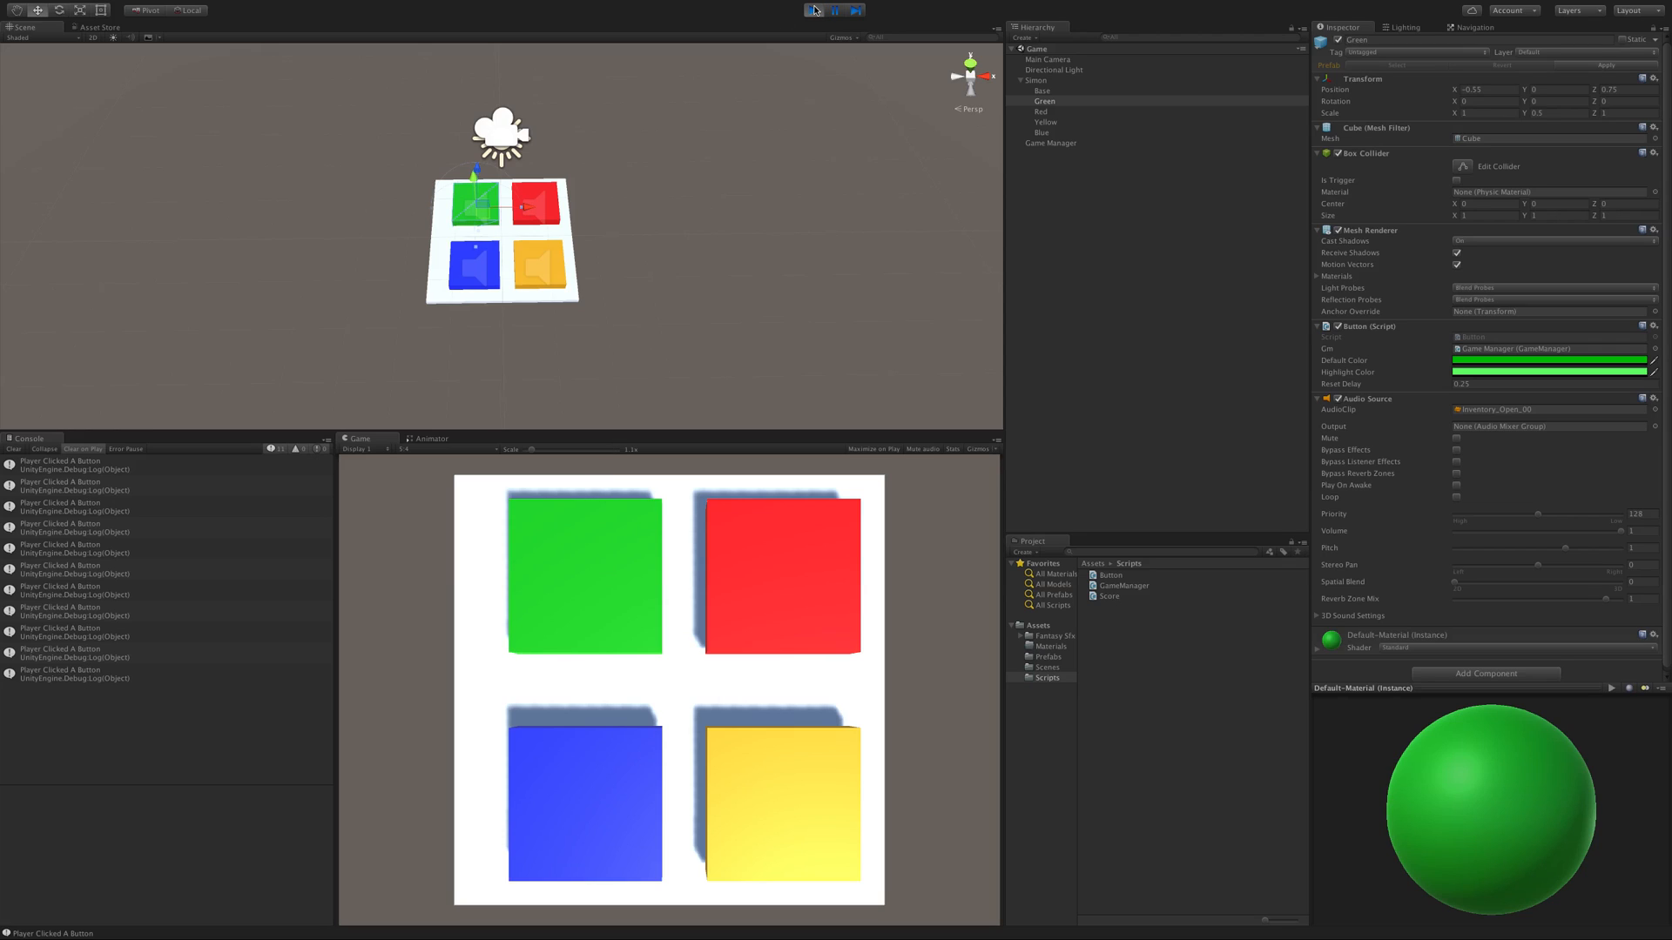
mouse_move(966, 10)
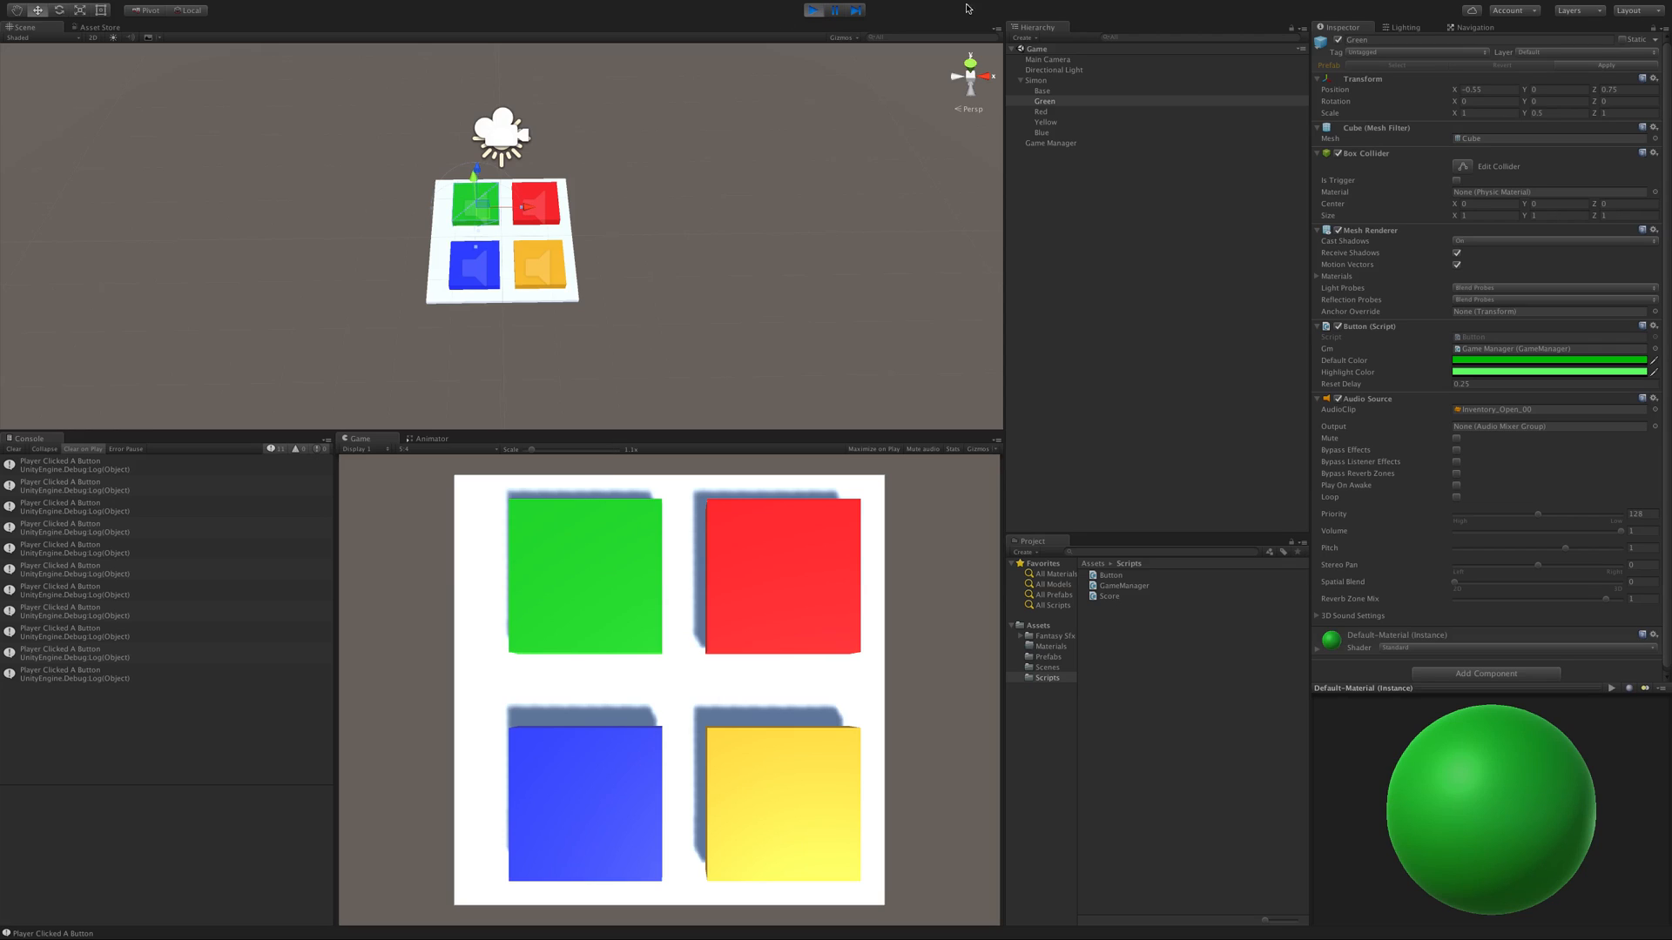
click(1048, 143)
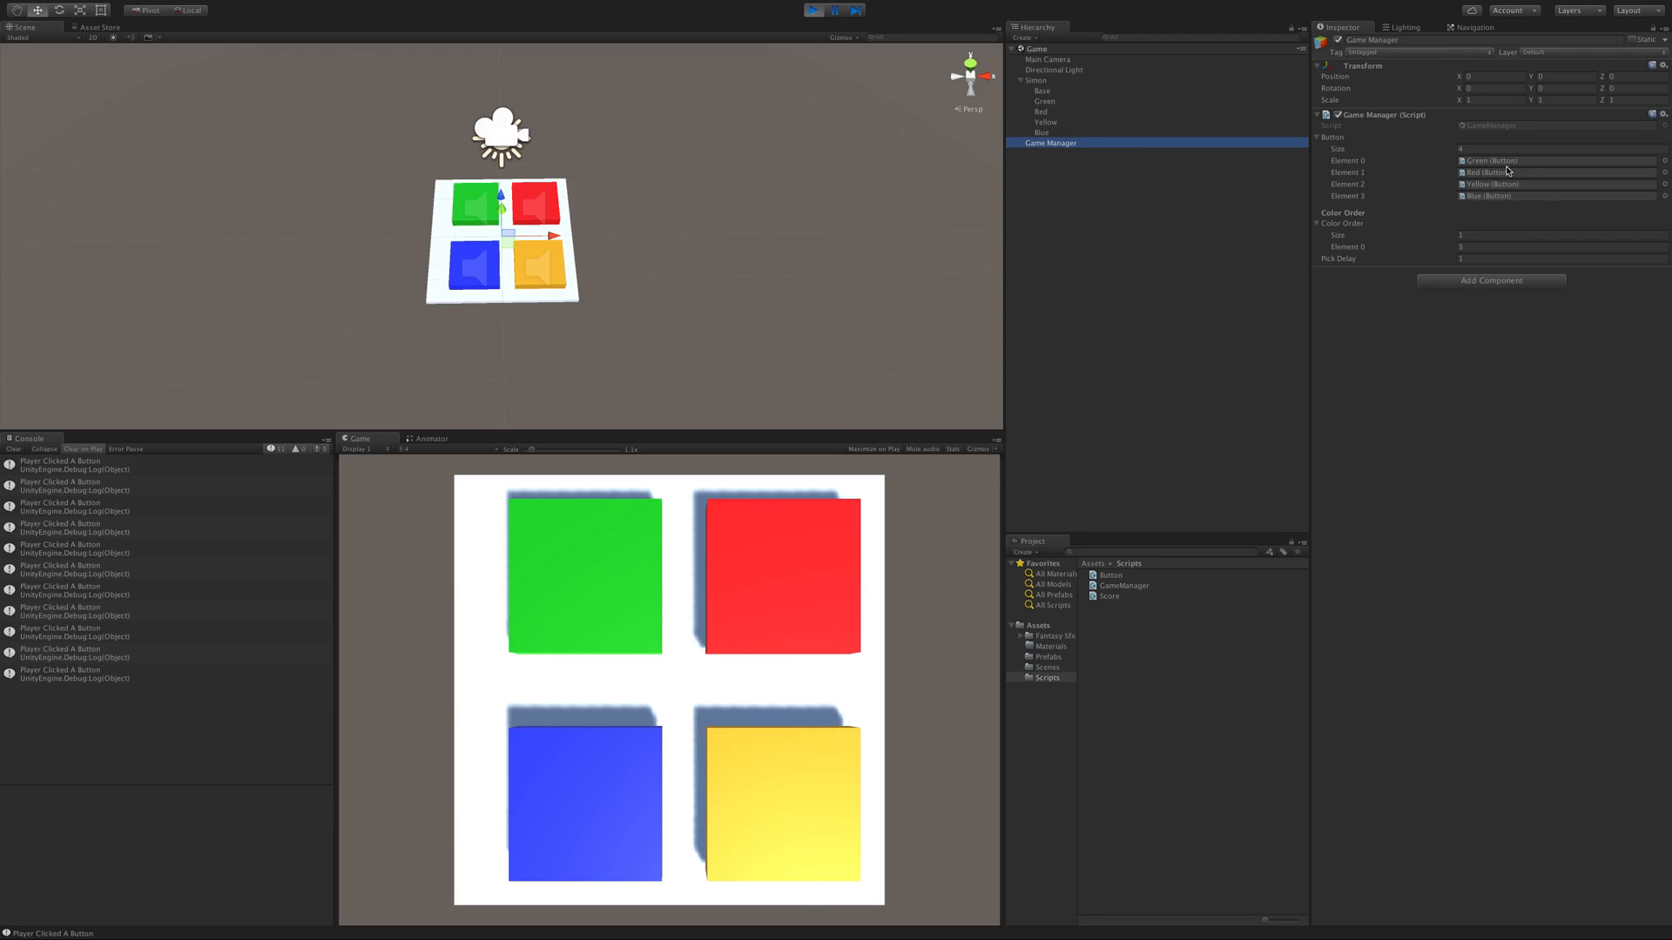
mouse_move(1417, 179)
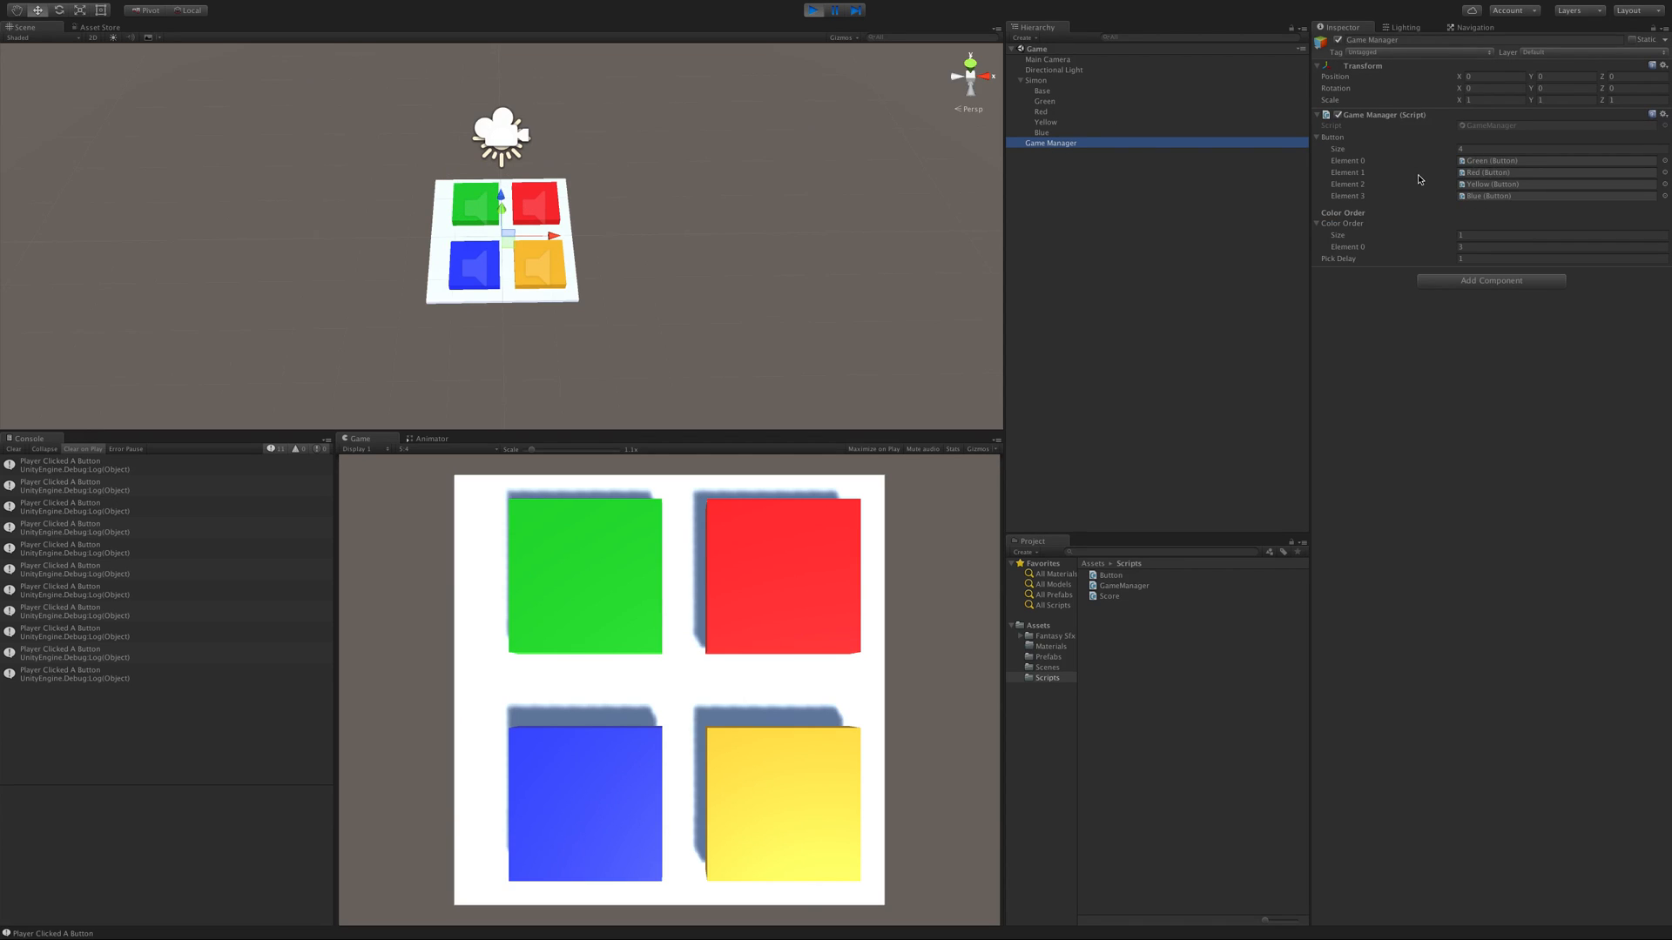
mouse_move(1522, 211)
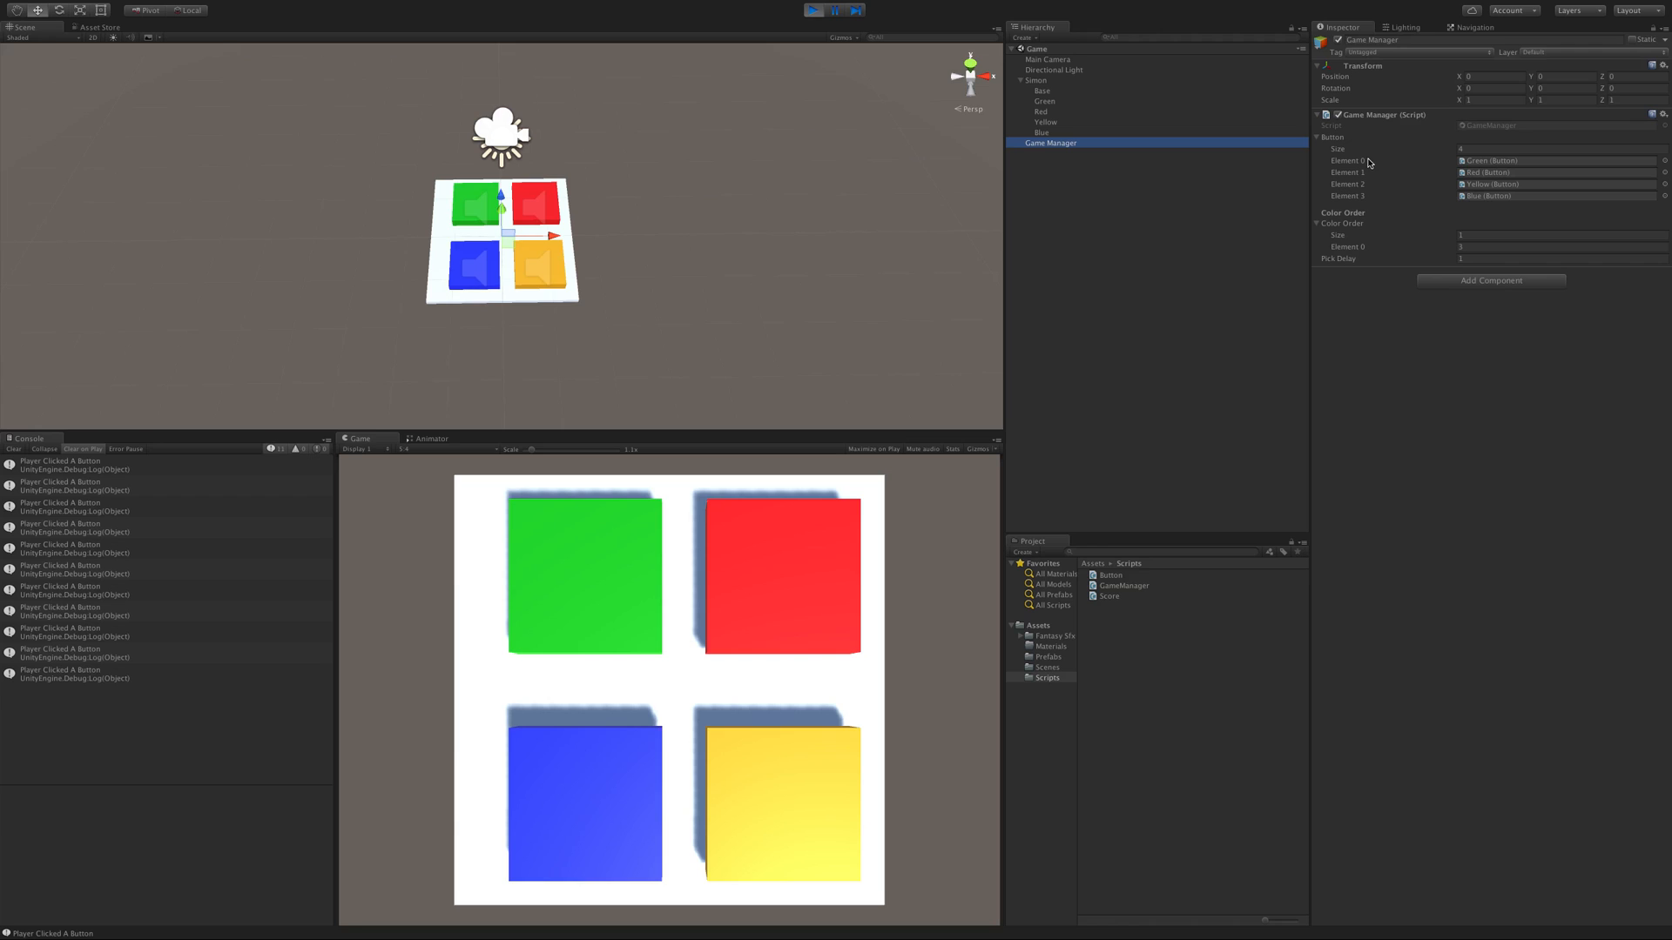
mouse_move(1505, 164)
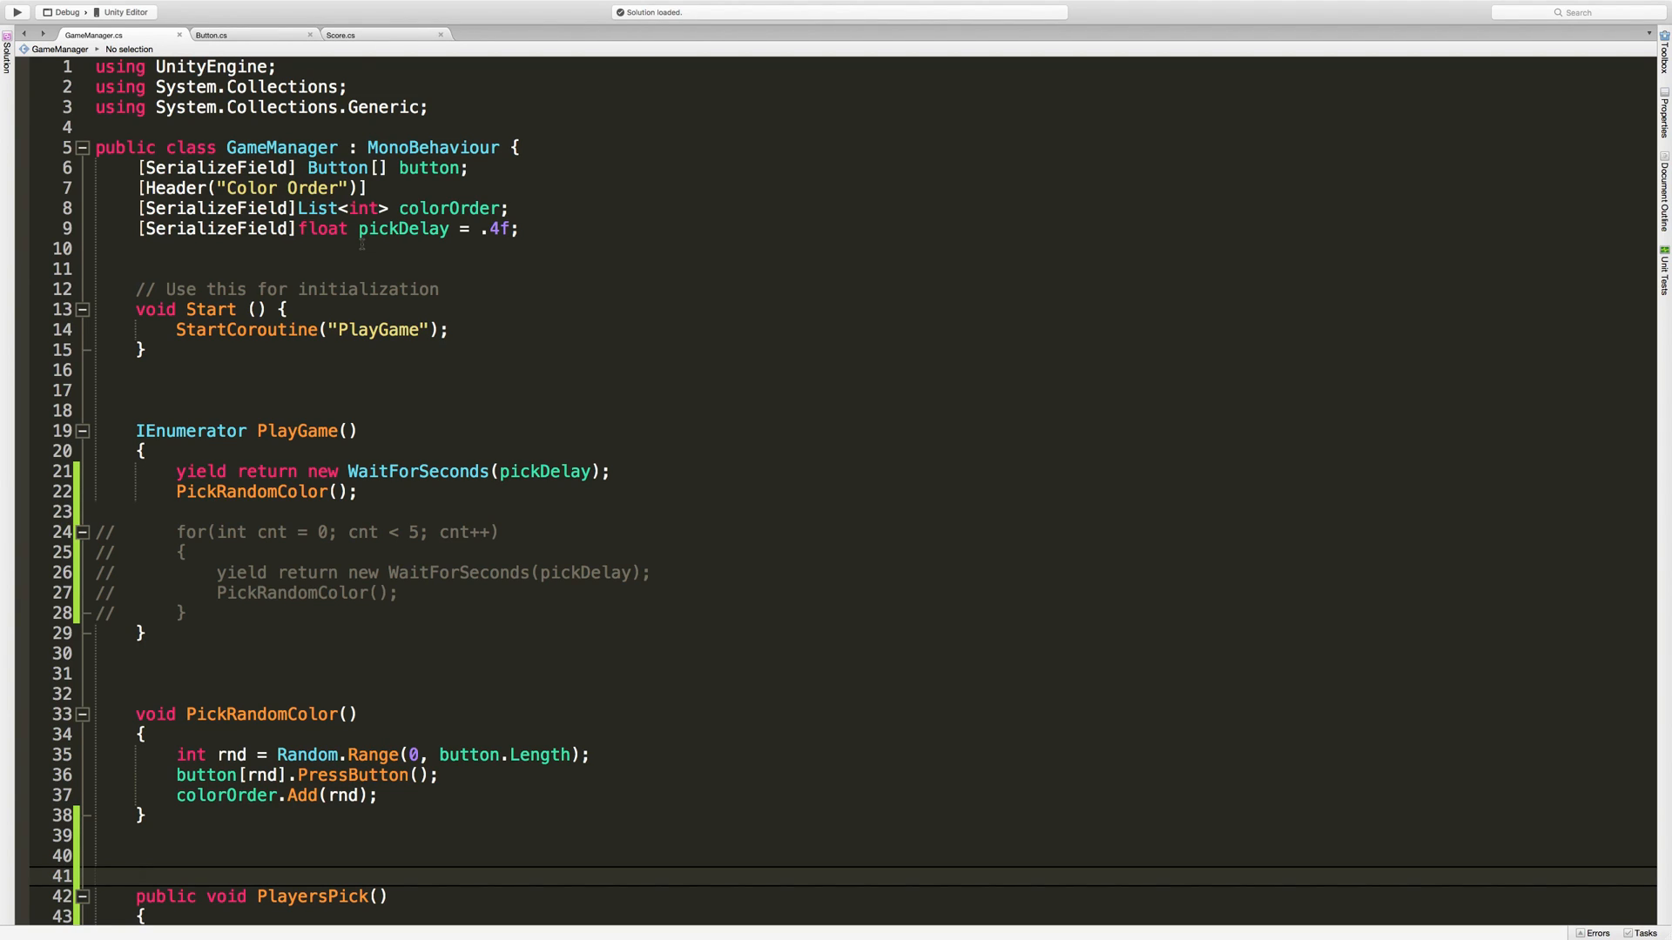
click(136, 876)
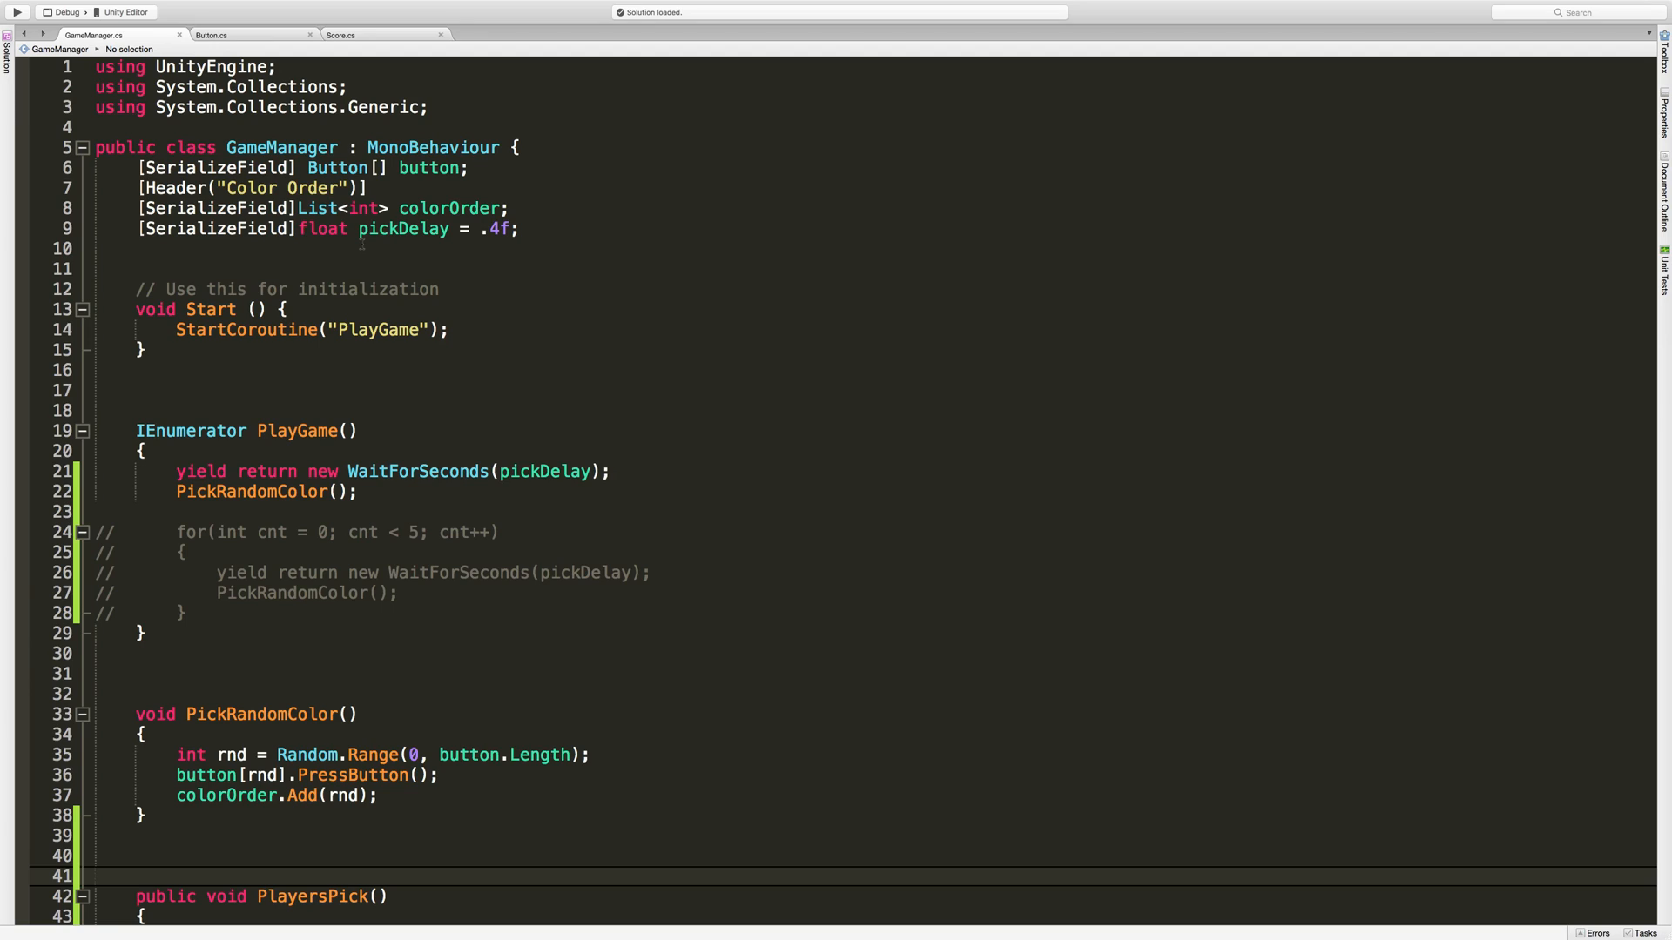
mouse_move(350, 303)
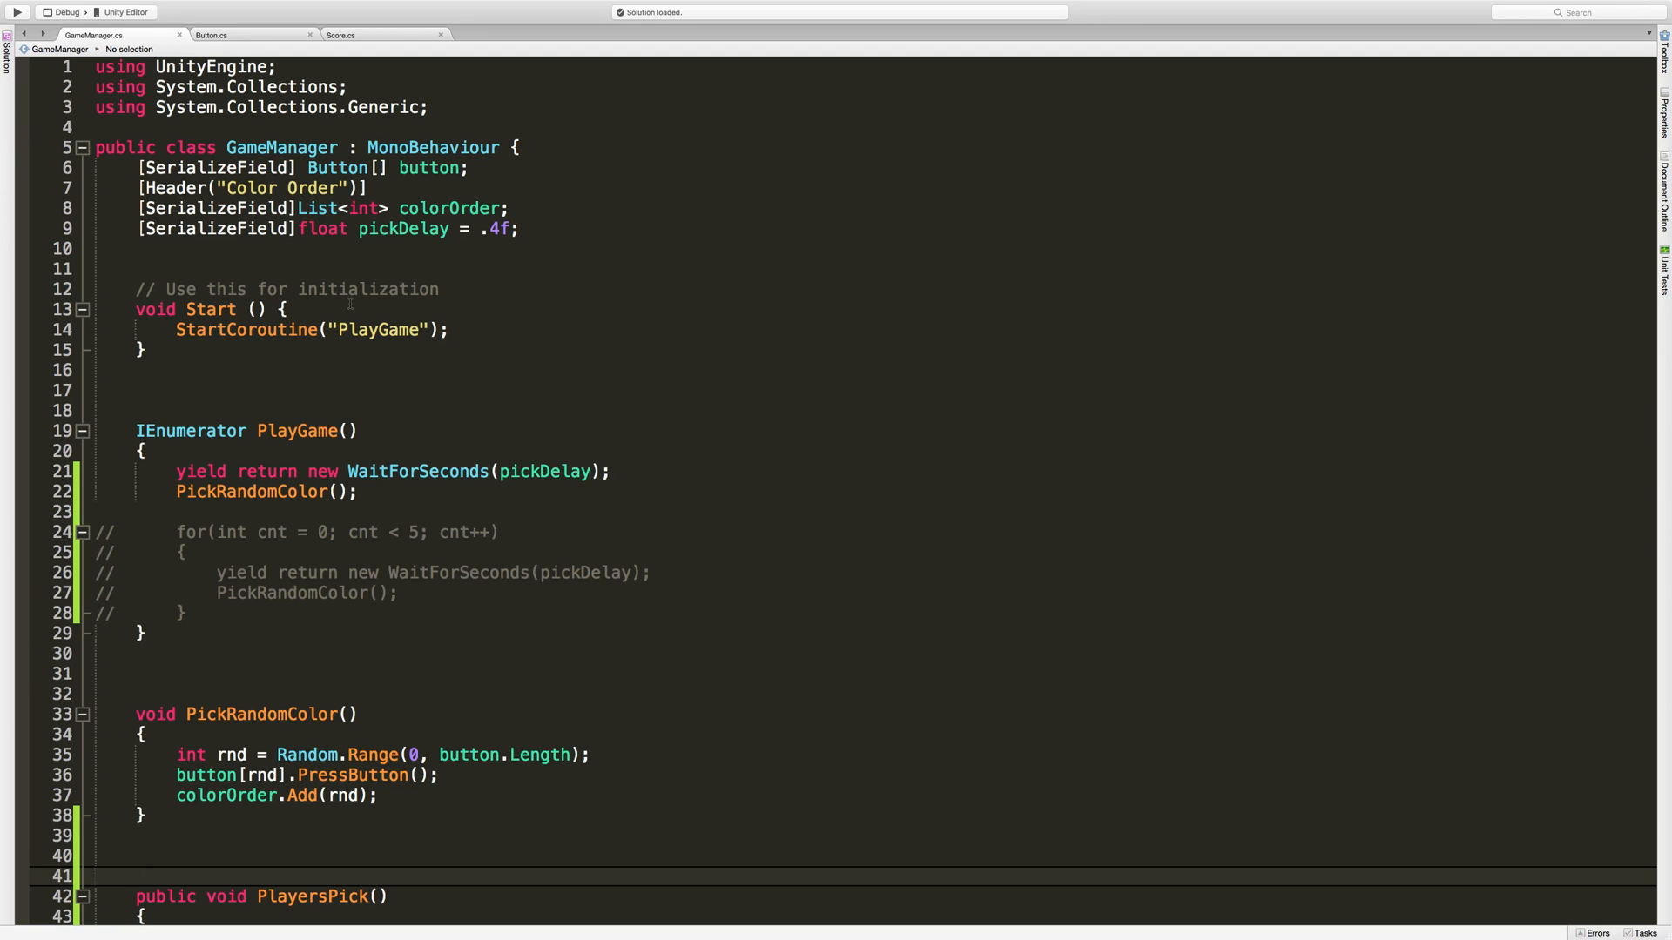
click(136, 876)
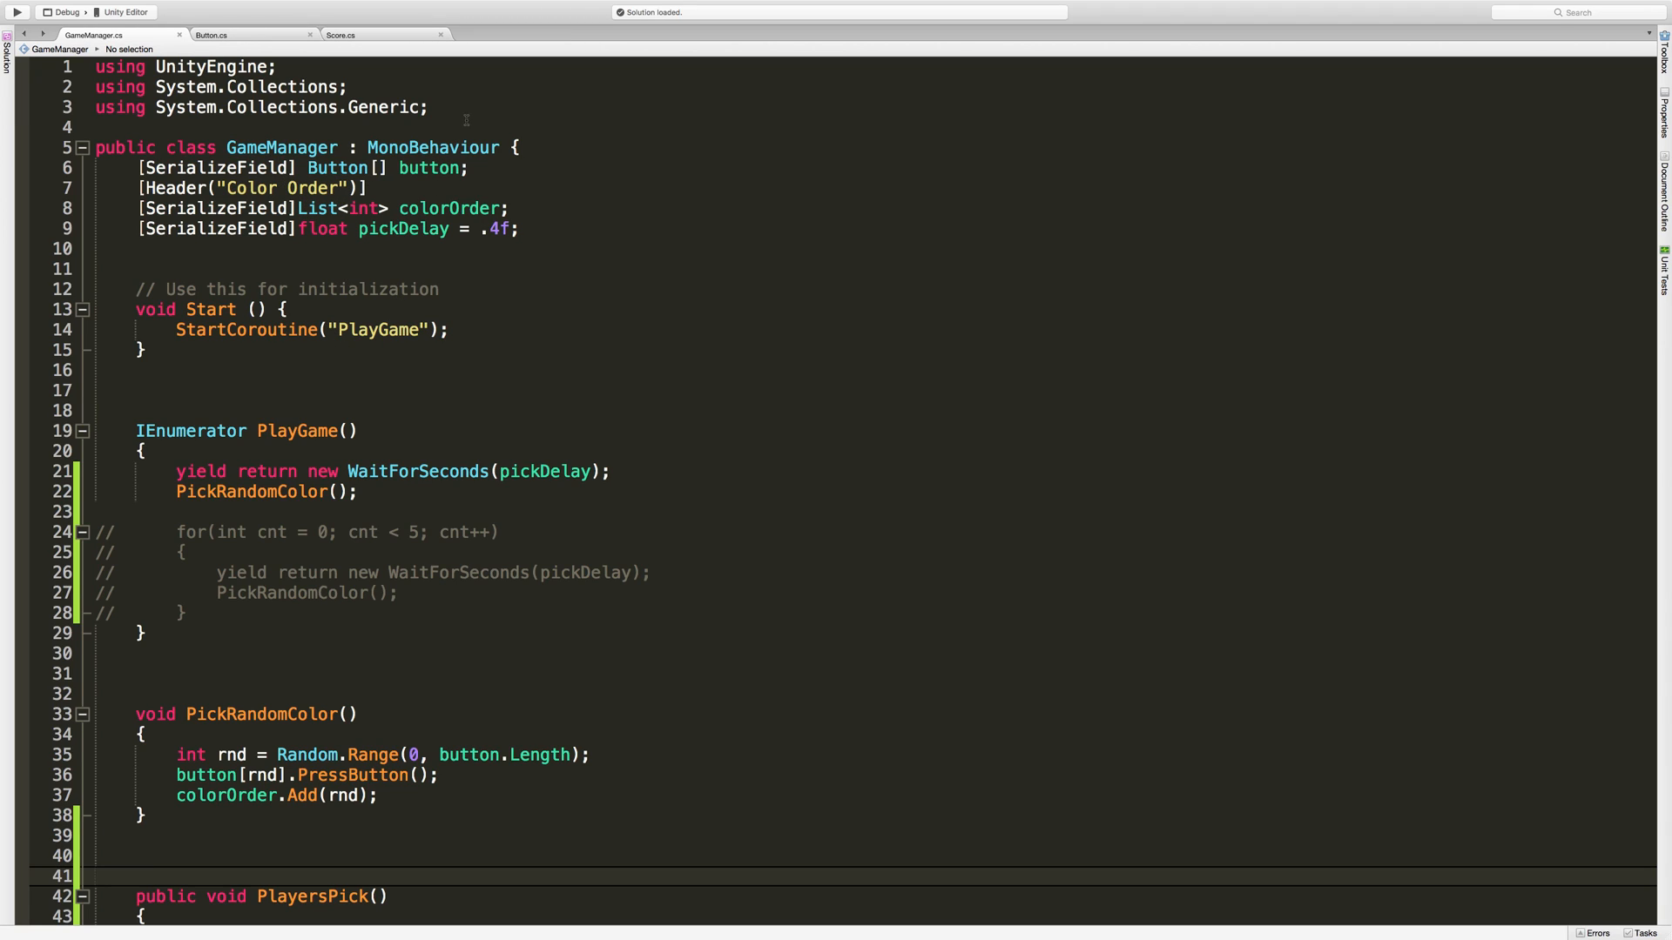
Add a public int ButtonIndex { get; set; } property to the Button class.
click(211, 35)
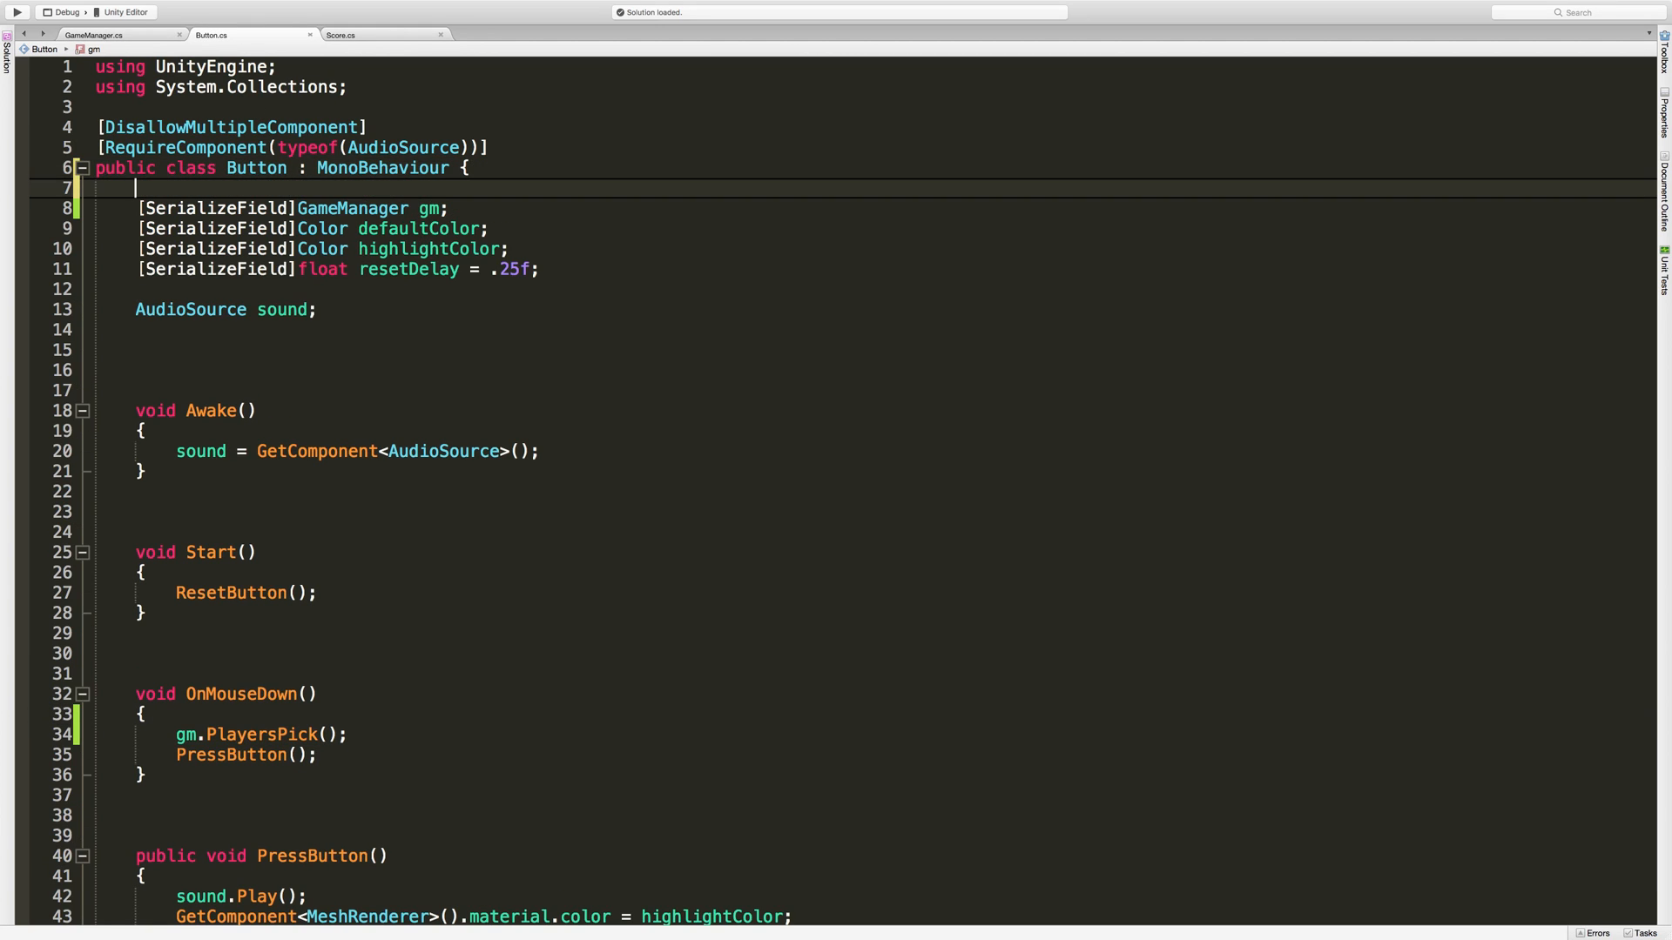
text(public i)
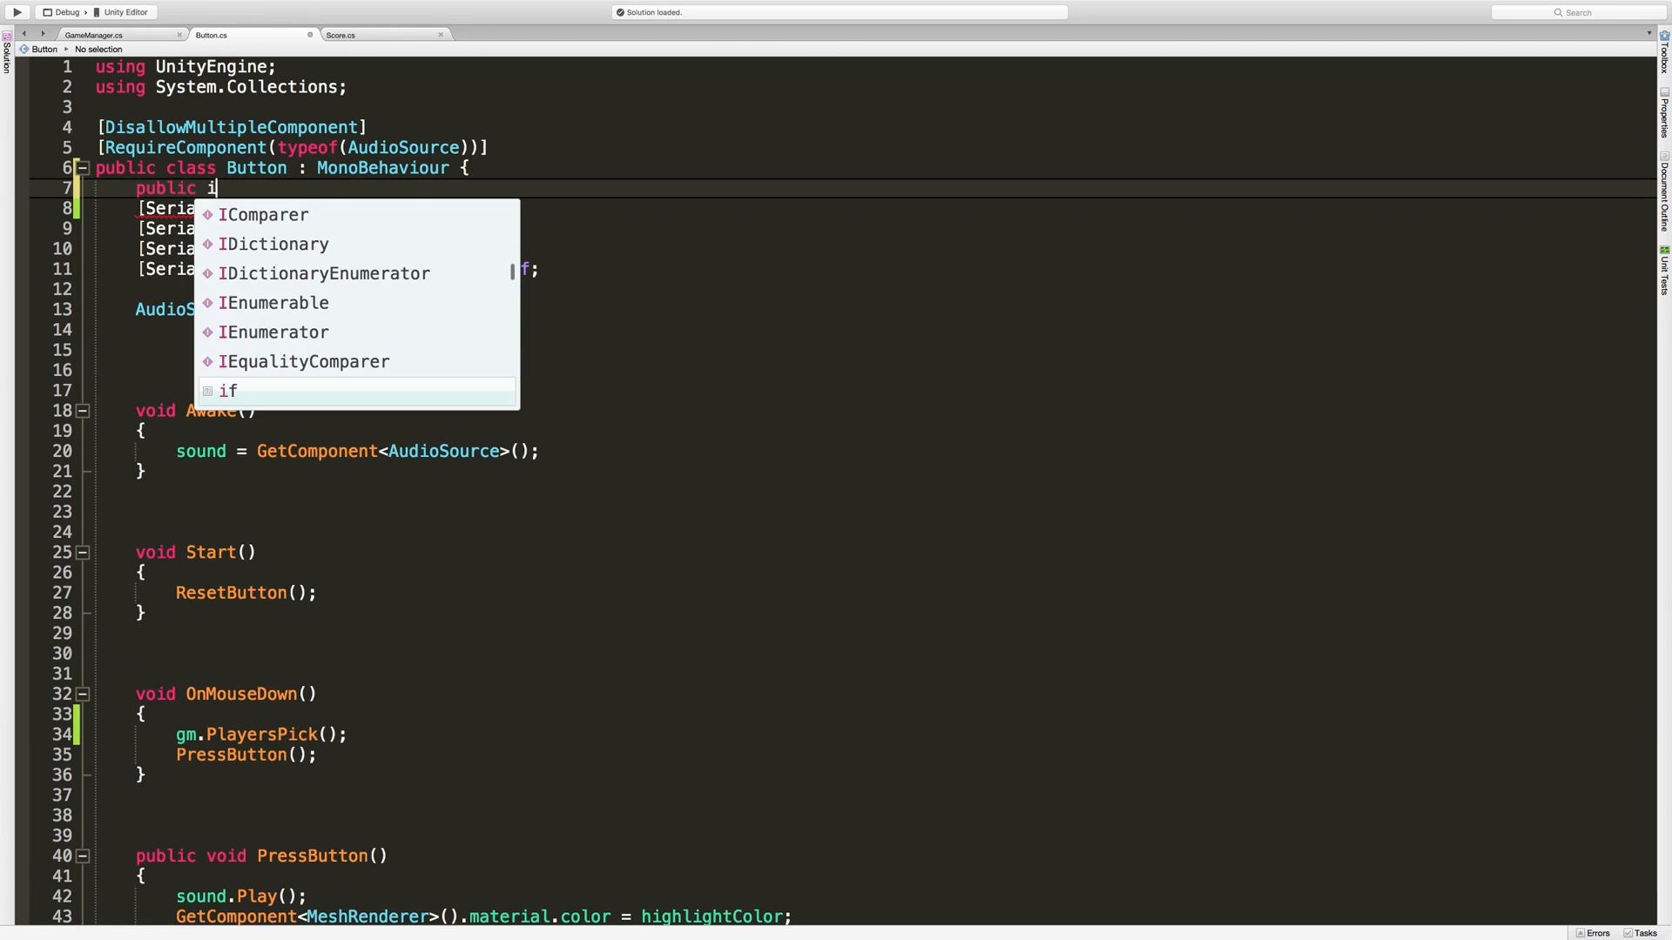
text(nt)
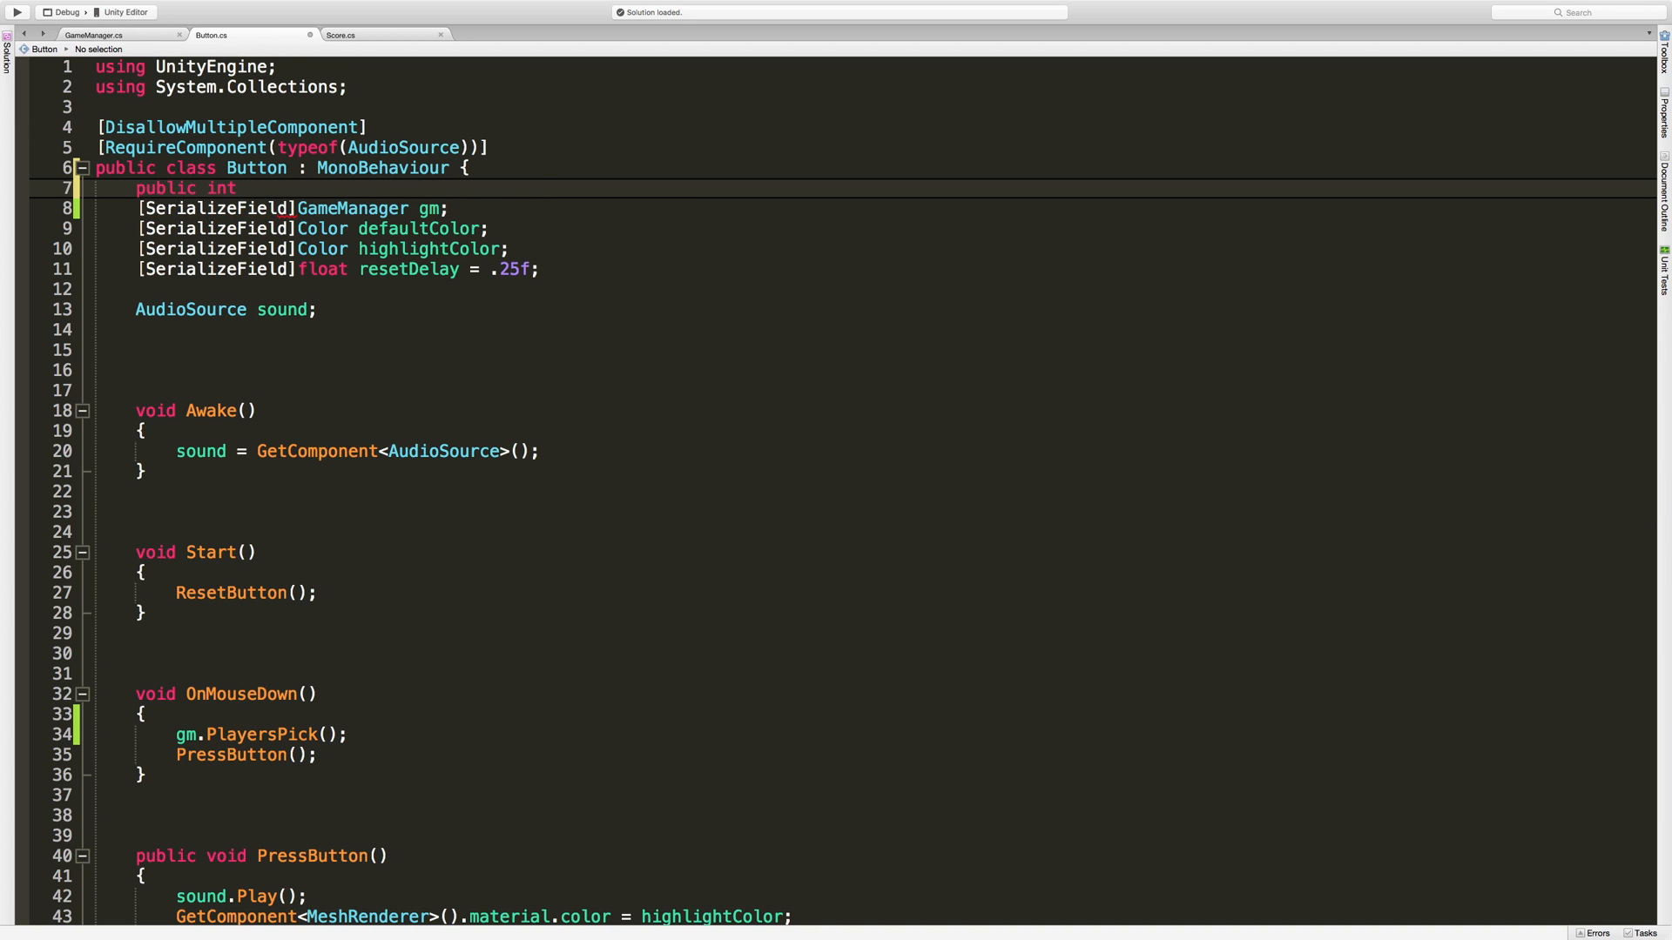
text(Index {)
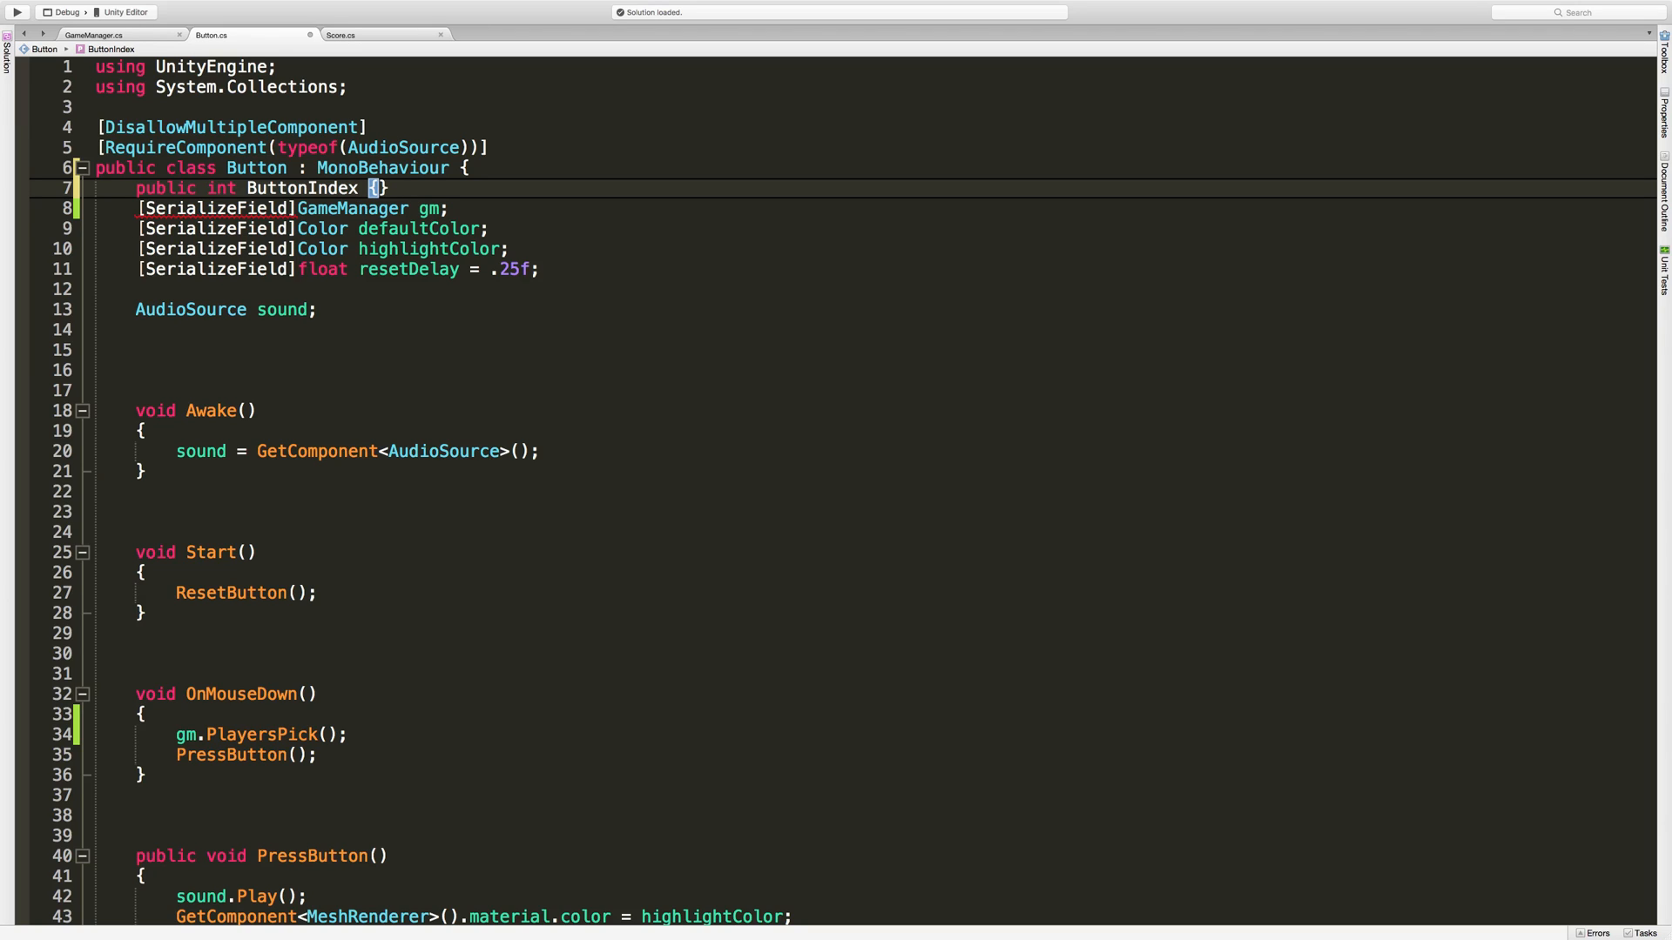
text(get; set;)
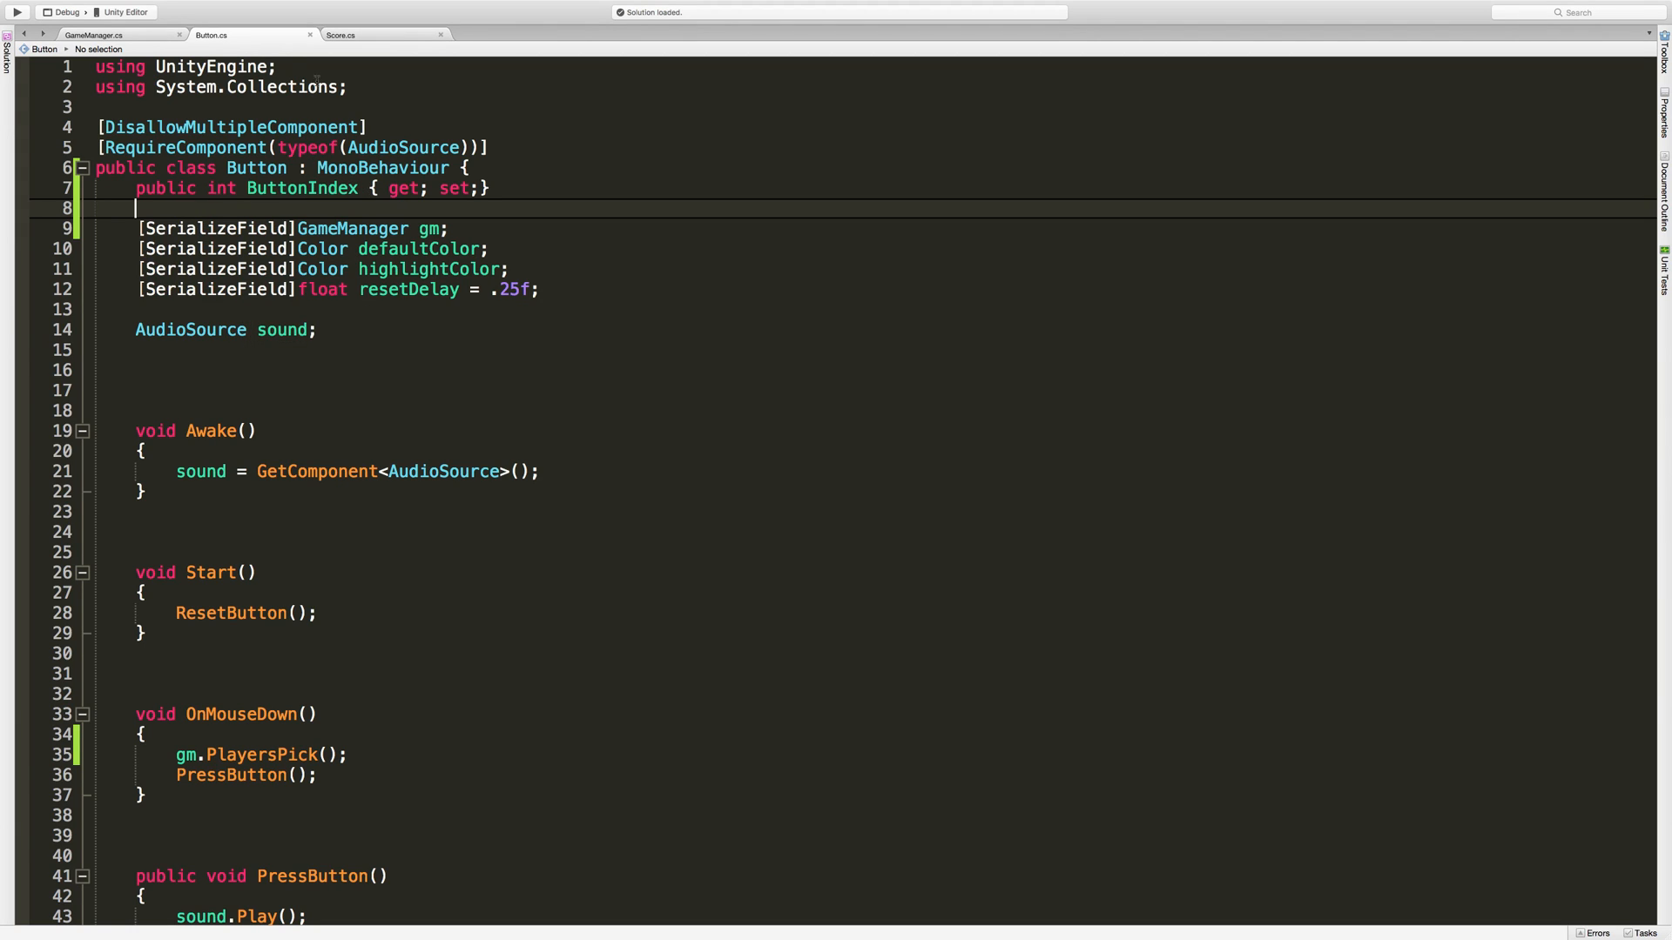
Write a SetButtonIndex method in GameManager with a for loop over button.Length.
click(92, 35)
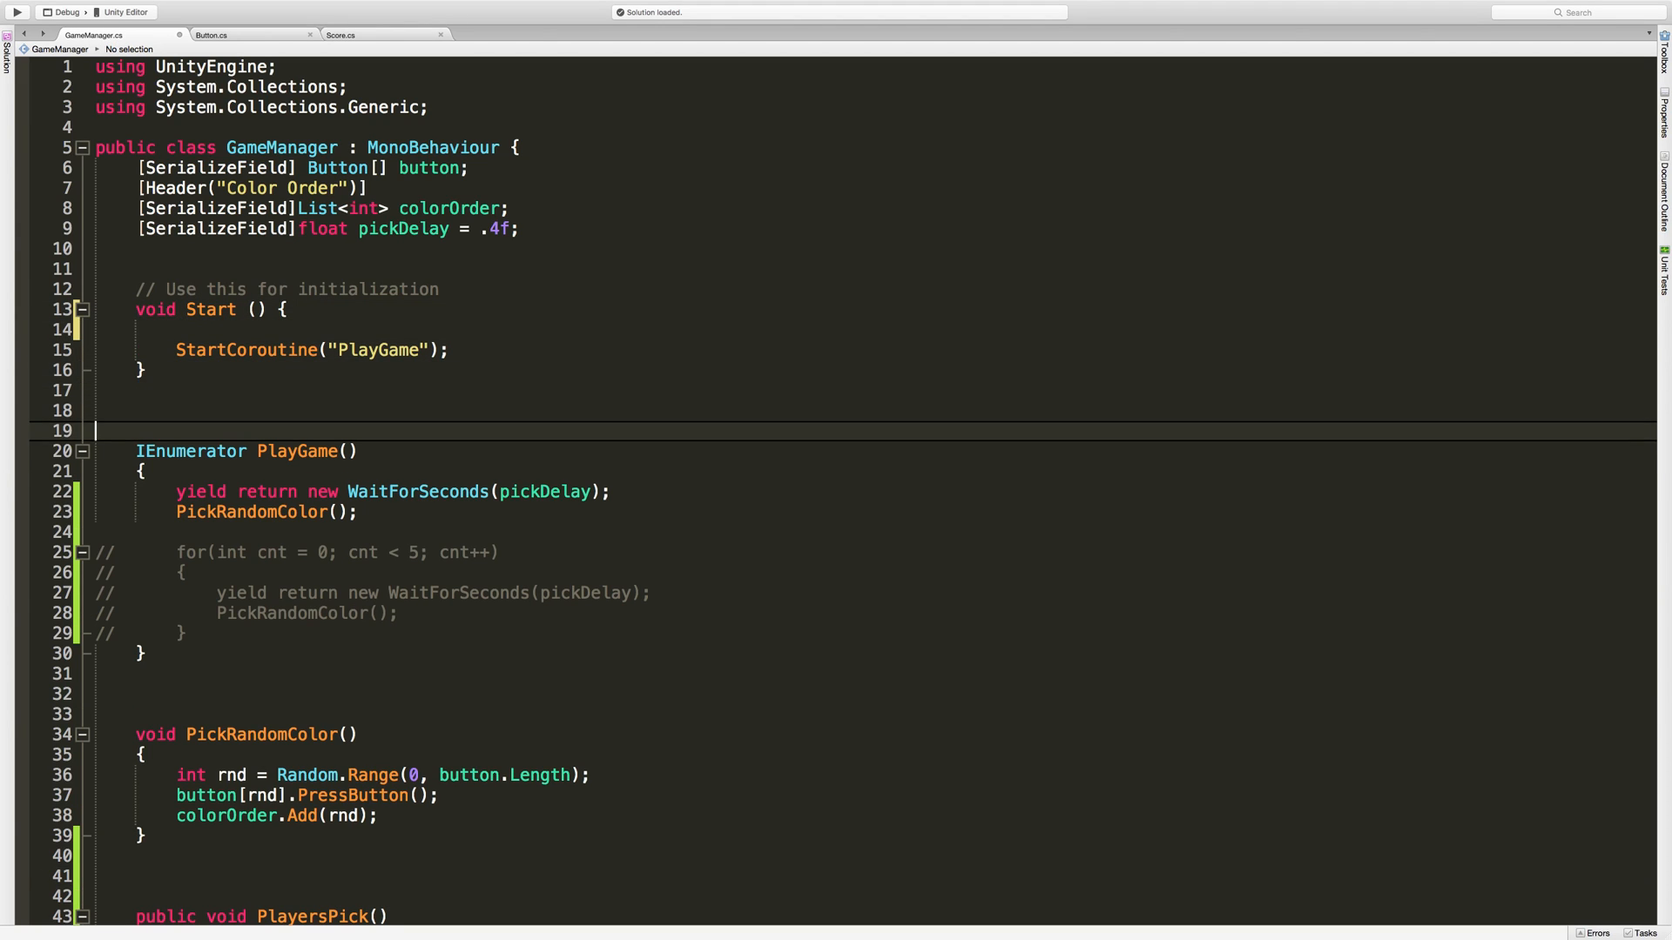
text(void)
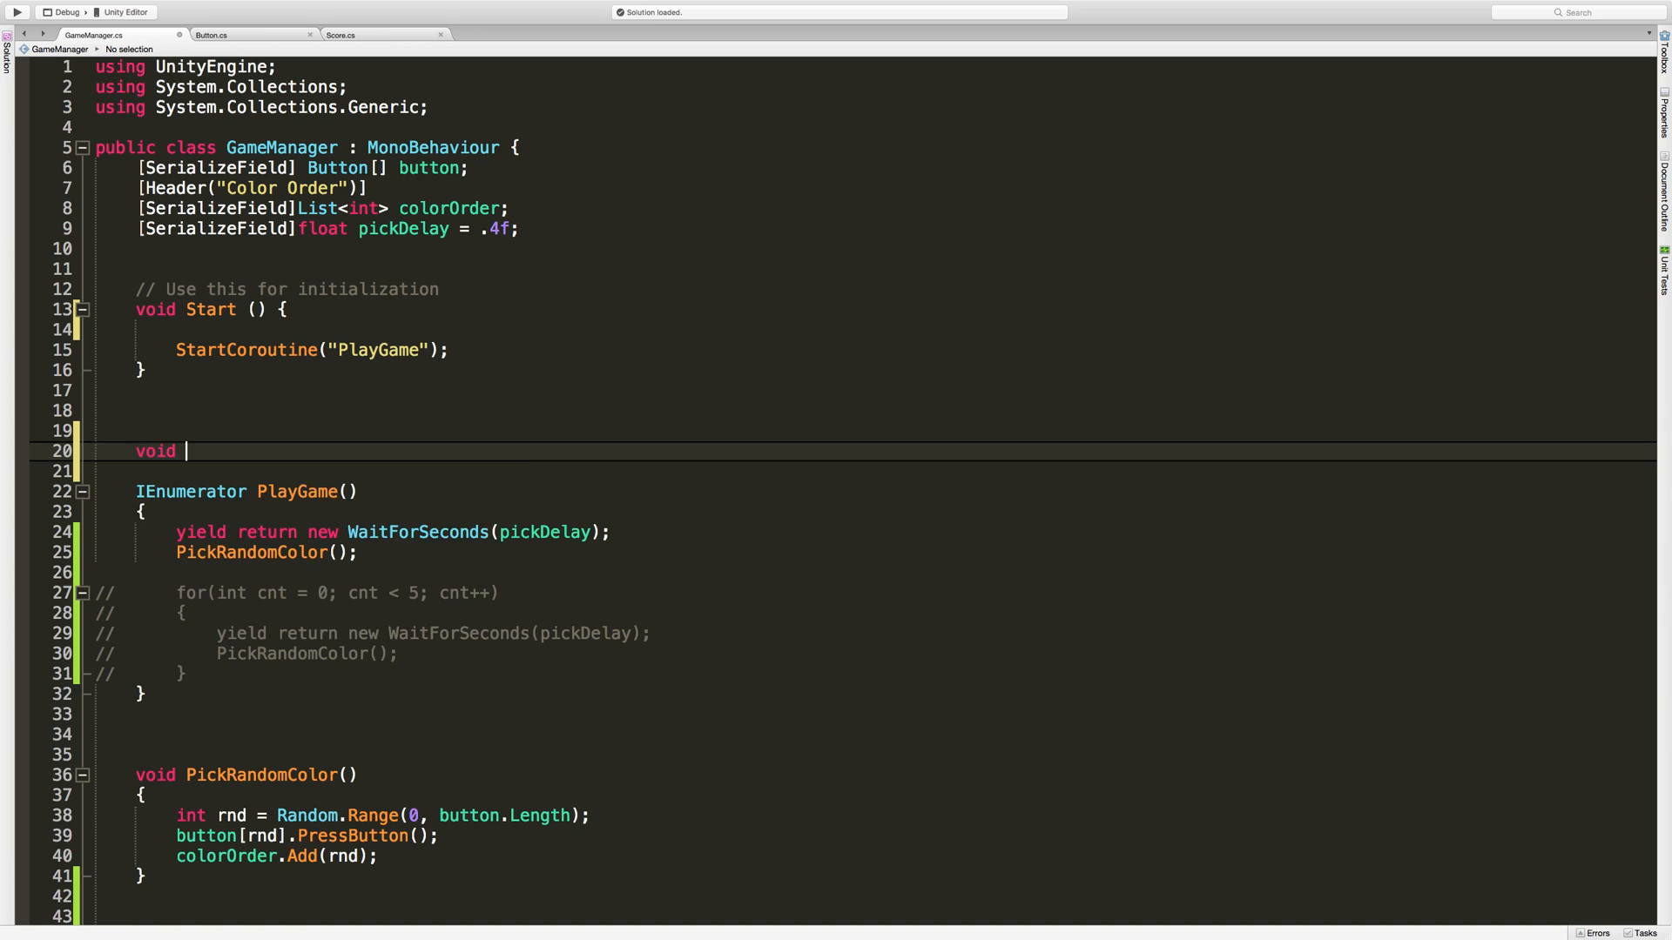
text(SetButtonI)
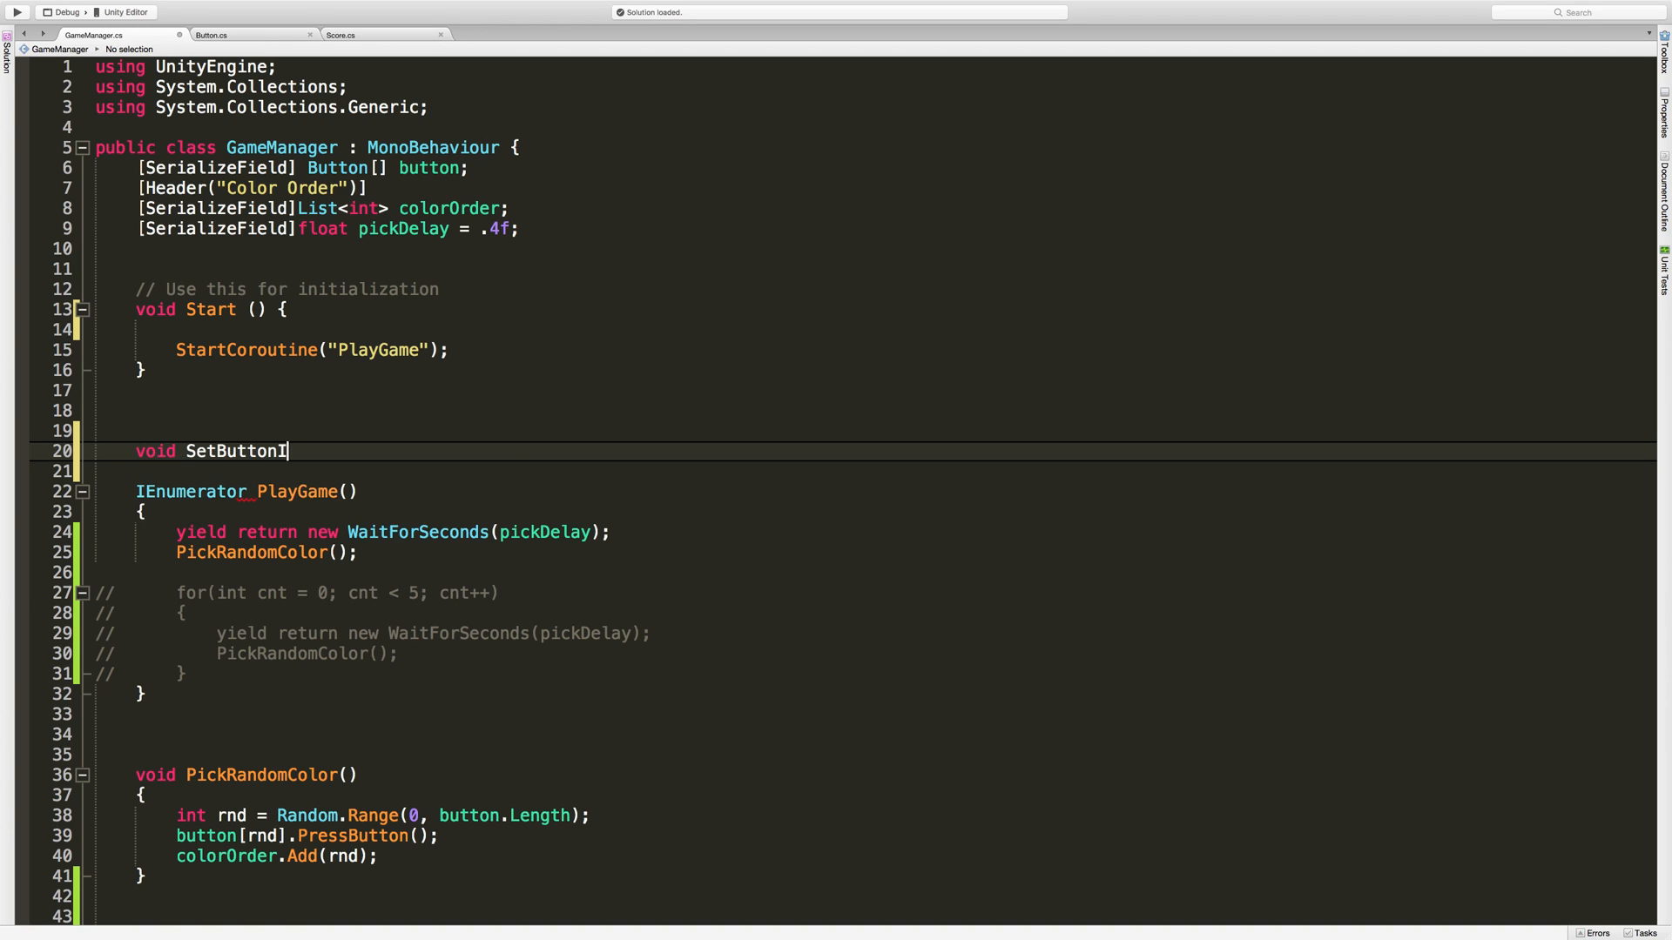
text(ndex())
text(for()
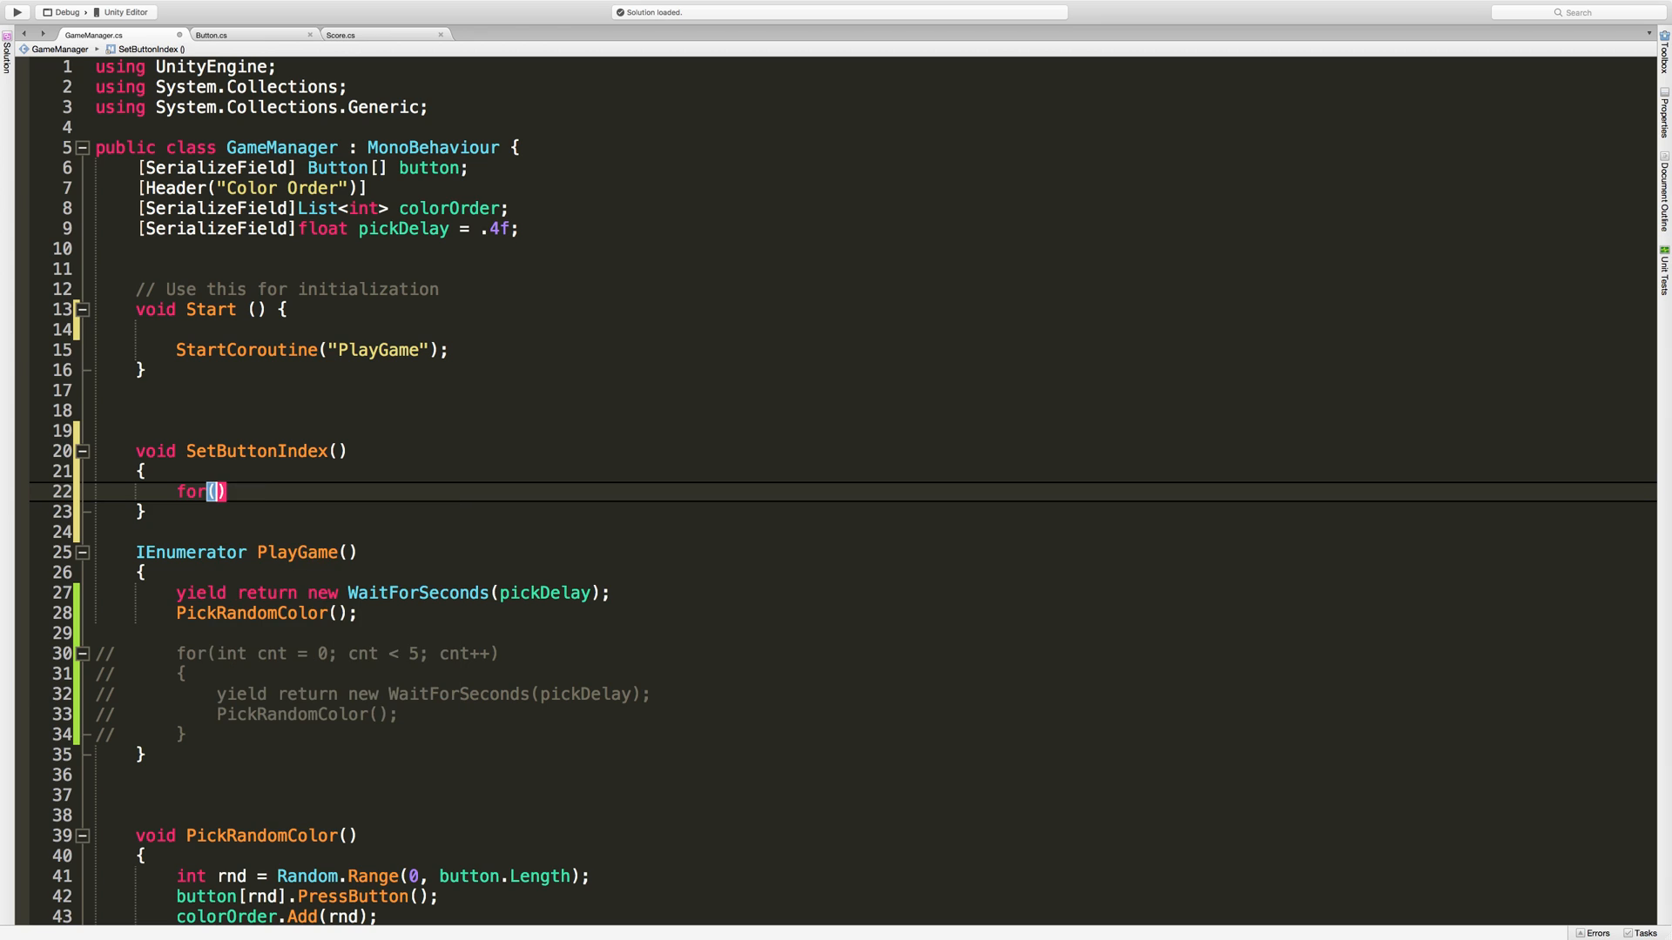
text(int cnt = 0; cnt <)
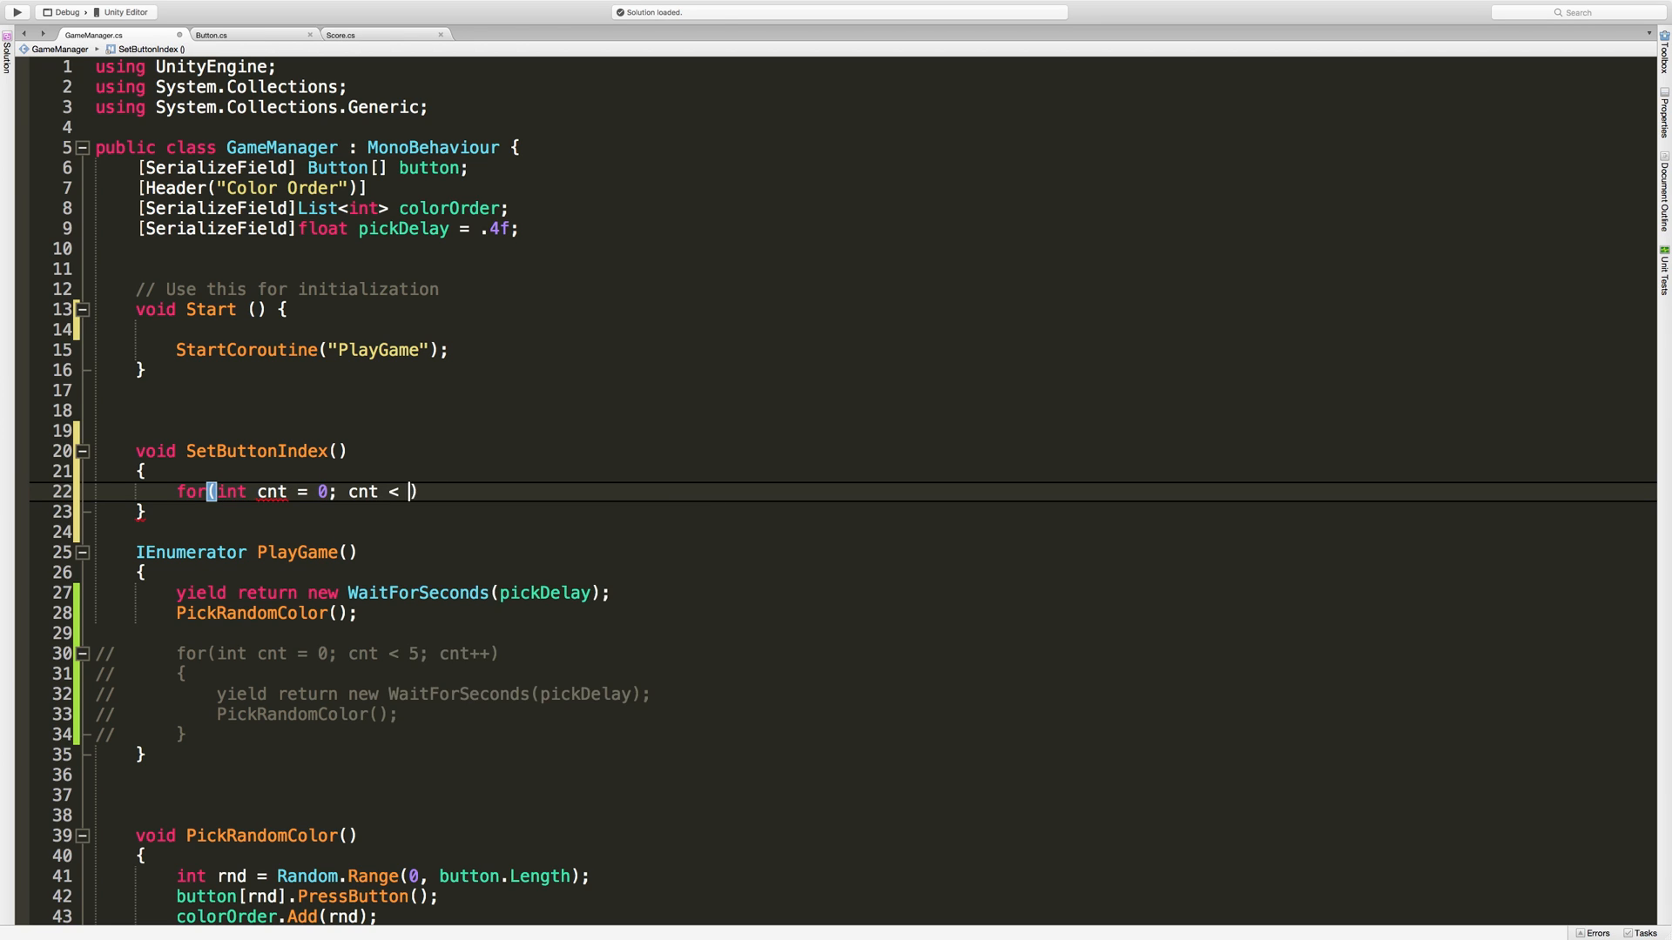
text(button.Length; cnt++)
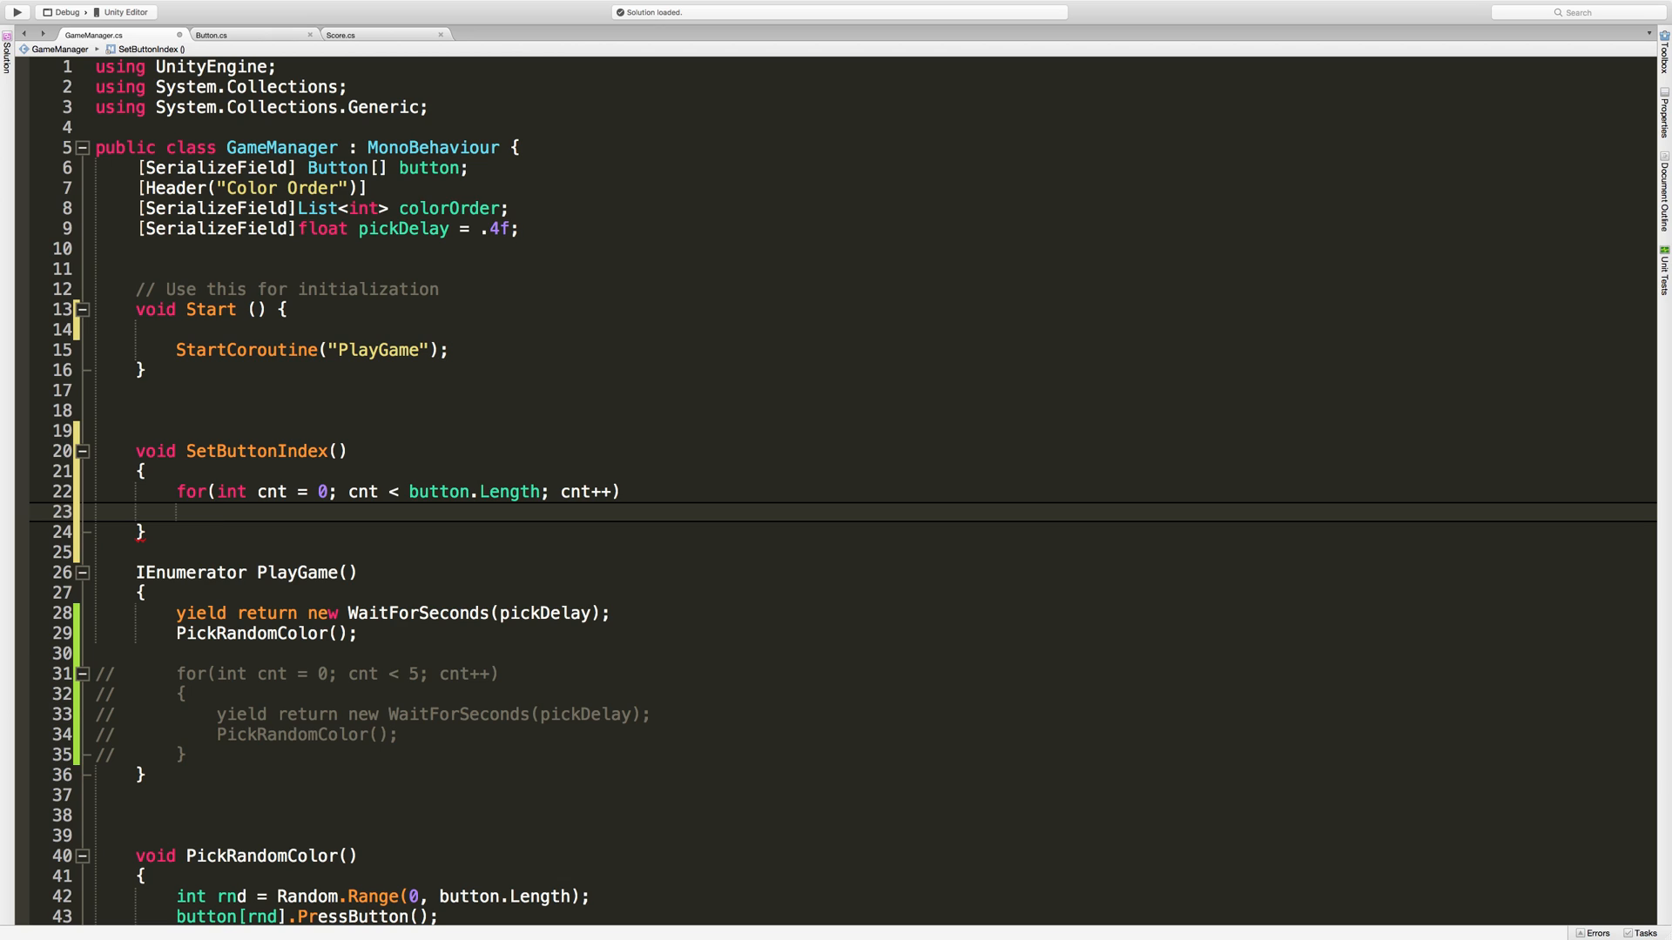
Assign button[cnt].ButtonIndex = cnt in the loop and call SetButtonIndex() in Start.
text(button[cnt].ButtonIndex =)
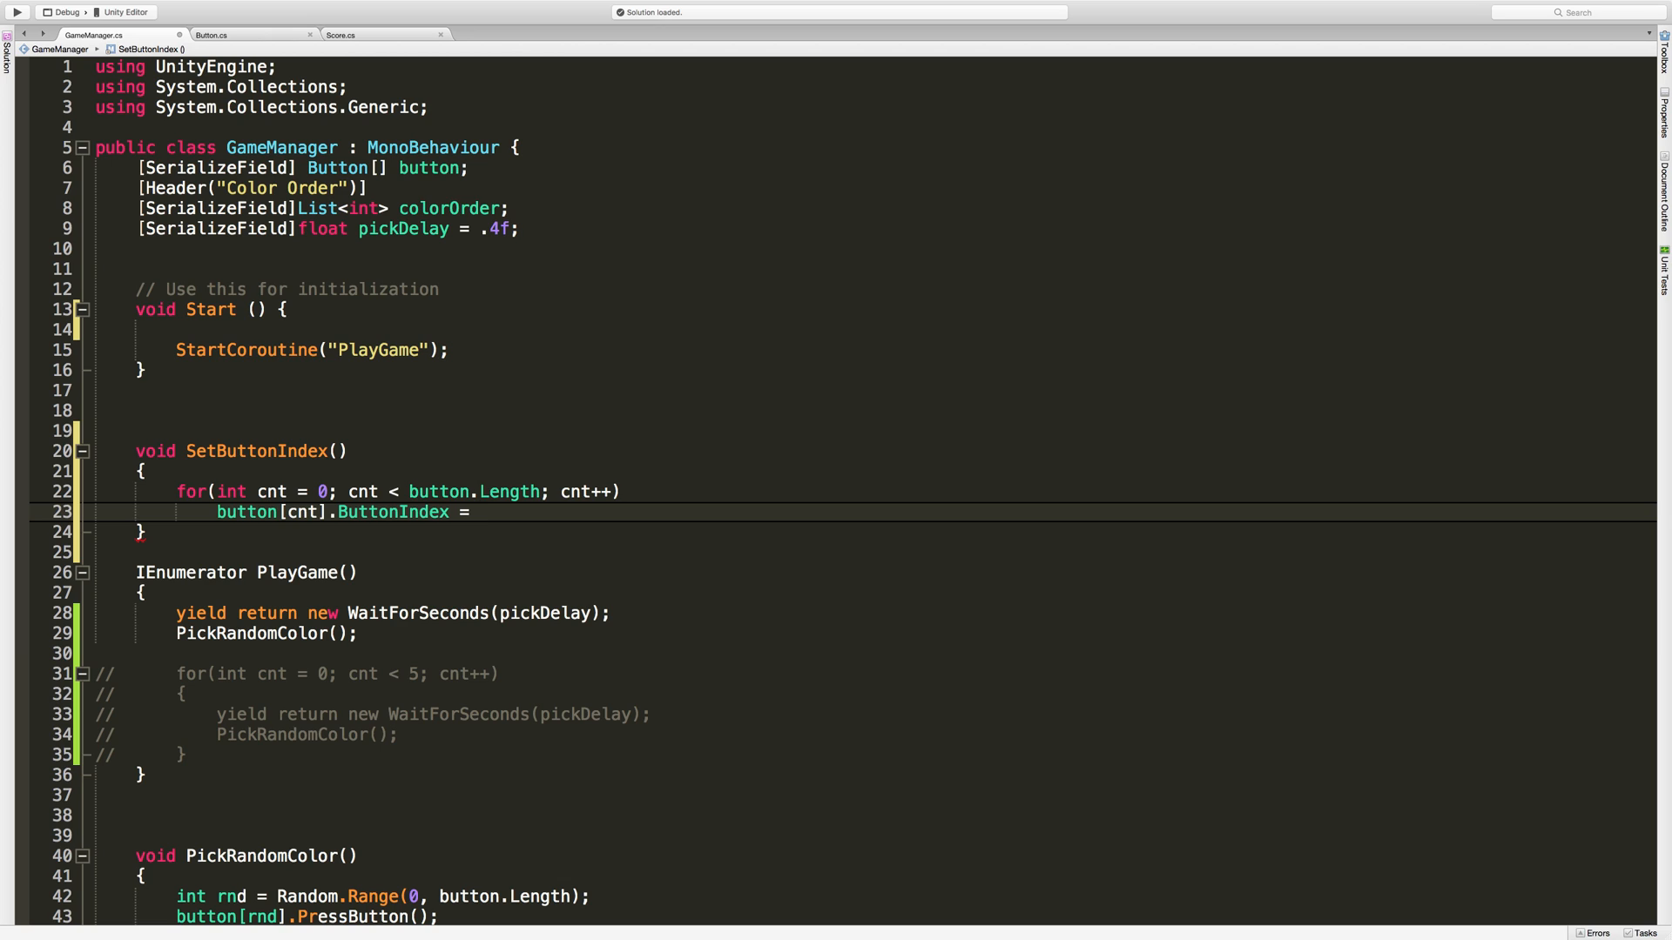
text(cnt;)
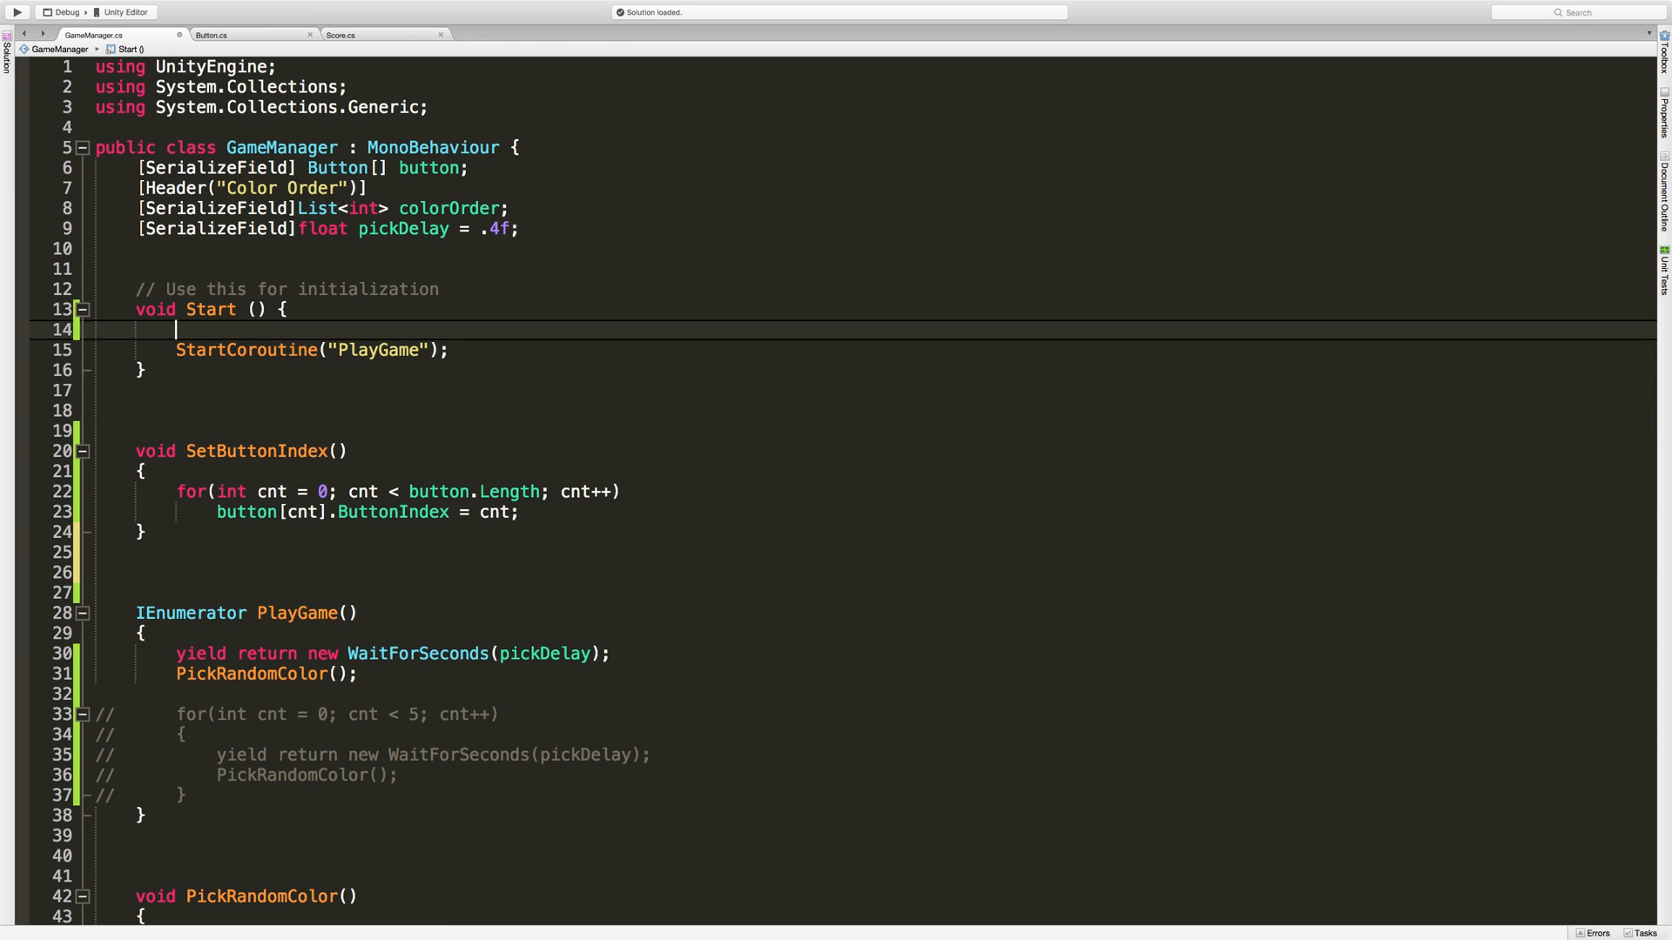
text(SetButtonIndex())
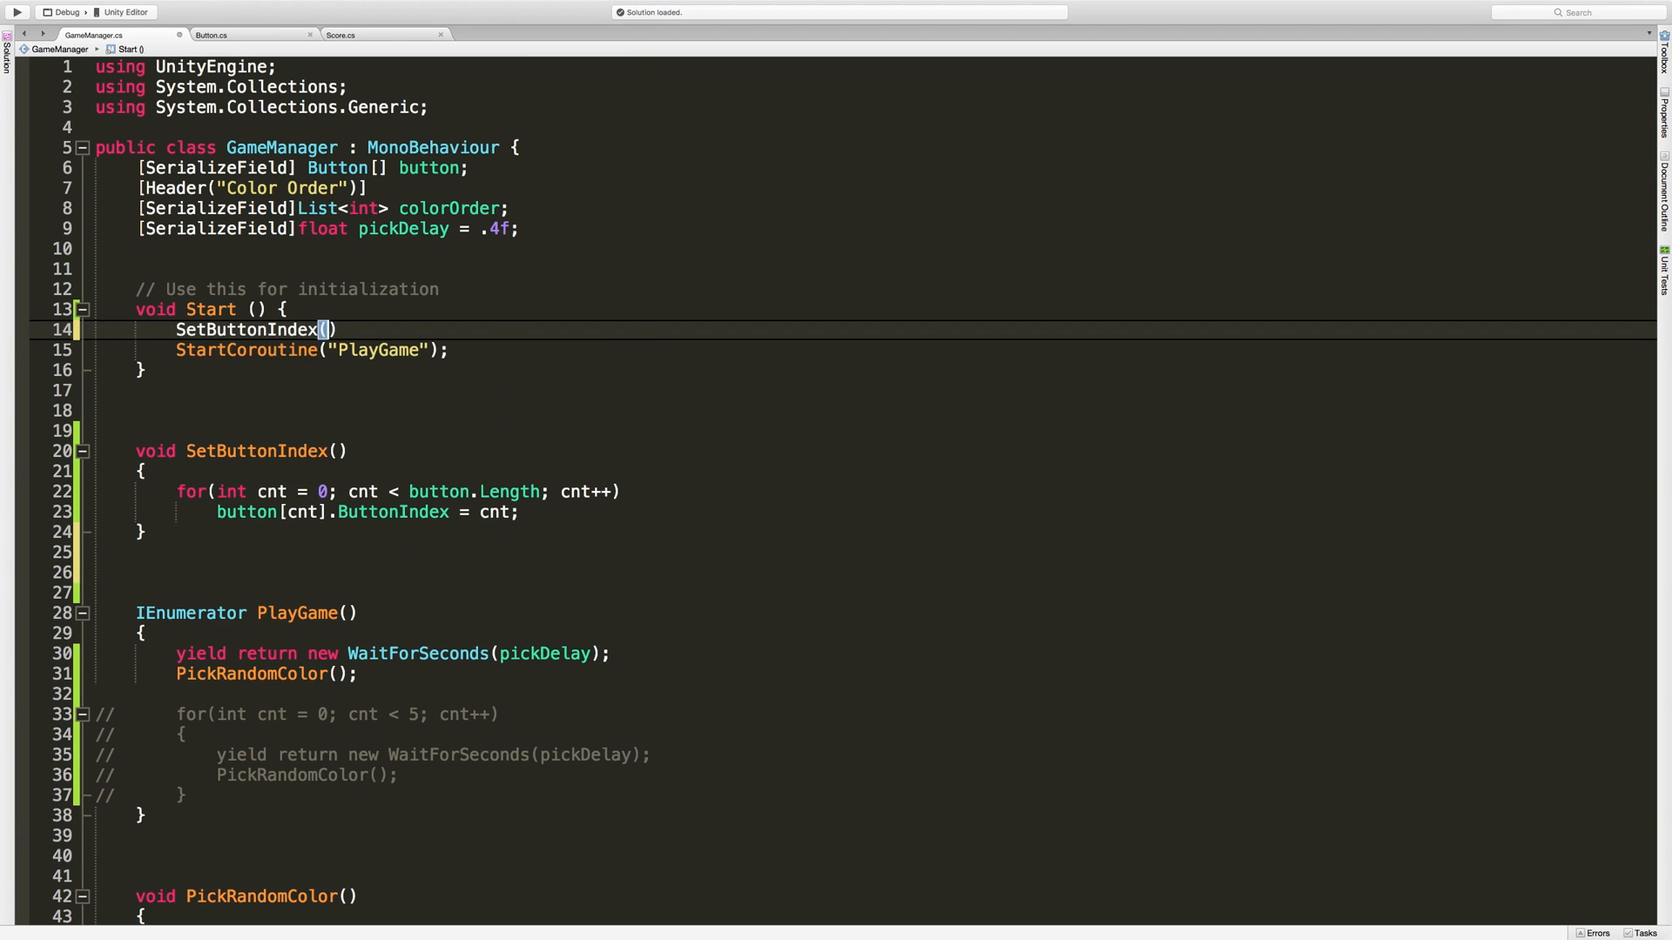
text(;)
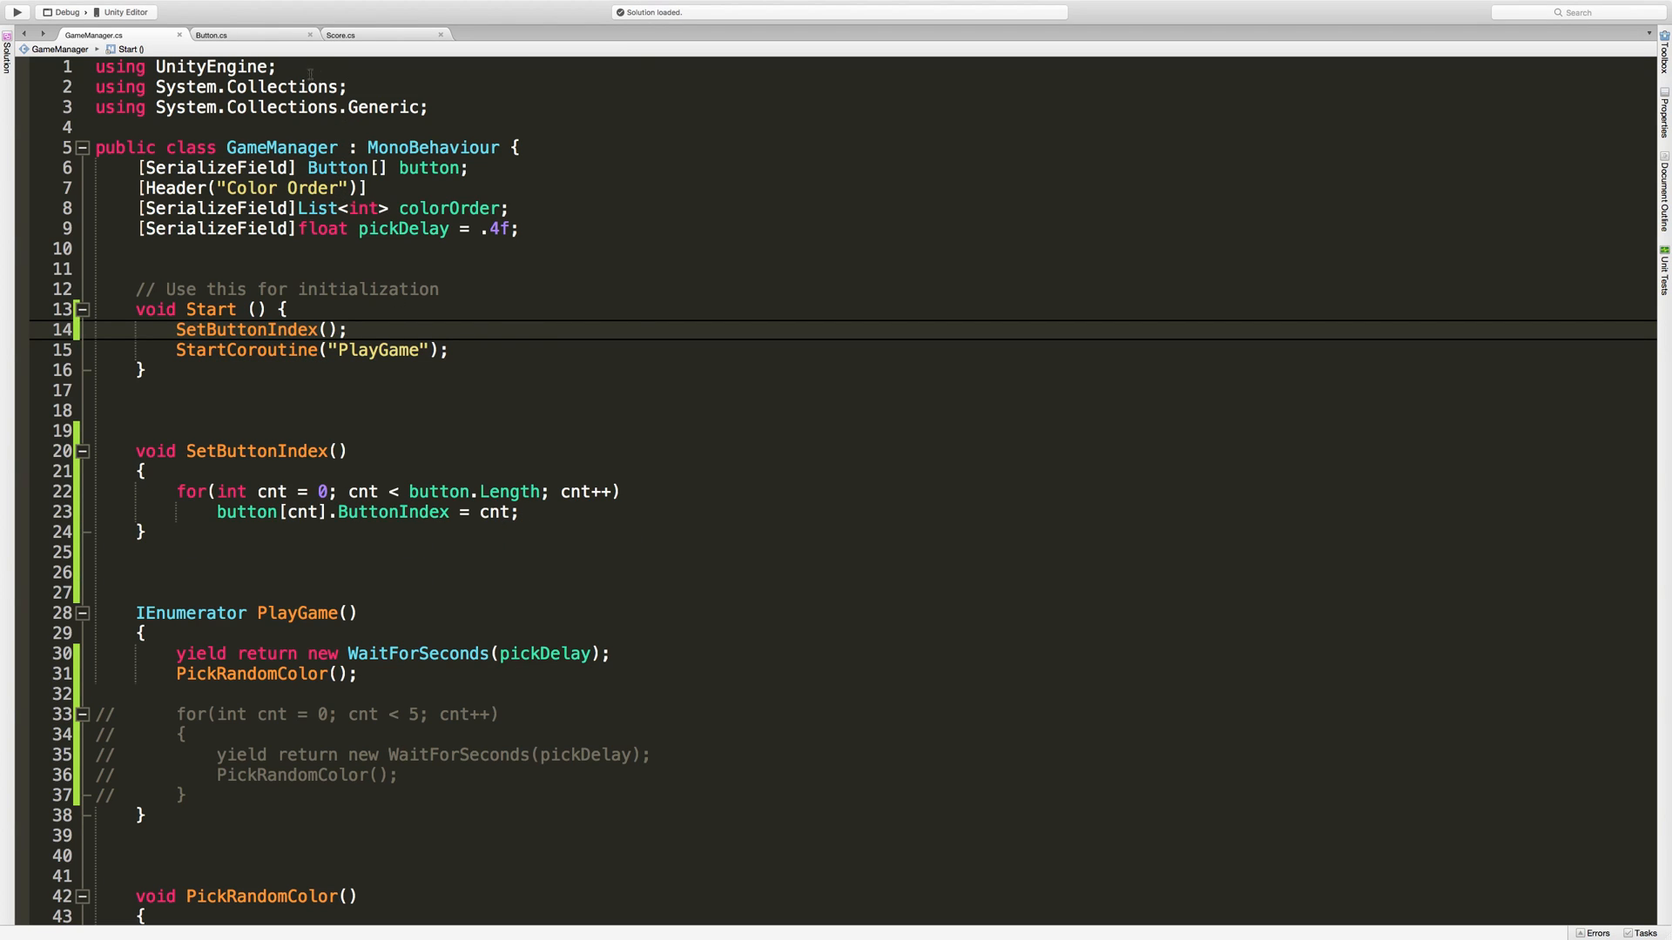
Pass ButtonIndex to gm.PlayersPick in Button.cs and give PlayersPick an int parameter.
click(210, 35)
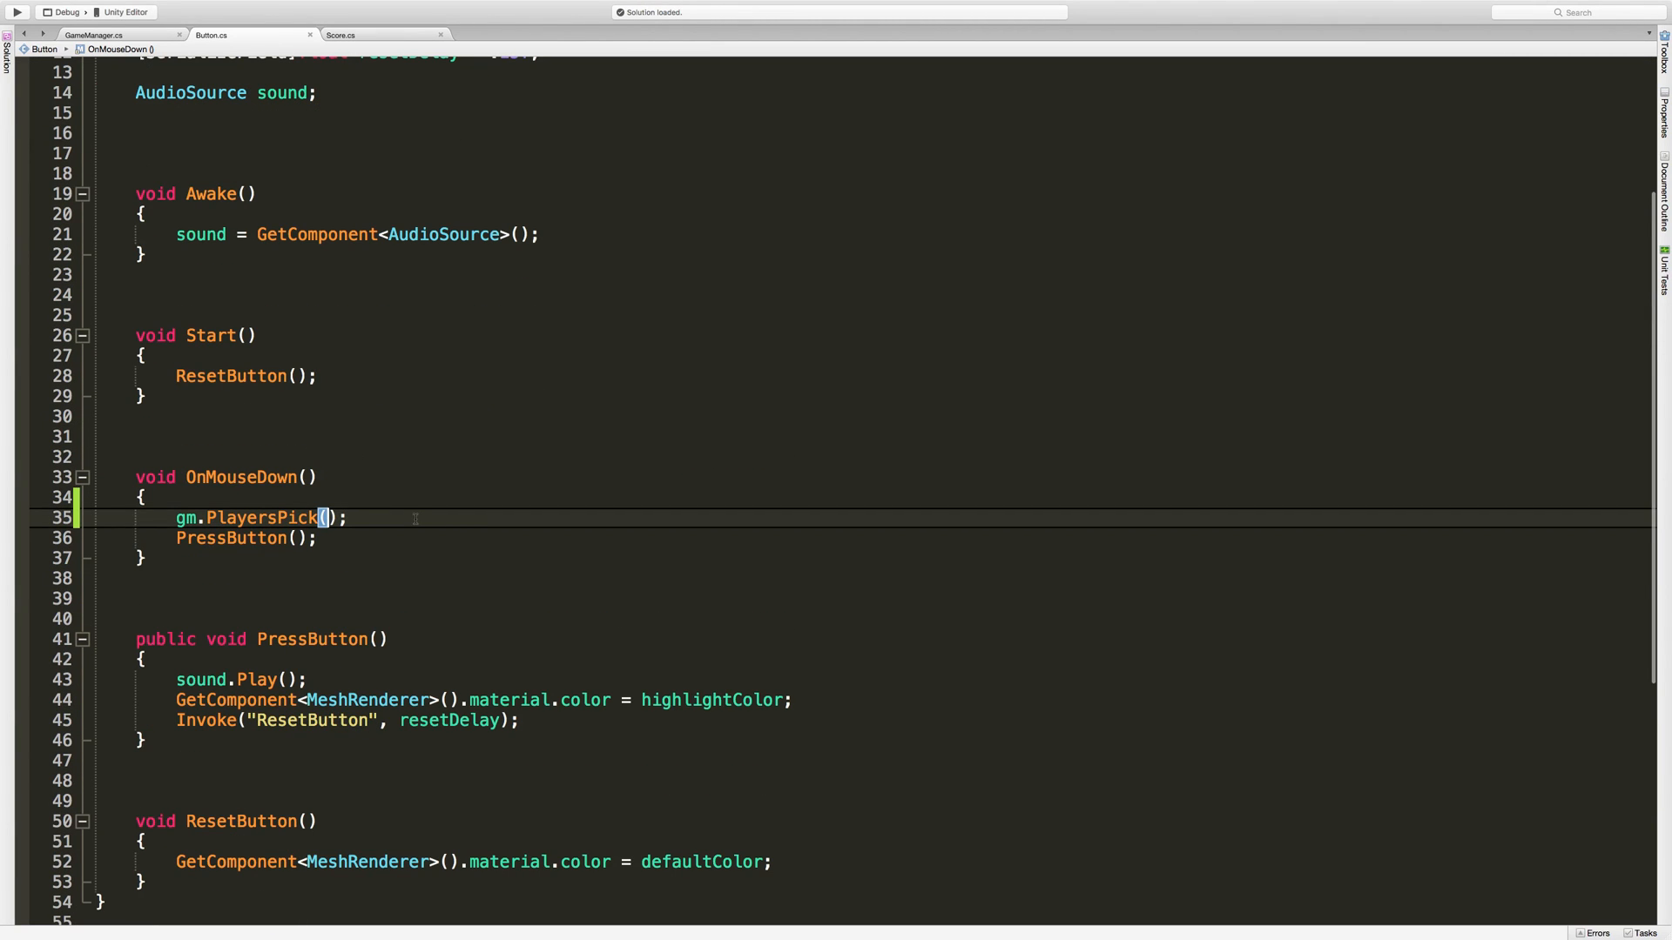
text(ButtonIndex)
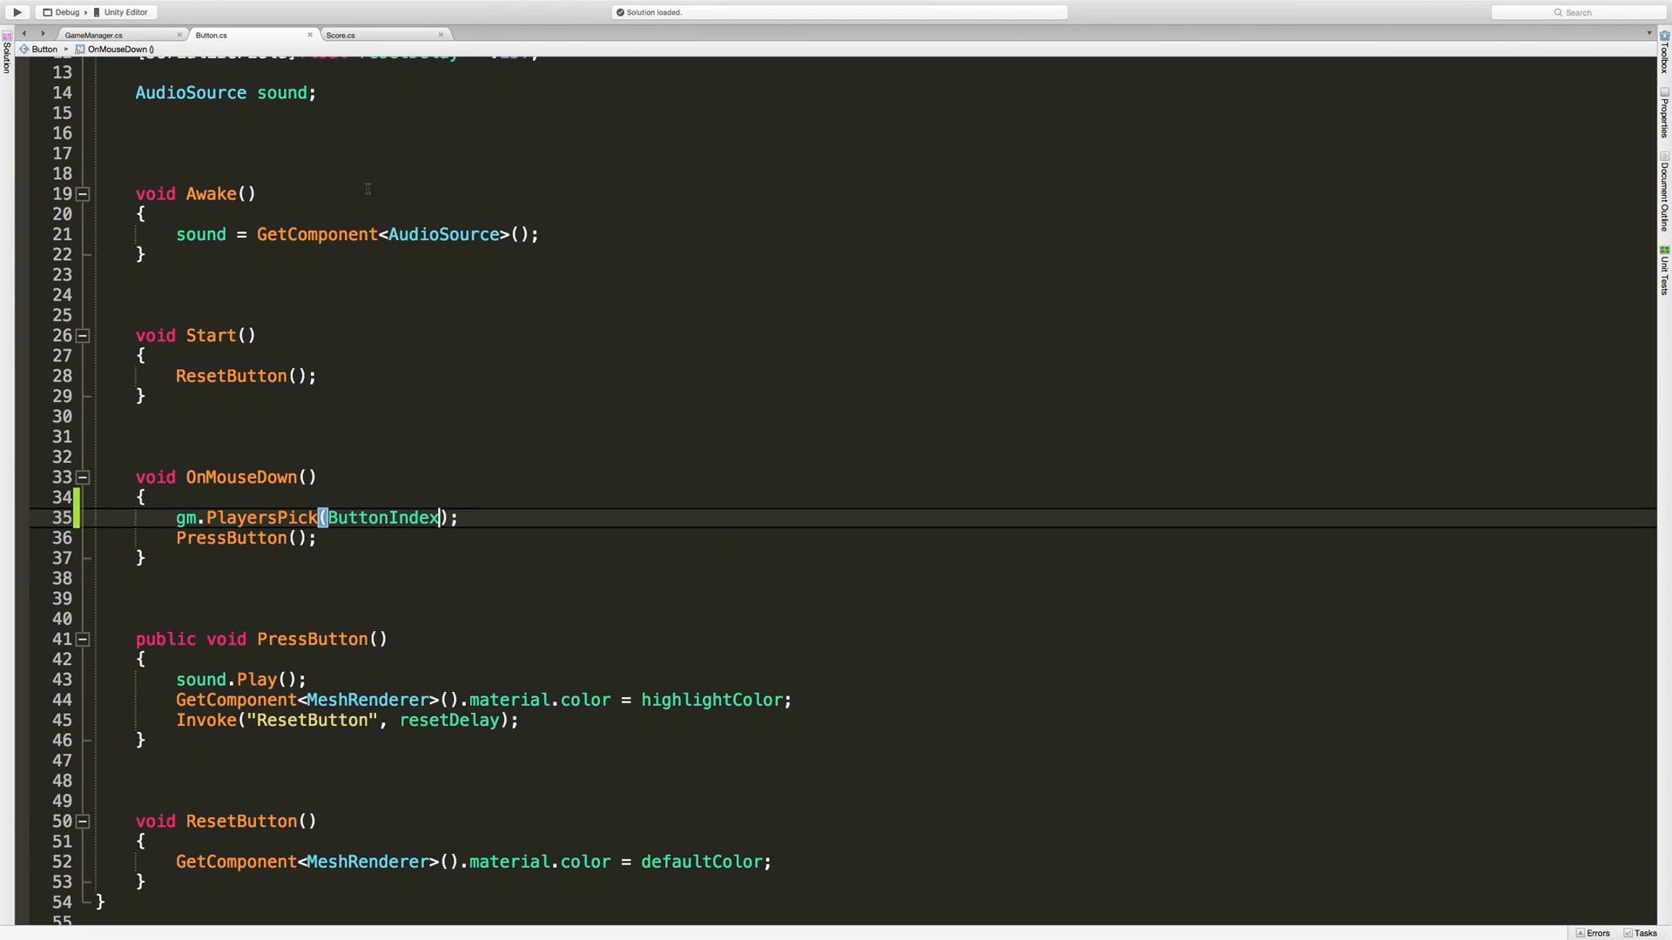
click(94, 35)
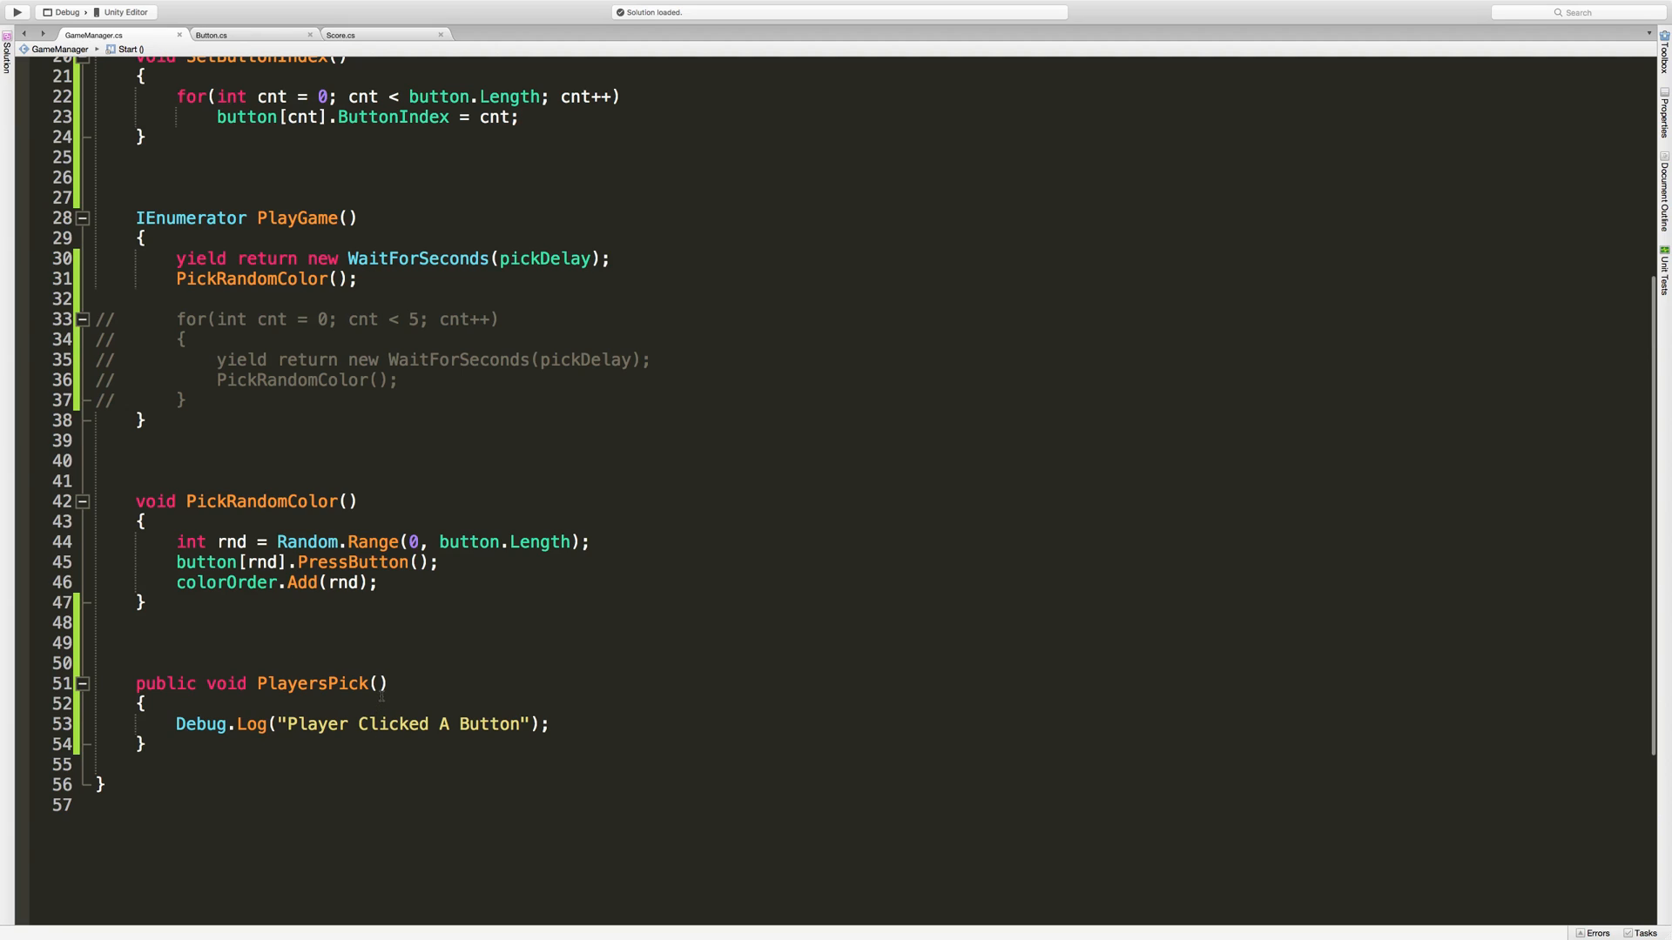
text(int)
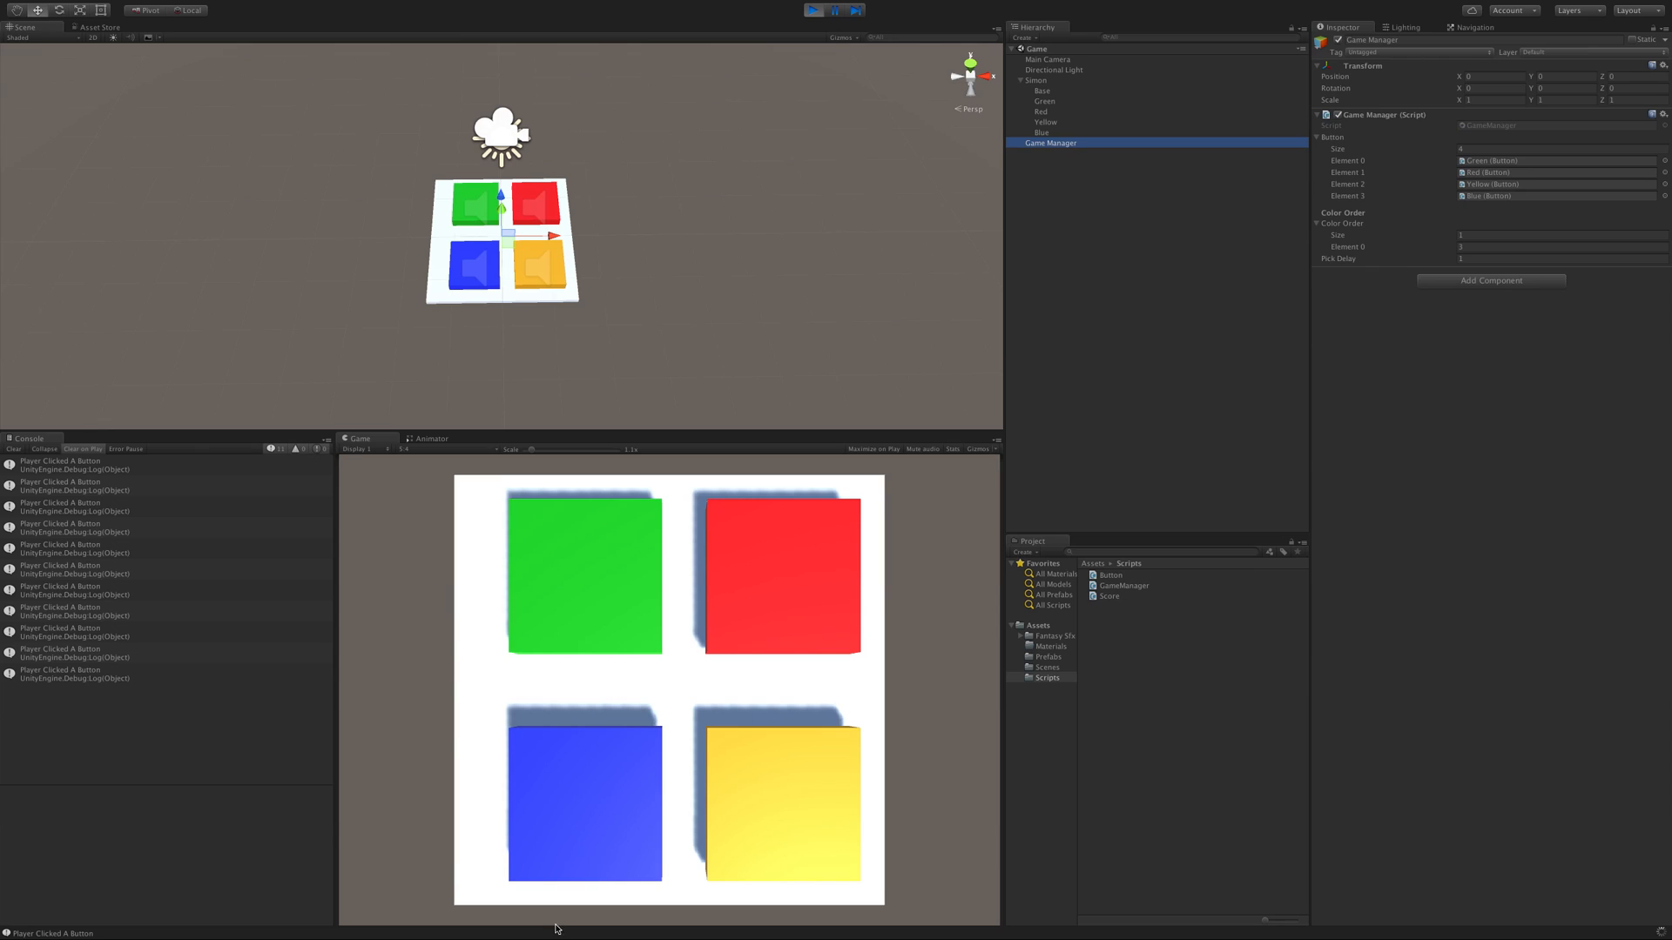
Start Play mode and check the Green button and Game Manager settings in the Inspector.
click(818, 11)
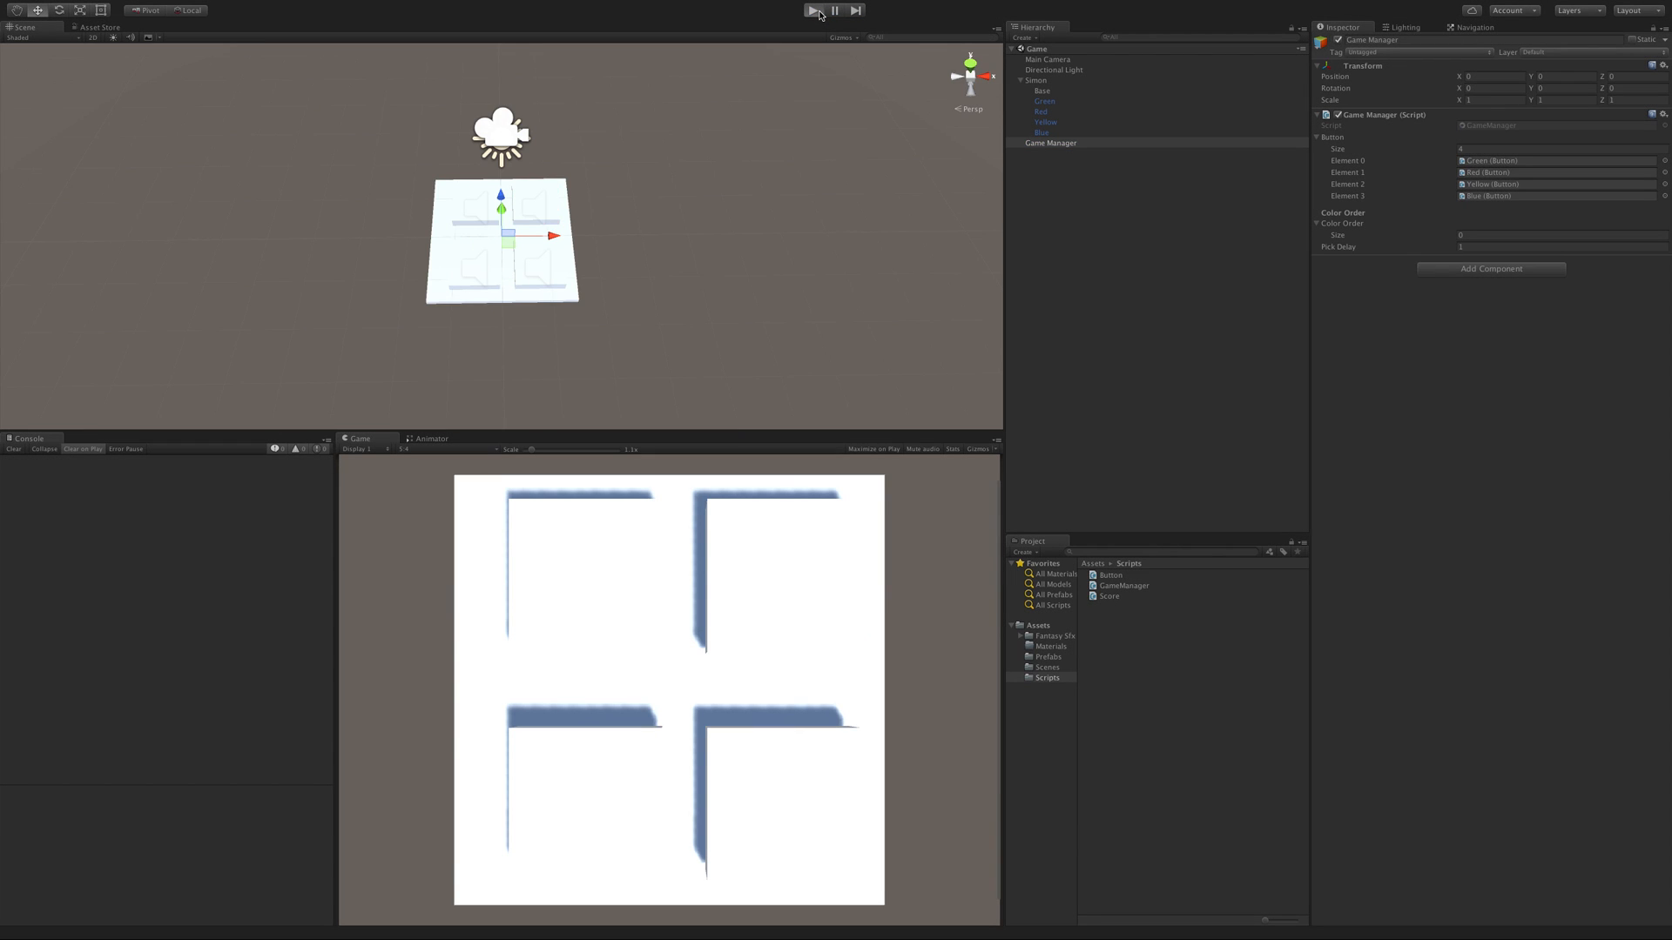
click(818, 10)
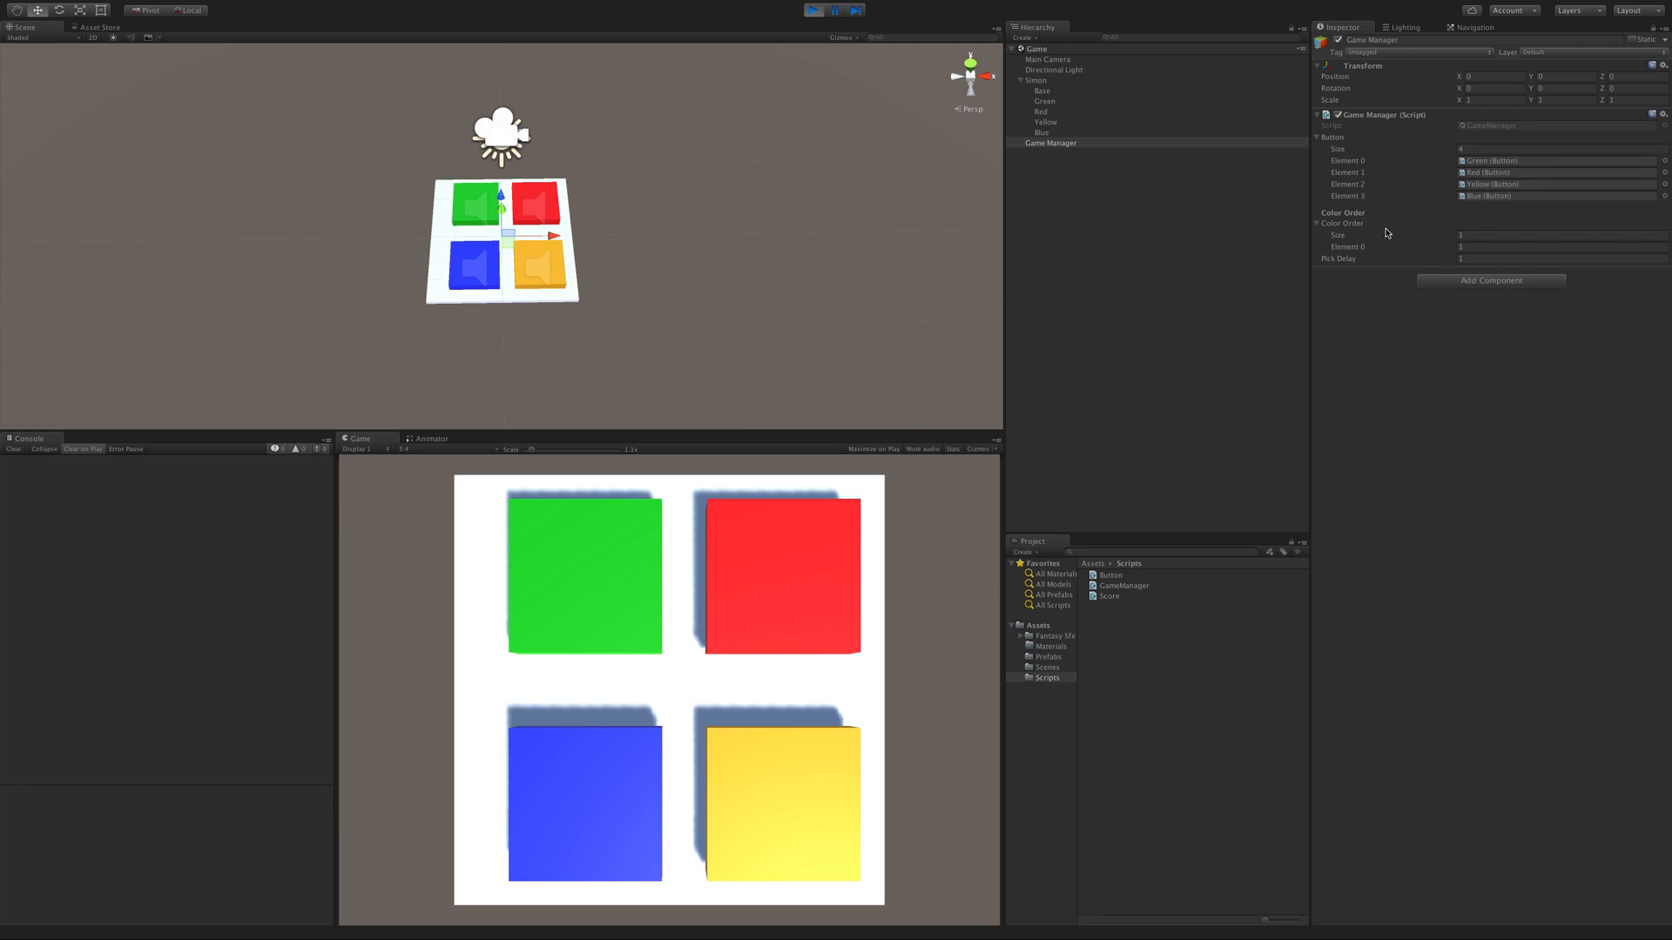
click(1045, 101)
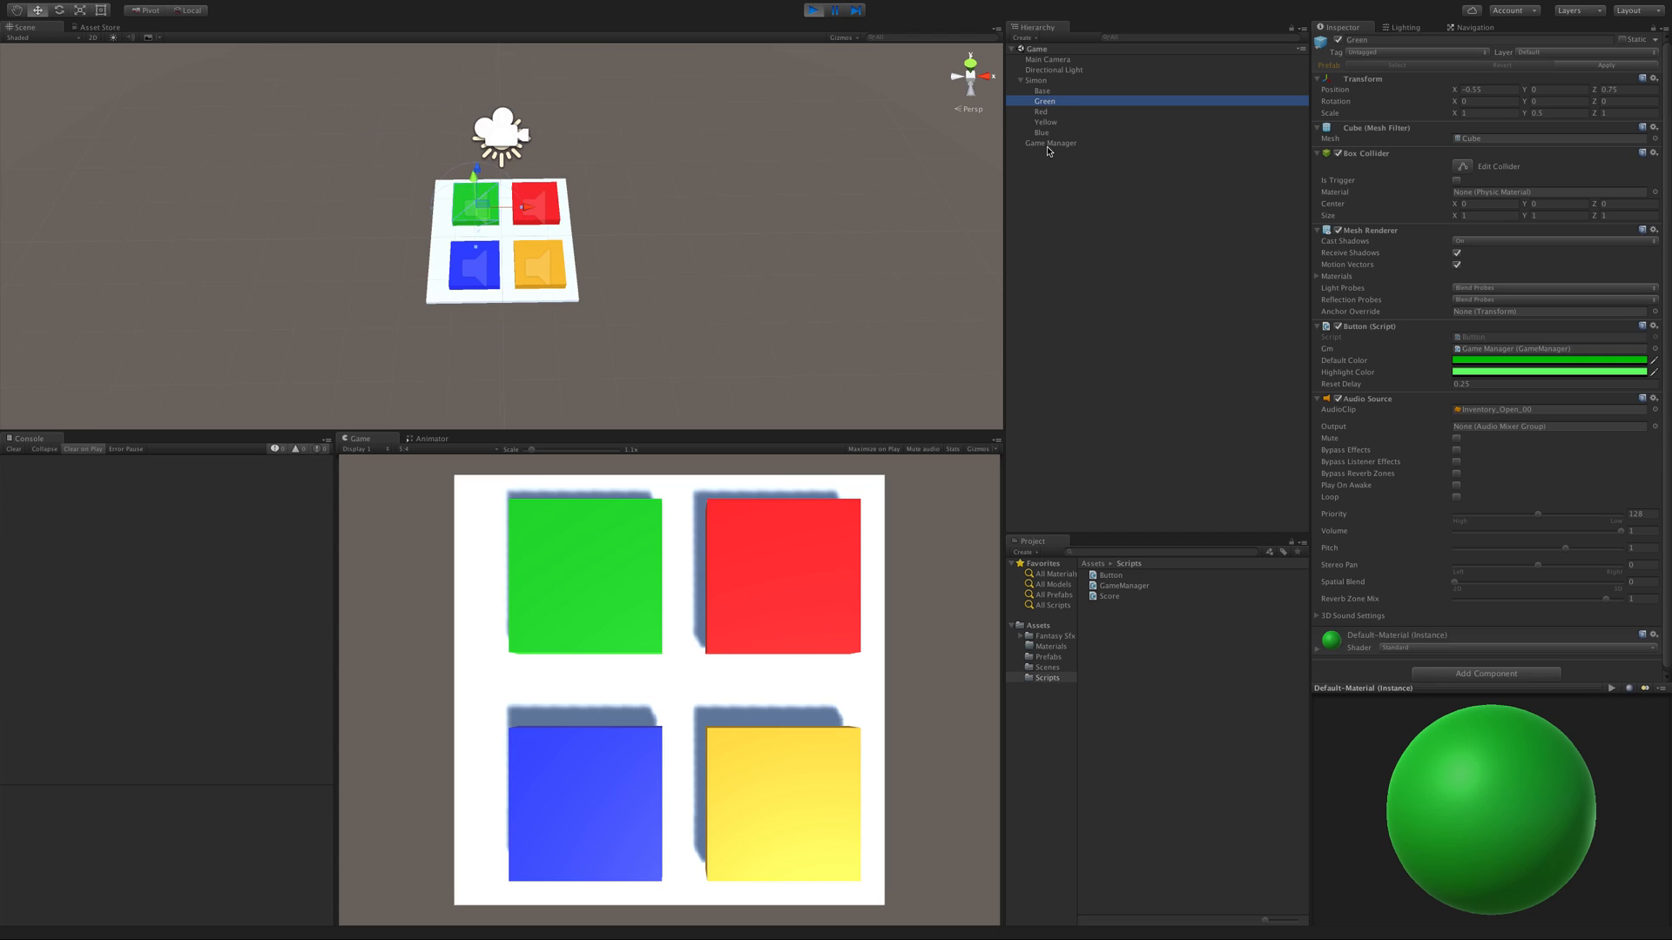
click(1050, 142)
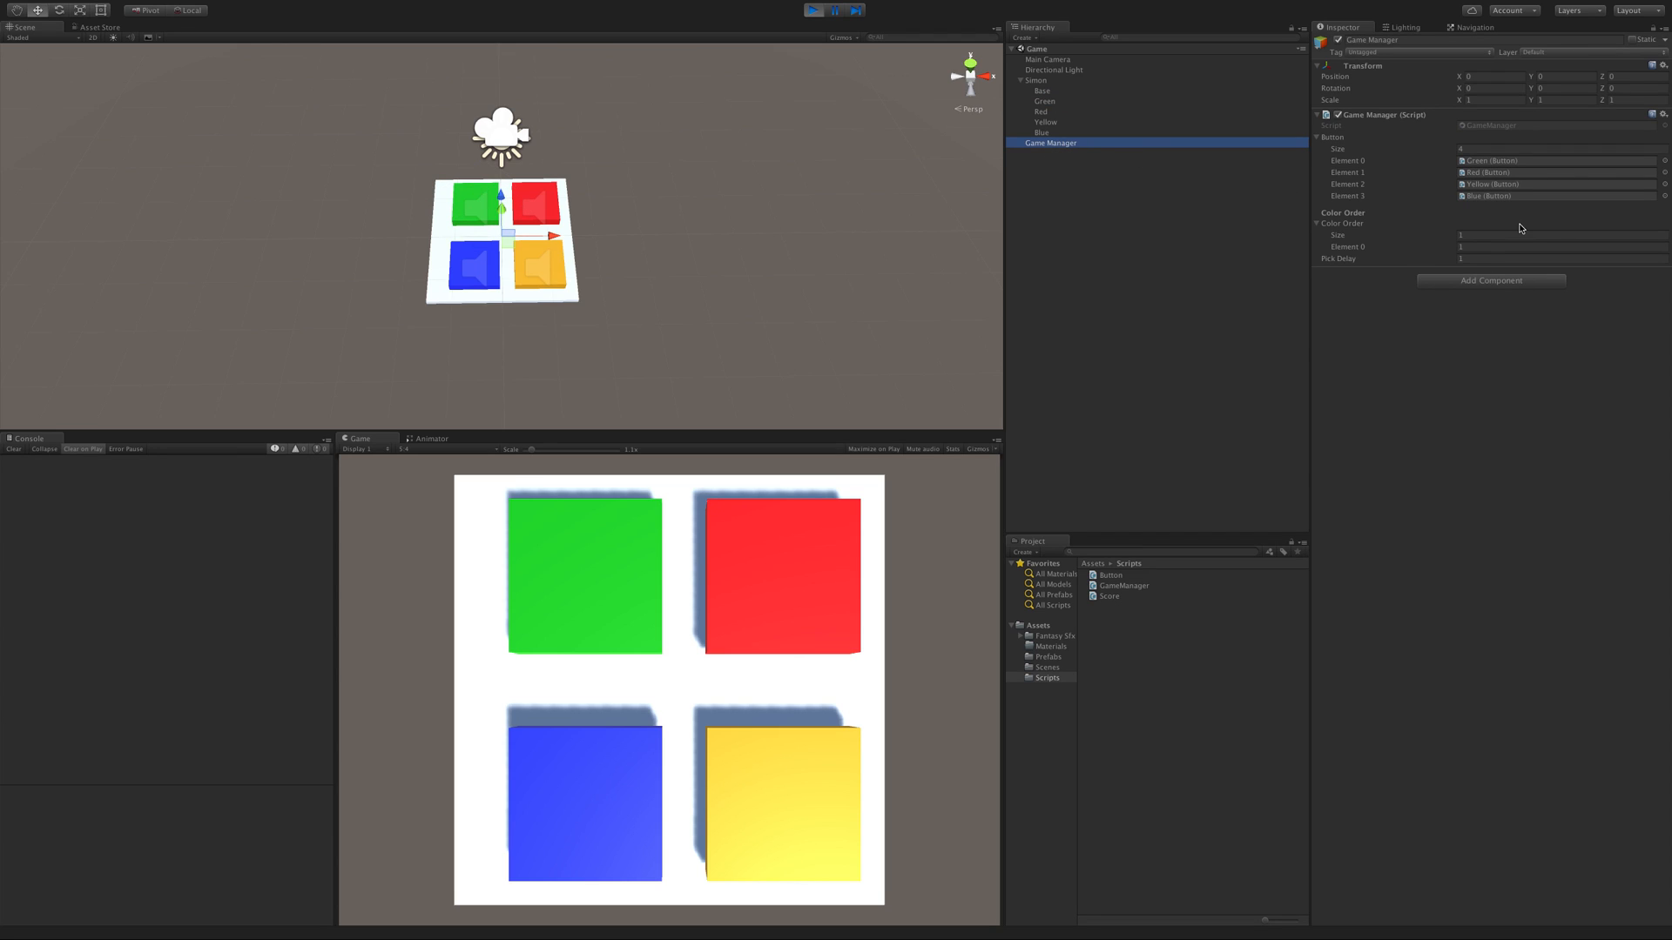
mouse_move(1512, 180)
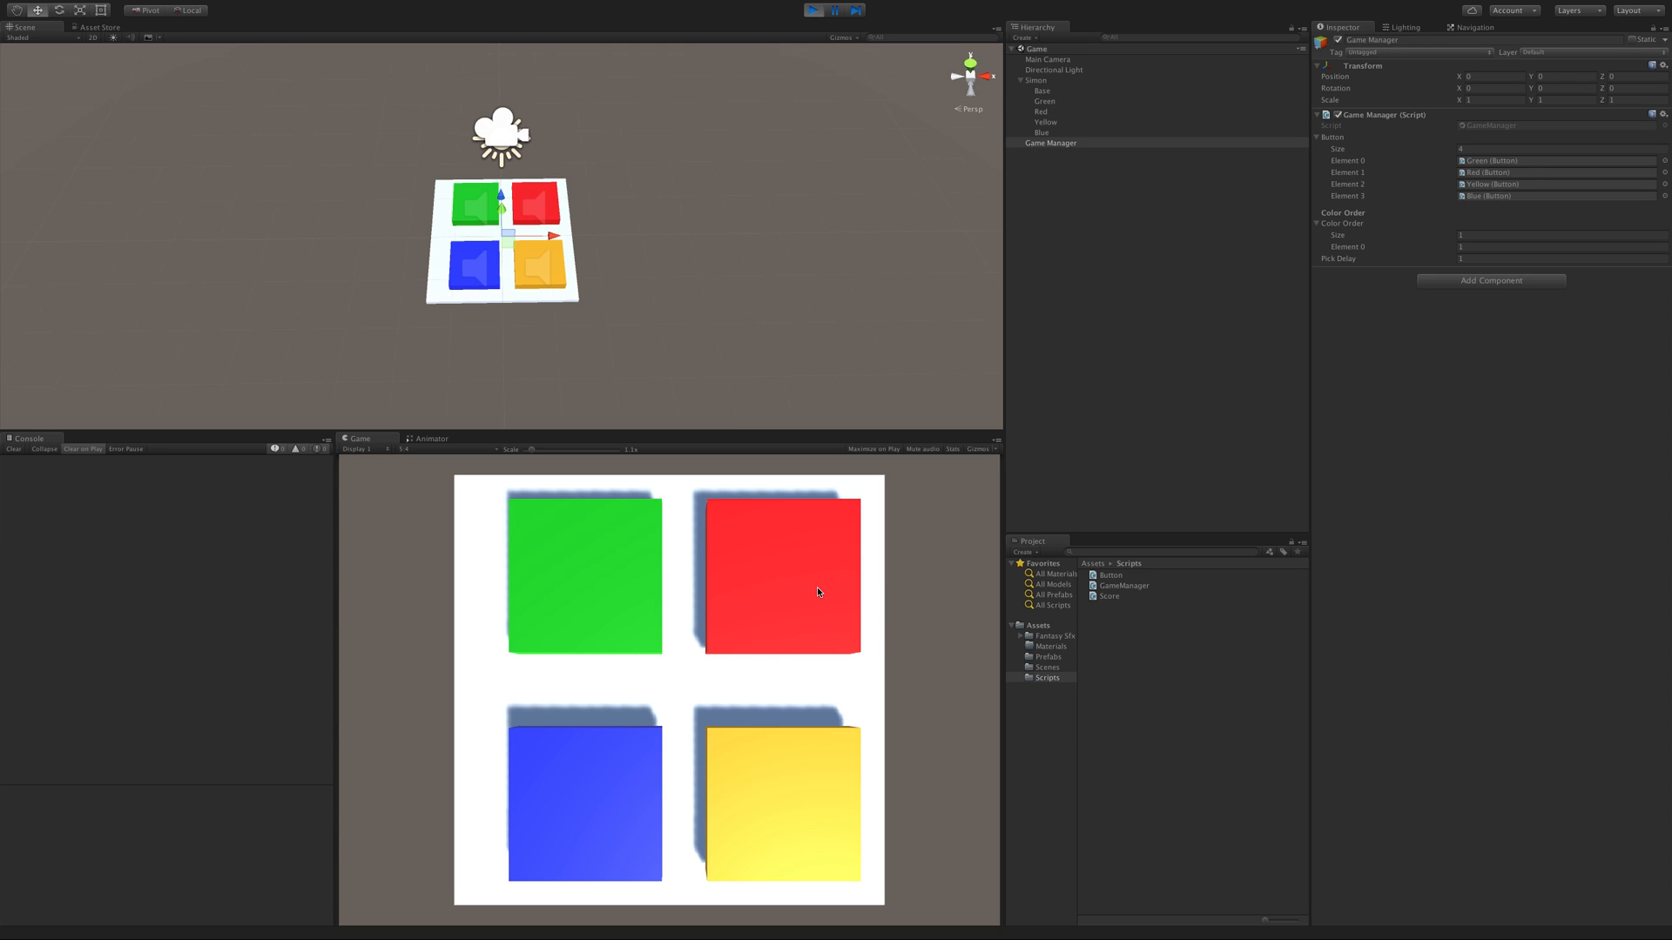
Press the red, green, yellow and other coloured squares so each logs its index, then stop Play.
click(782, 576)
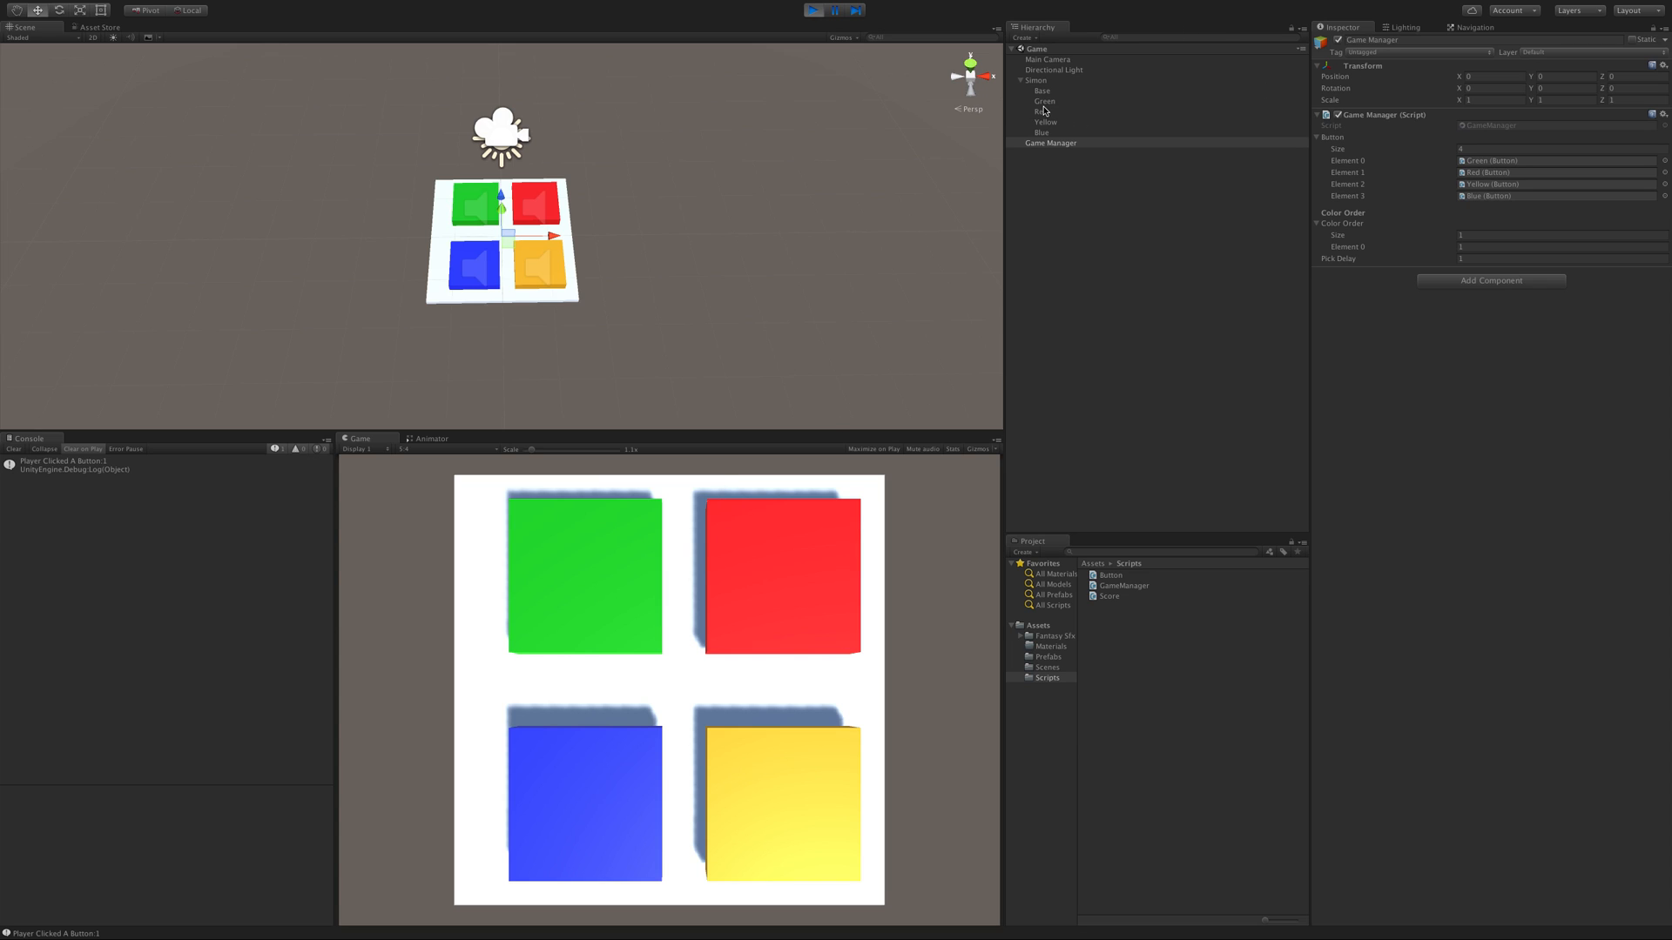
mouse_move(1090, 103)
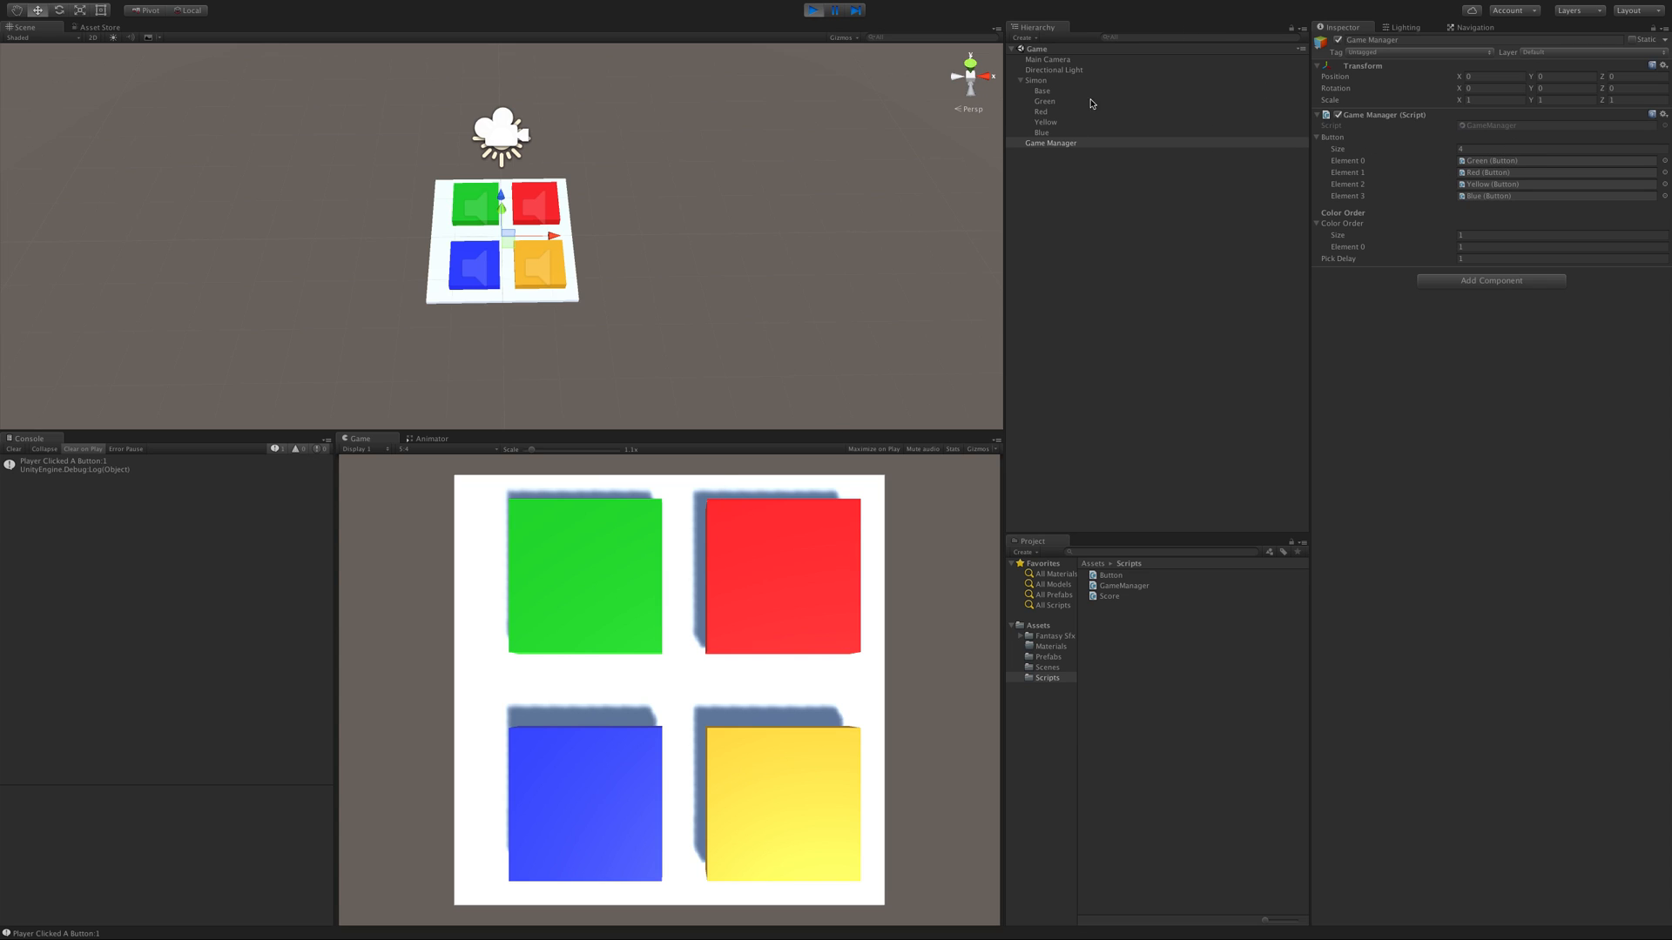
mouse_move(1494, 167)
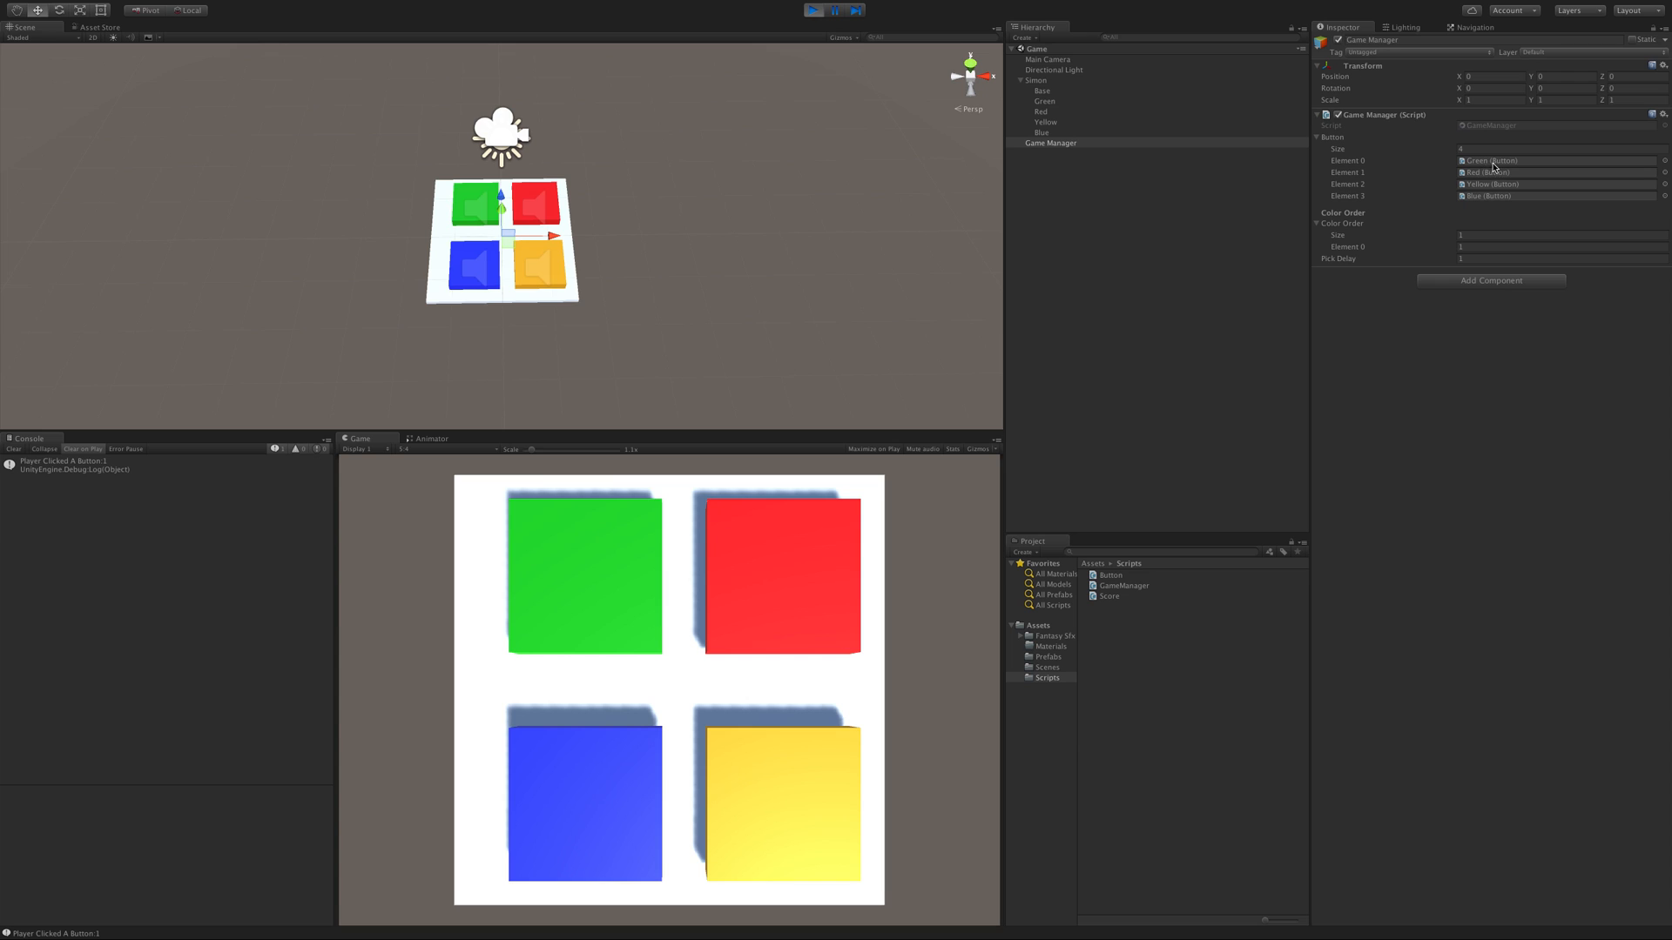
click(568, 597)
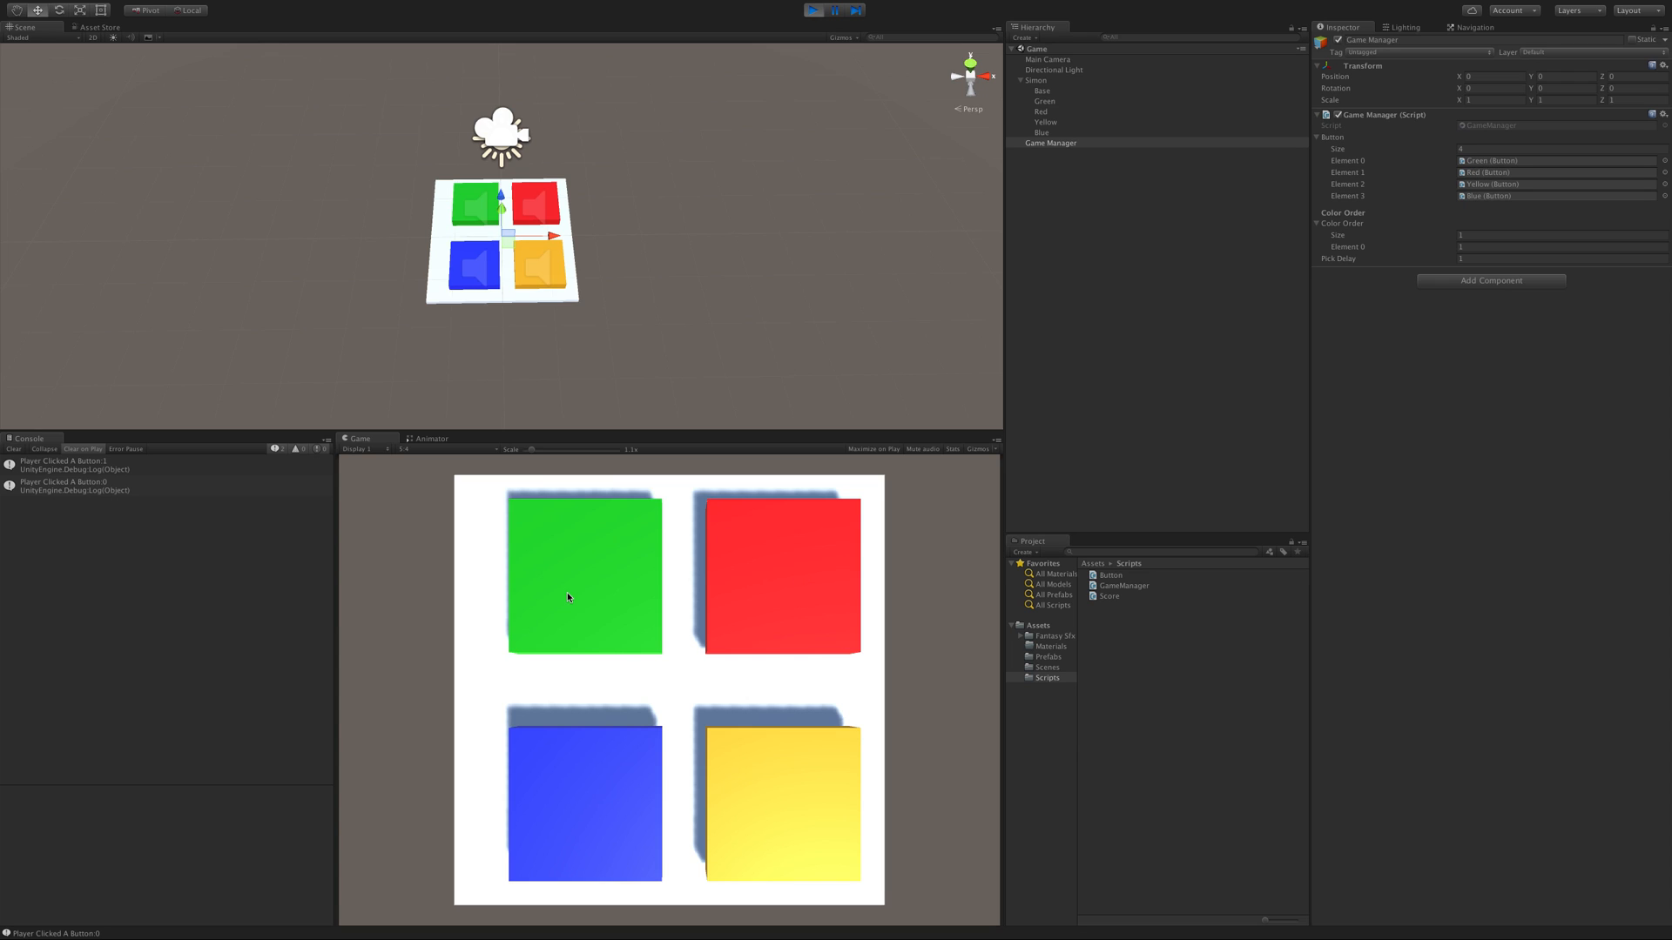
click(585, 576)
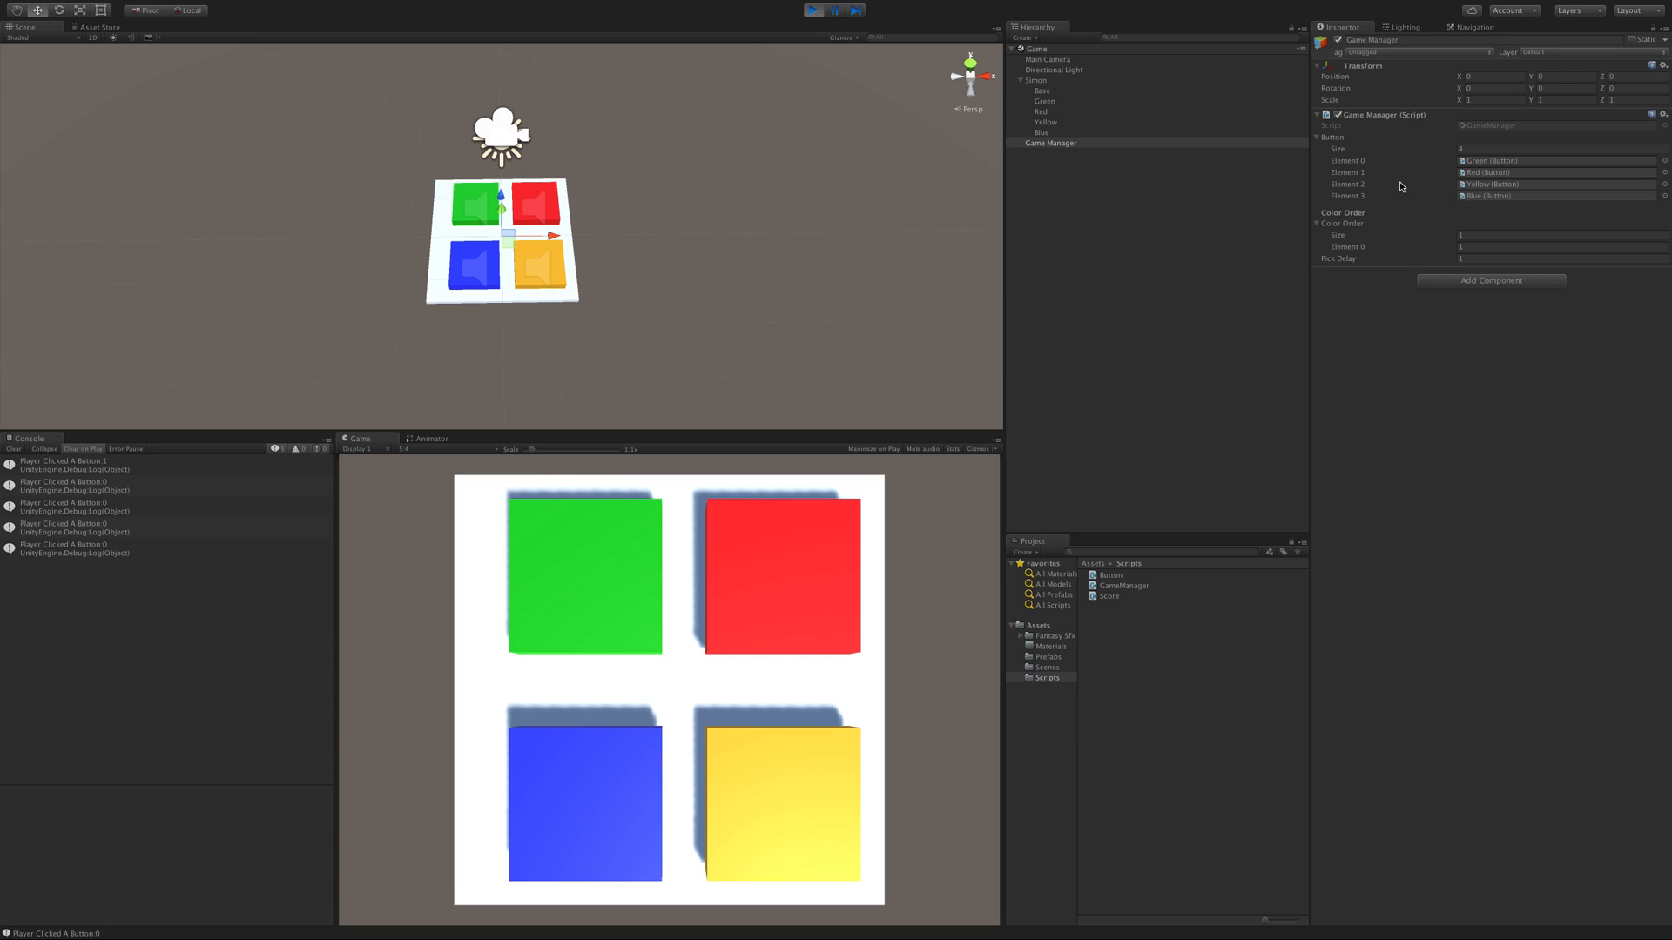
mouse_move(1506, 207)
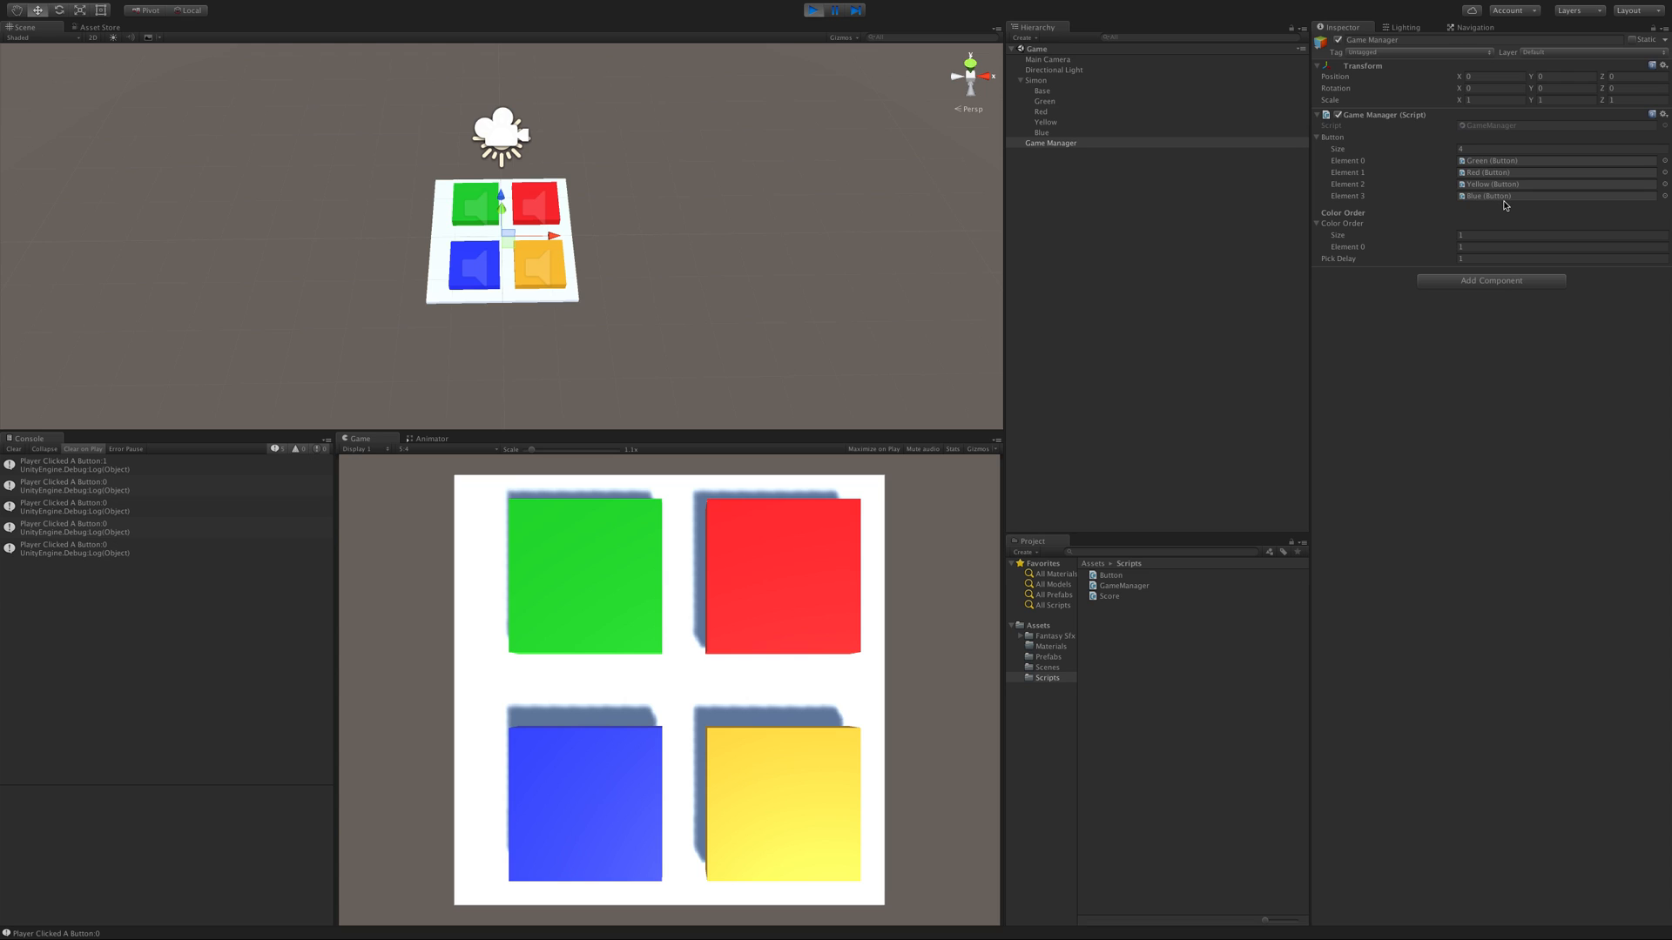
click(760, 799)
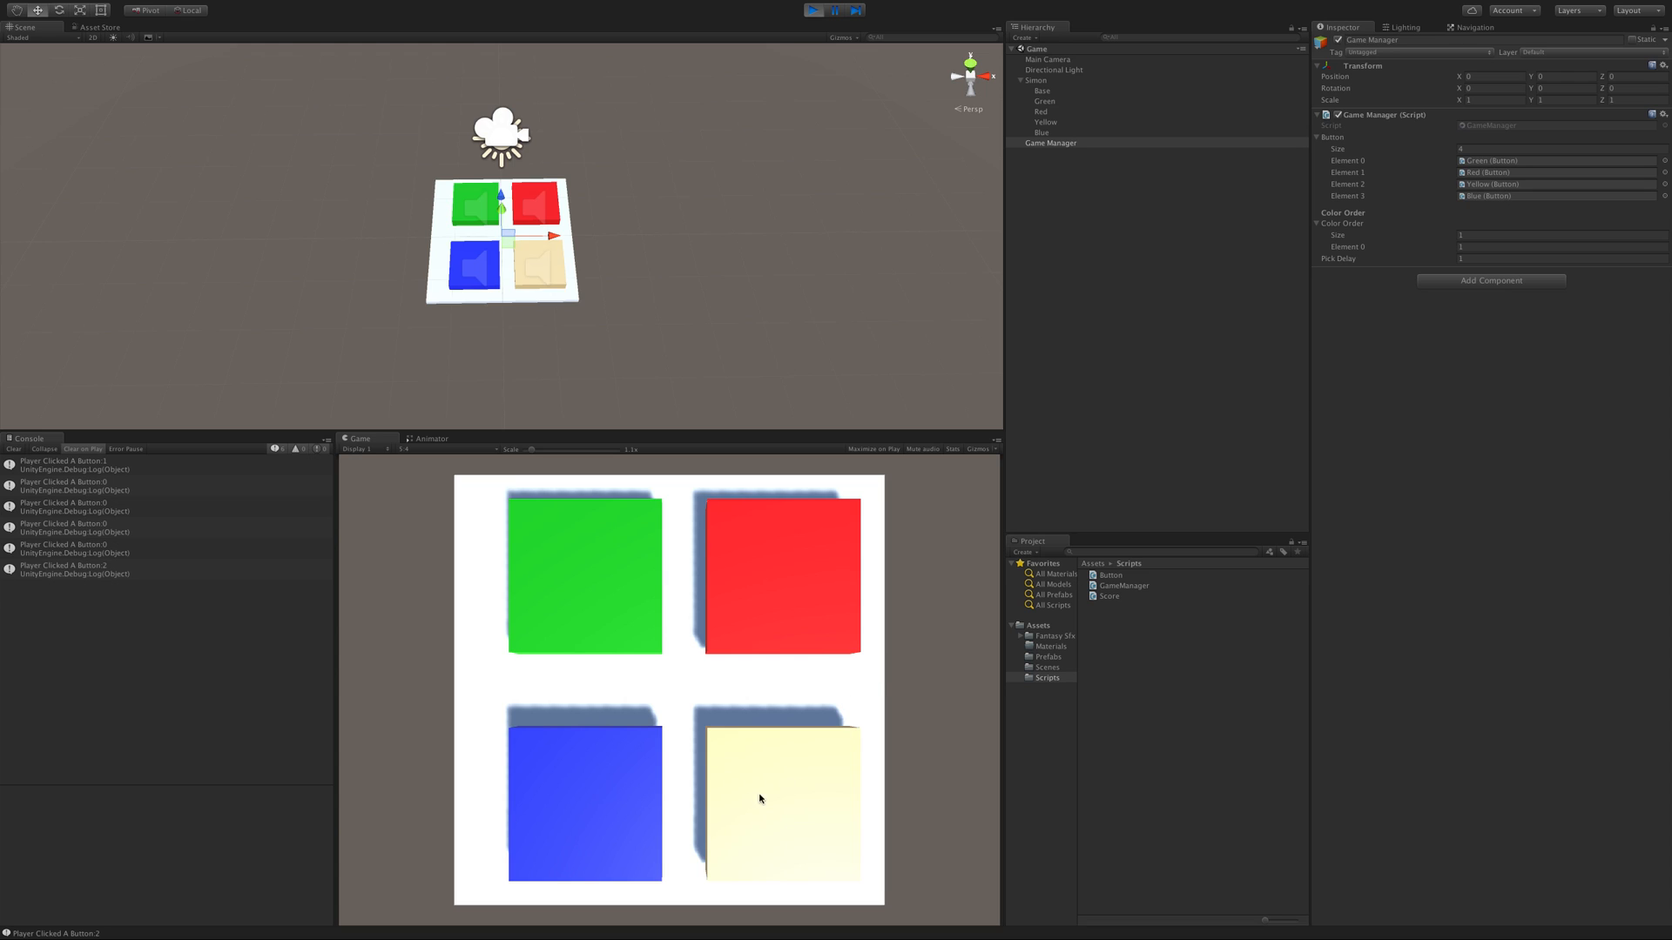
click(780, 800)
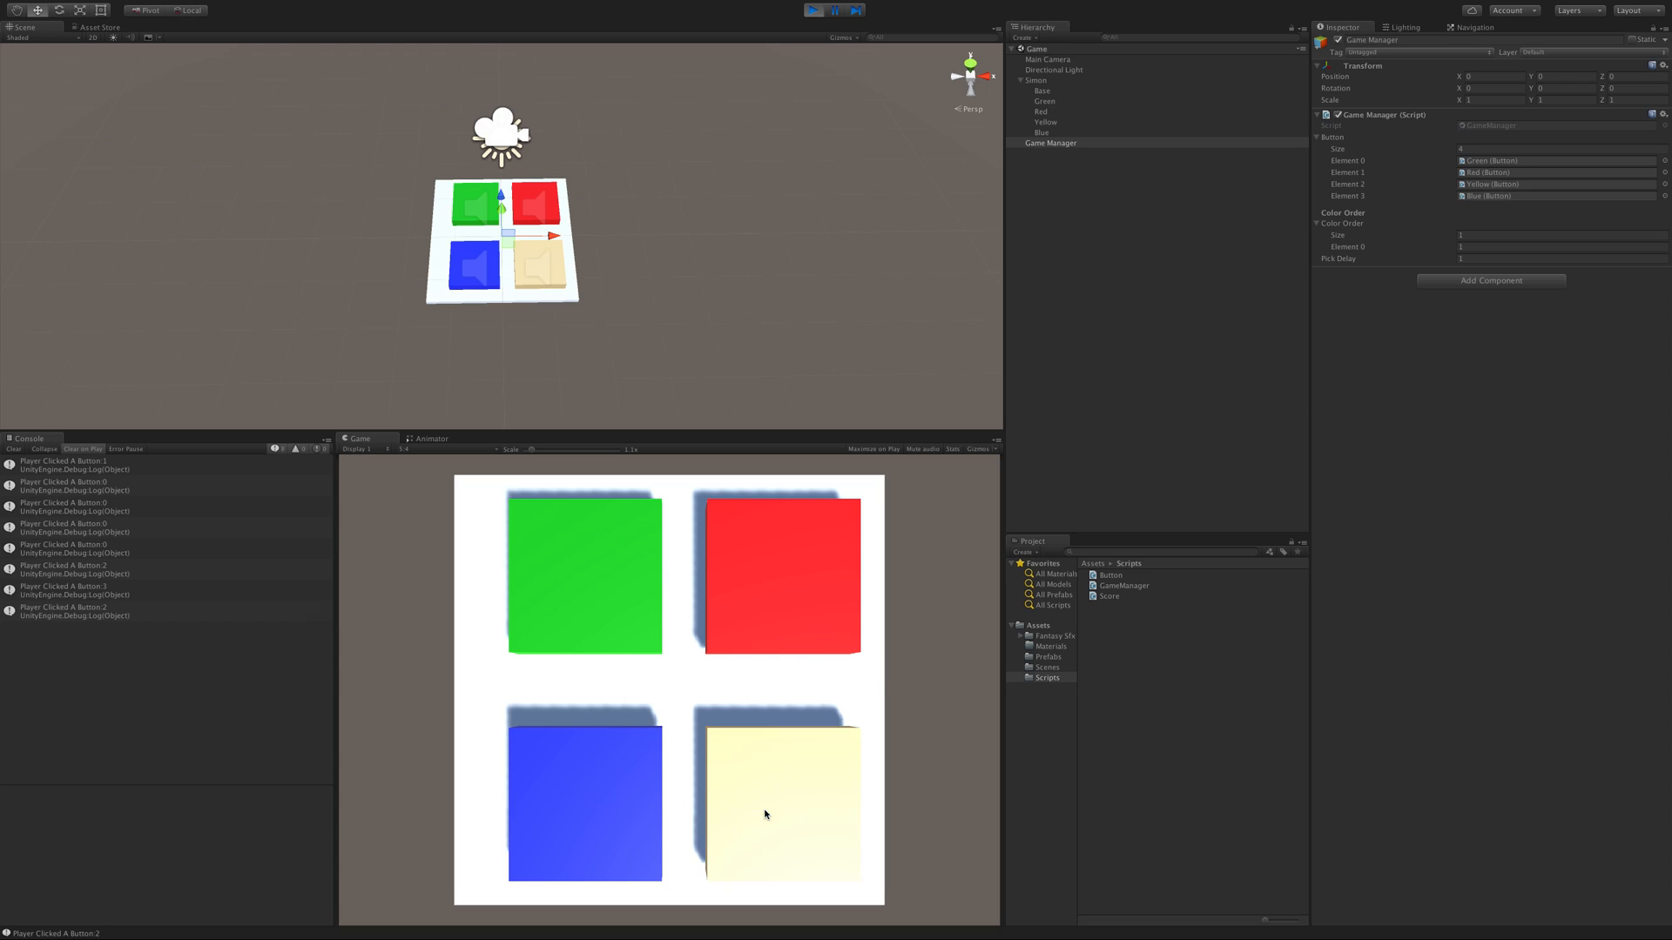
click(782, 803)
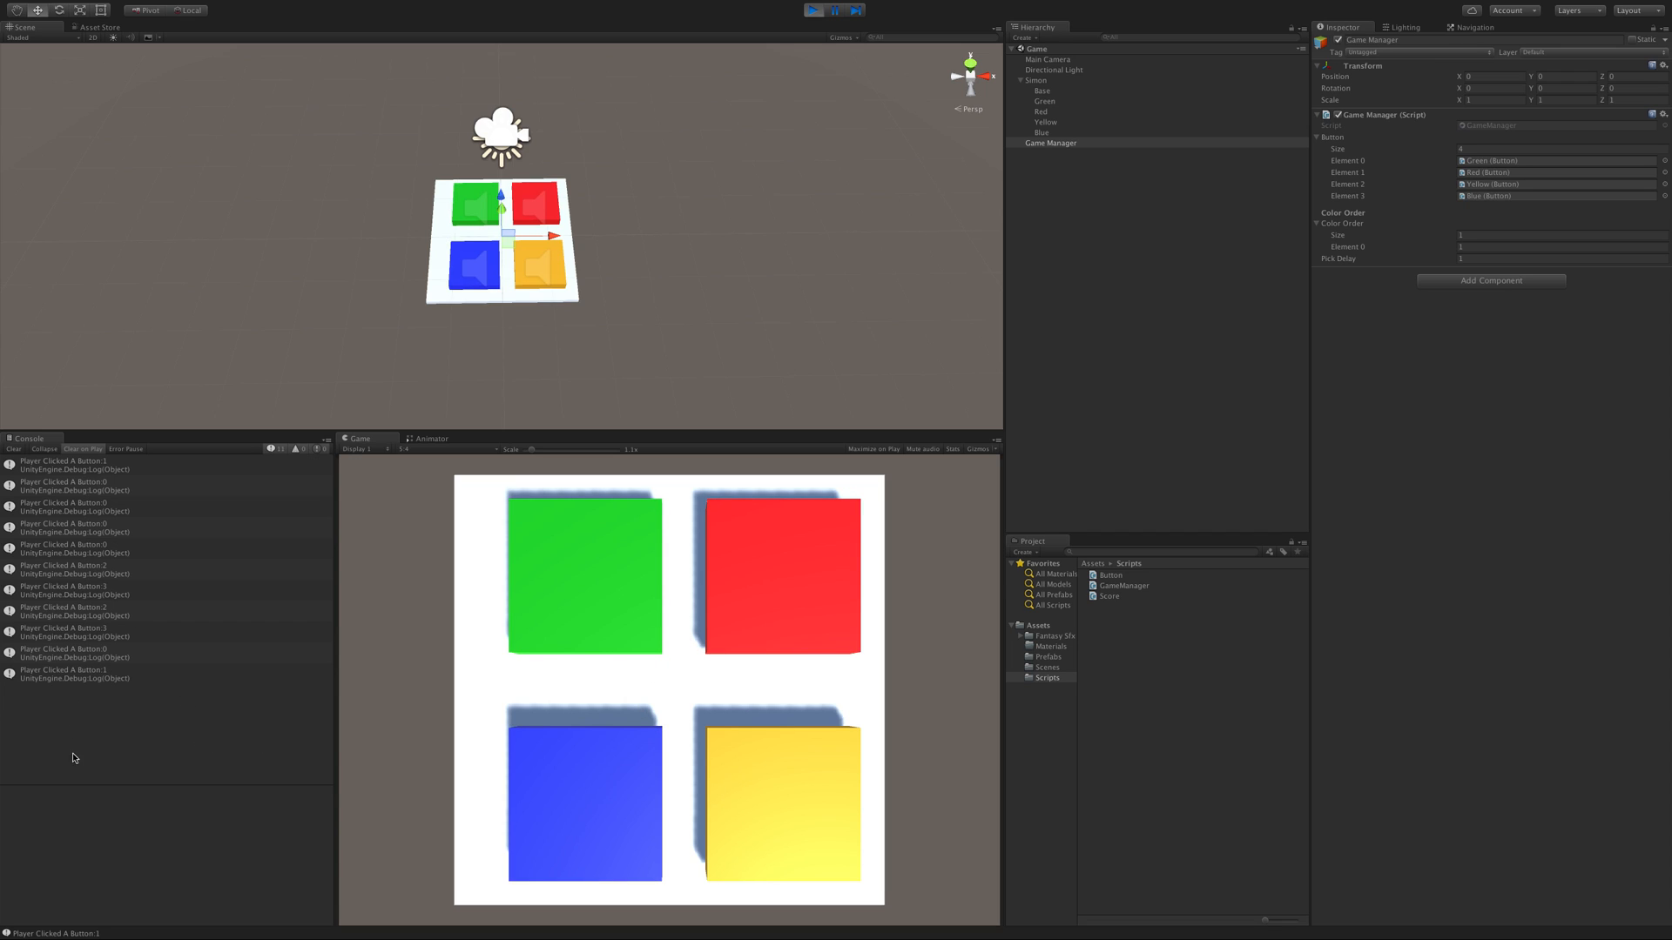
click(813, 10)
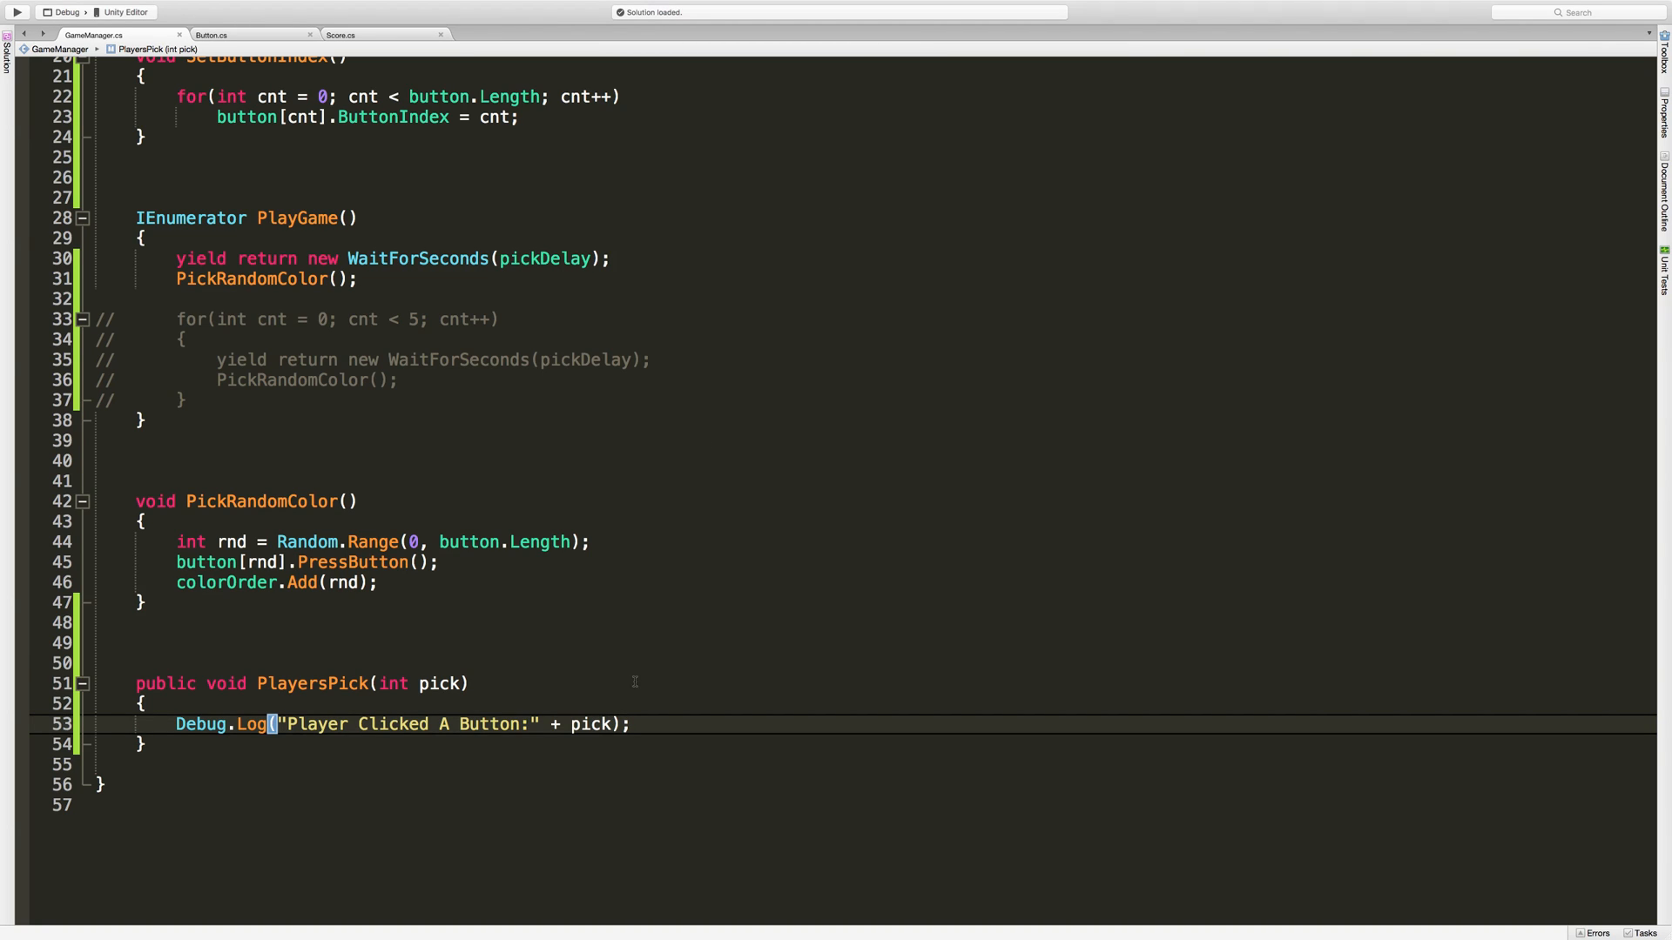
Add the condition if(pick == colorOrder[0]) inside PlayersPick.
text(if())
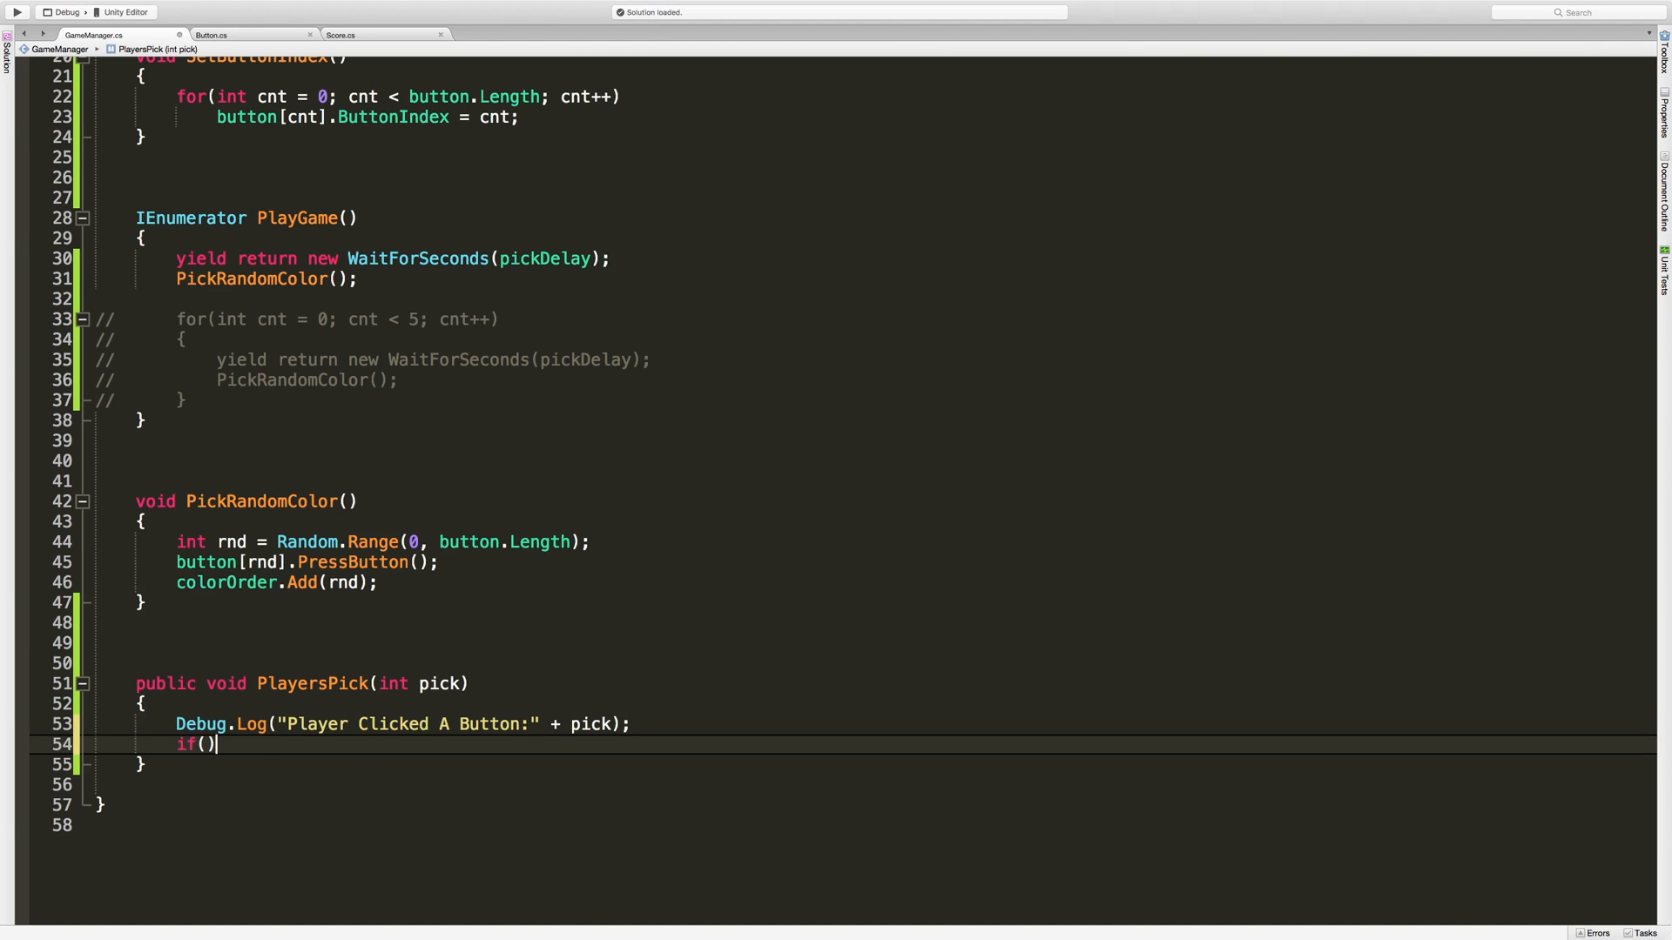
text(pick == butto)
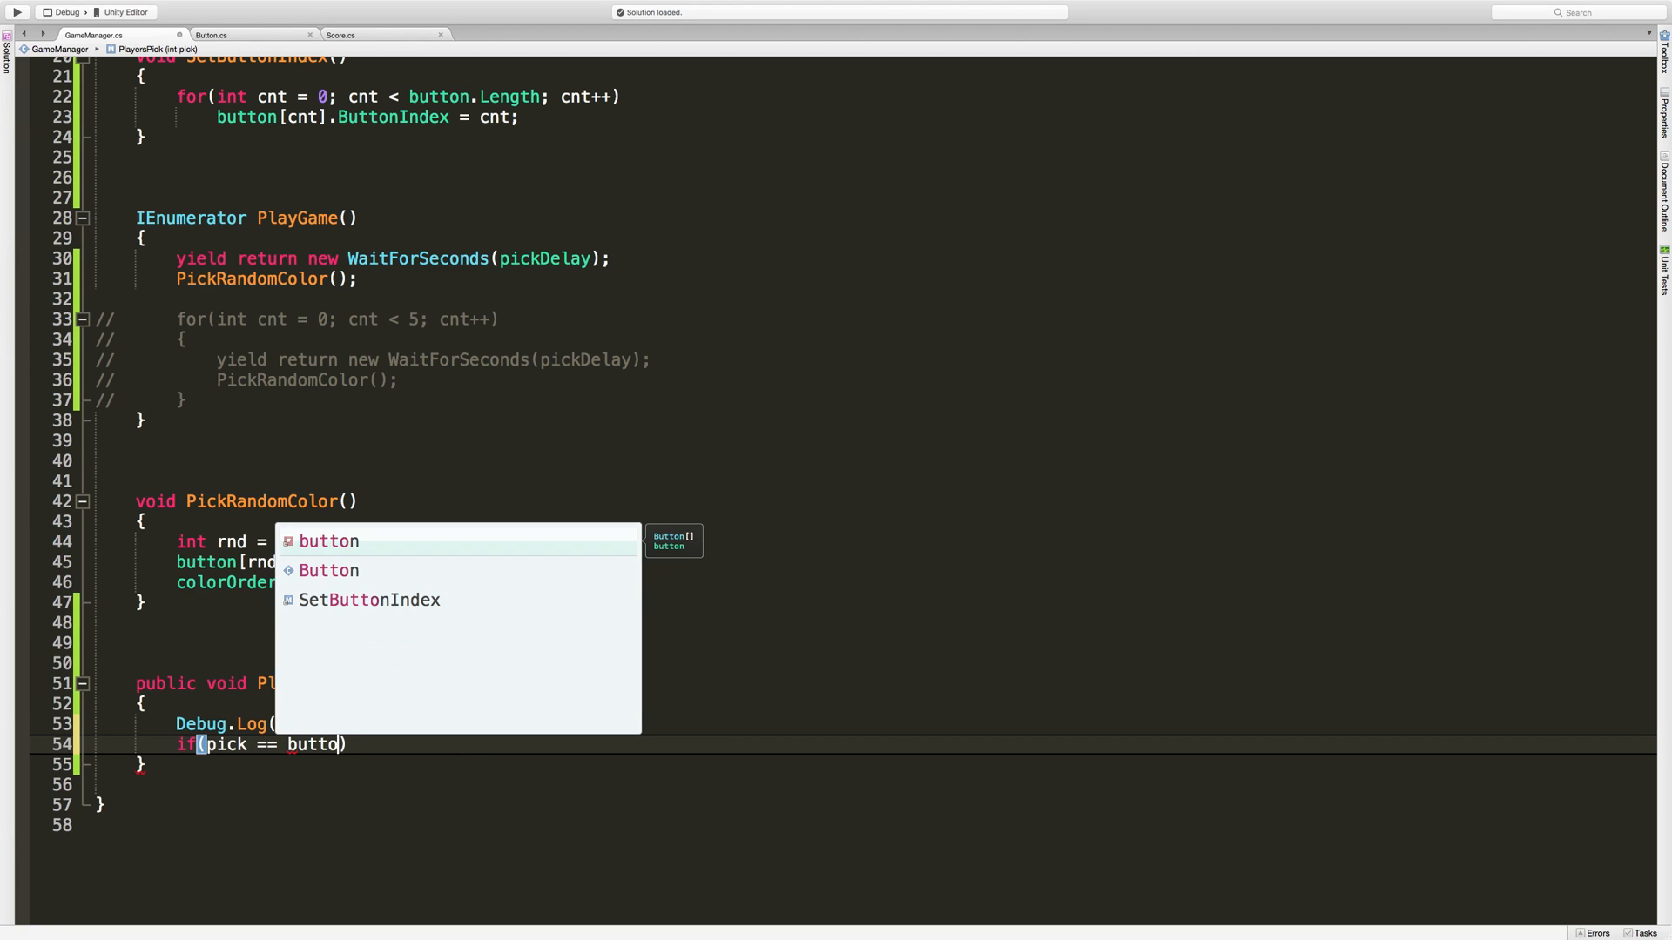
text(n)
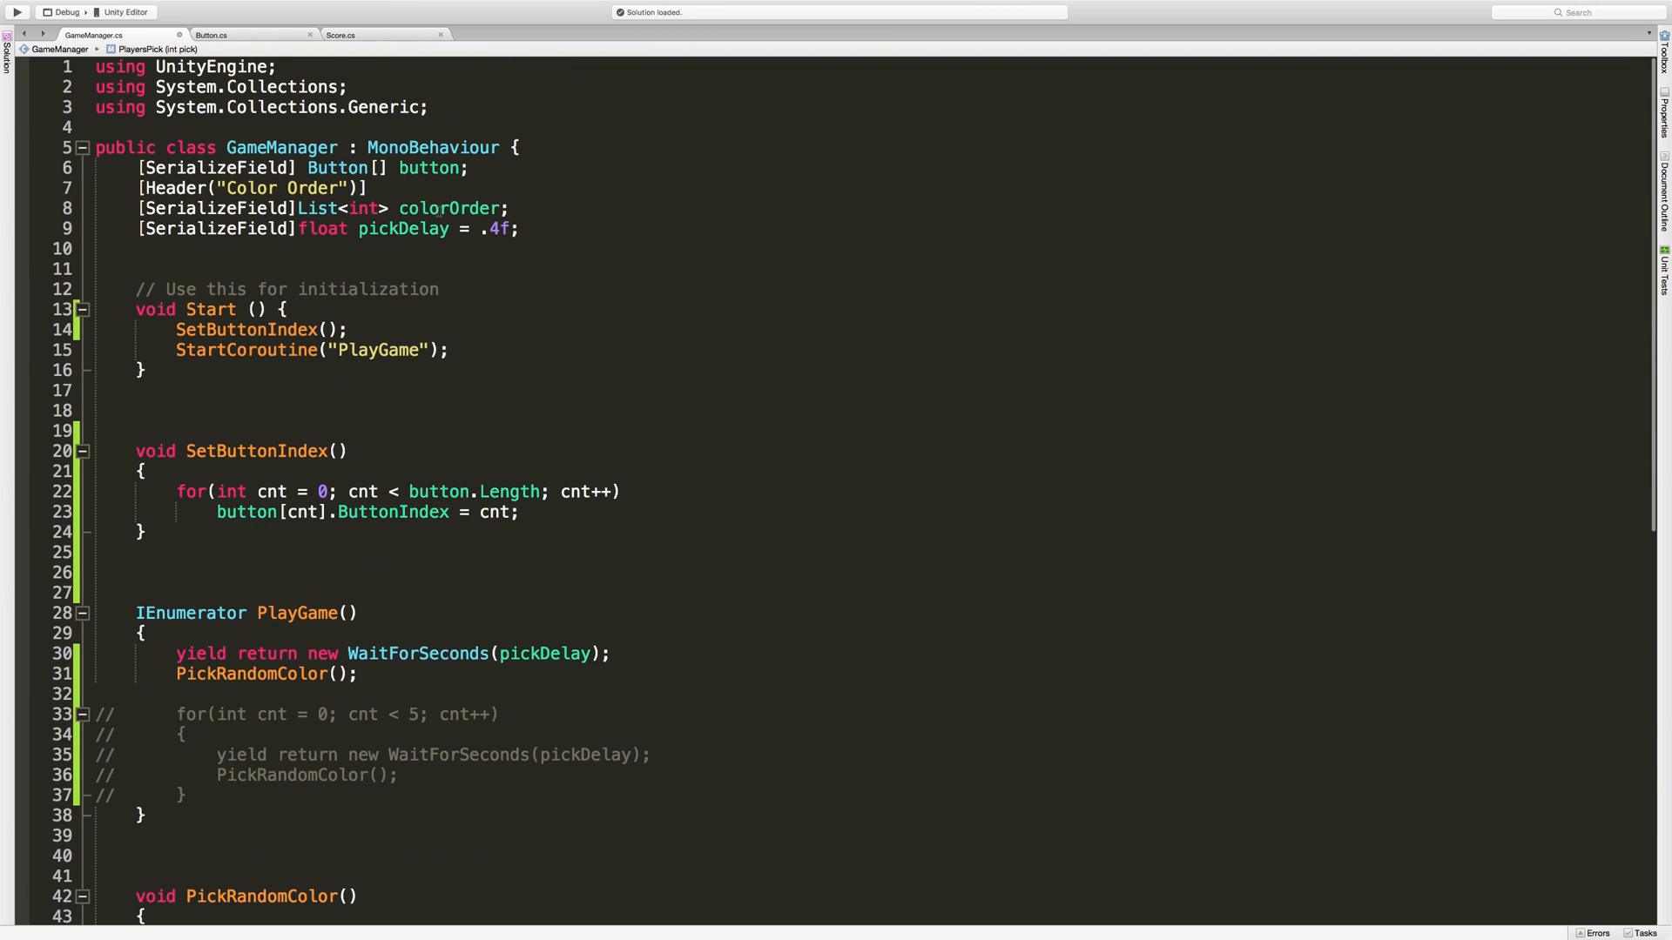
scroll(down, 3)
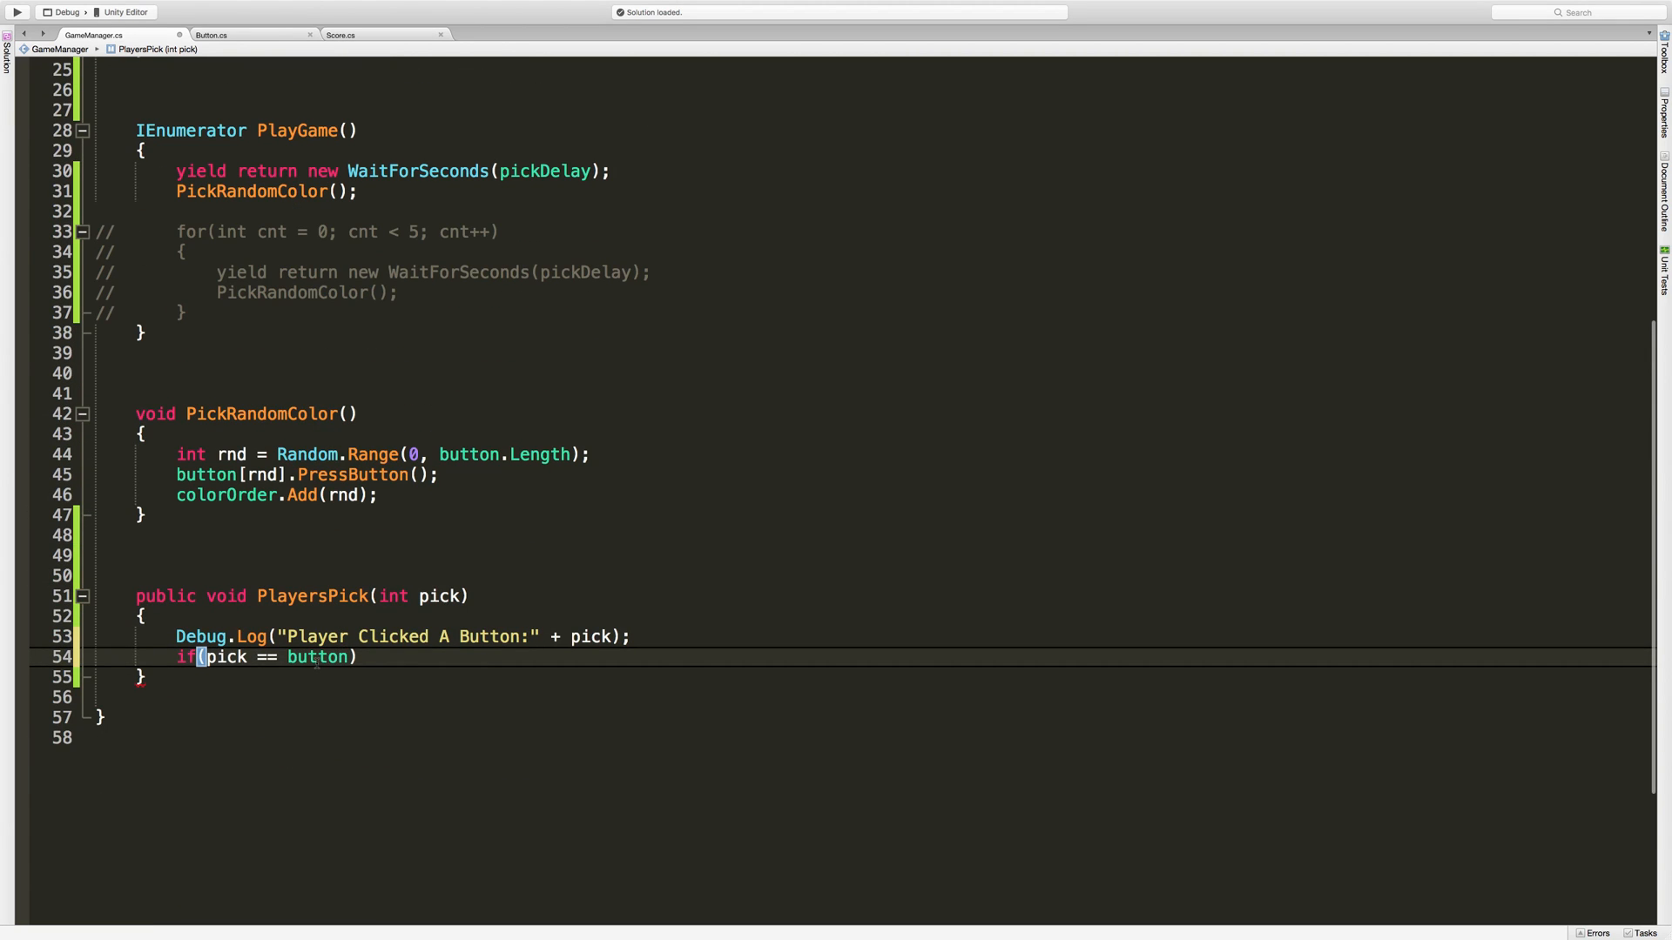
text(color)
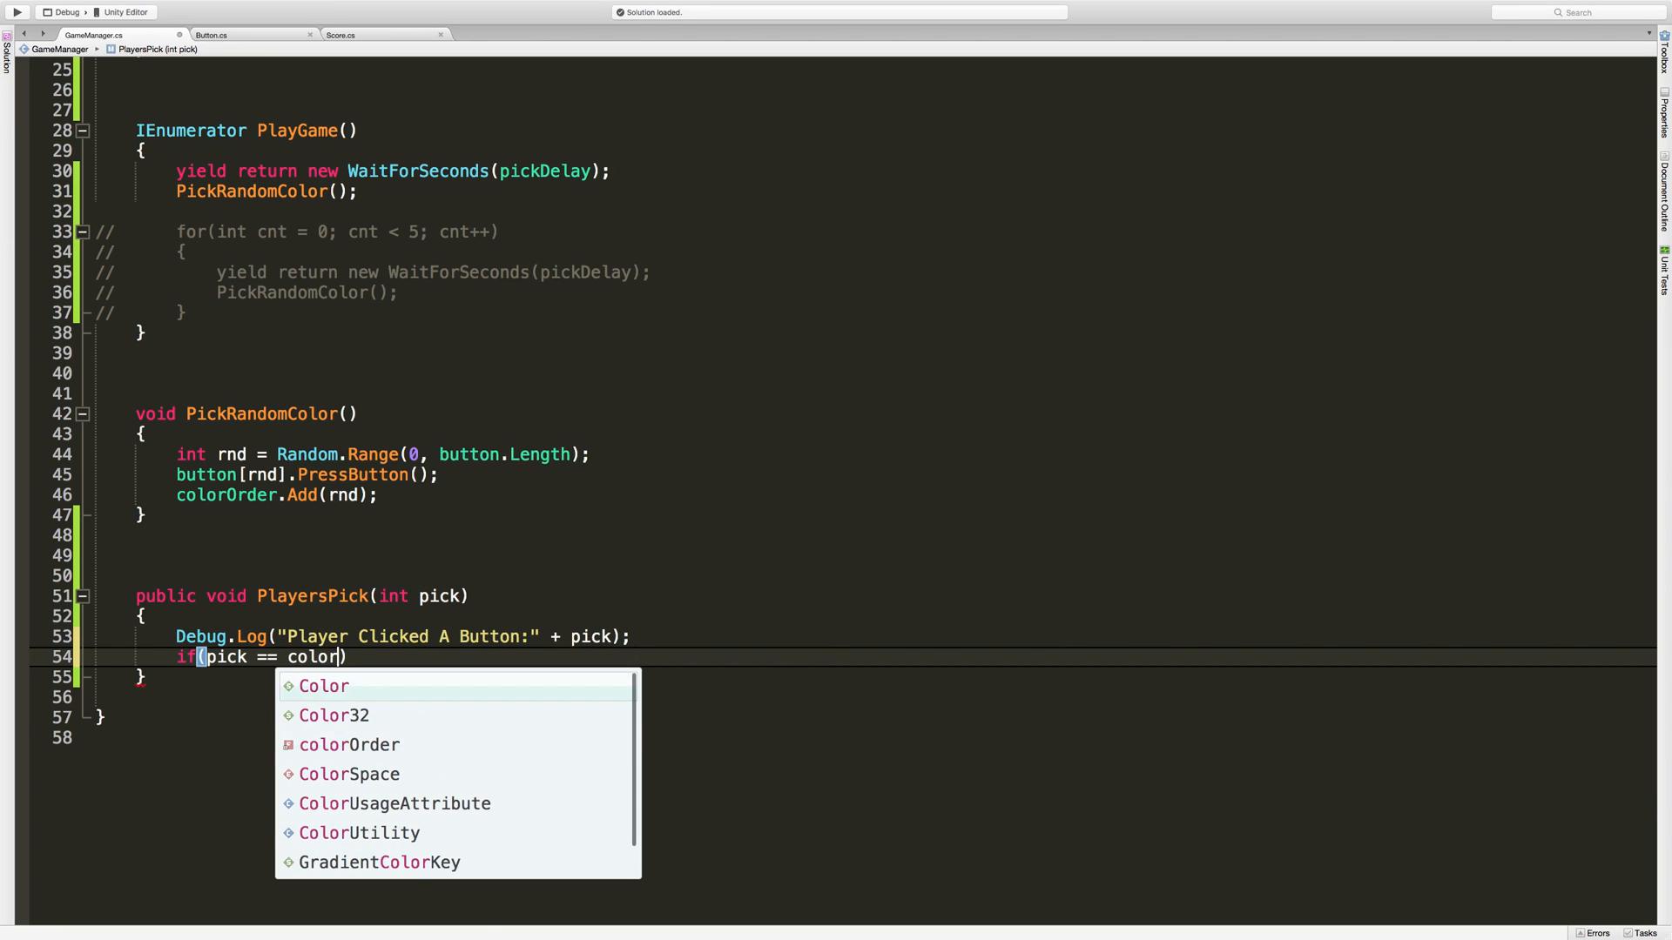
text(Order)
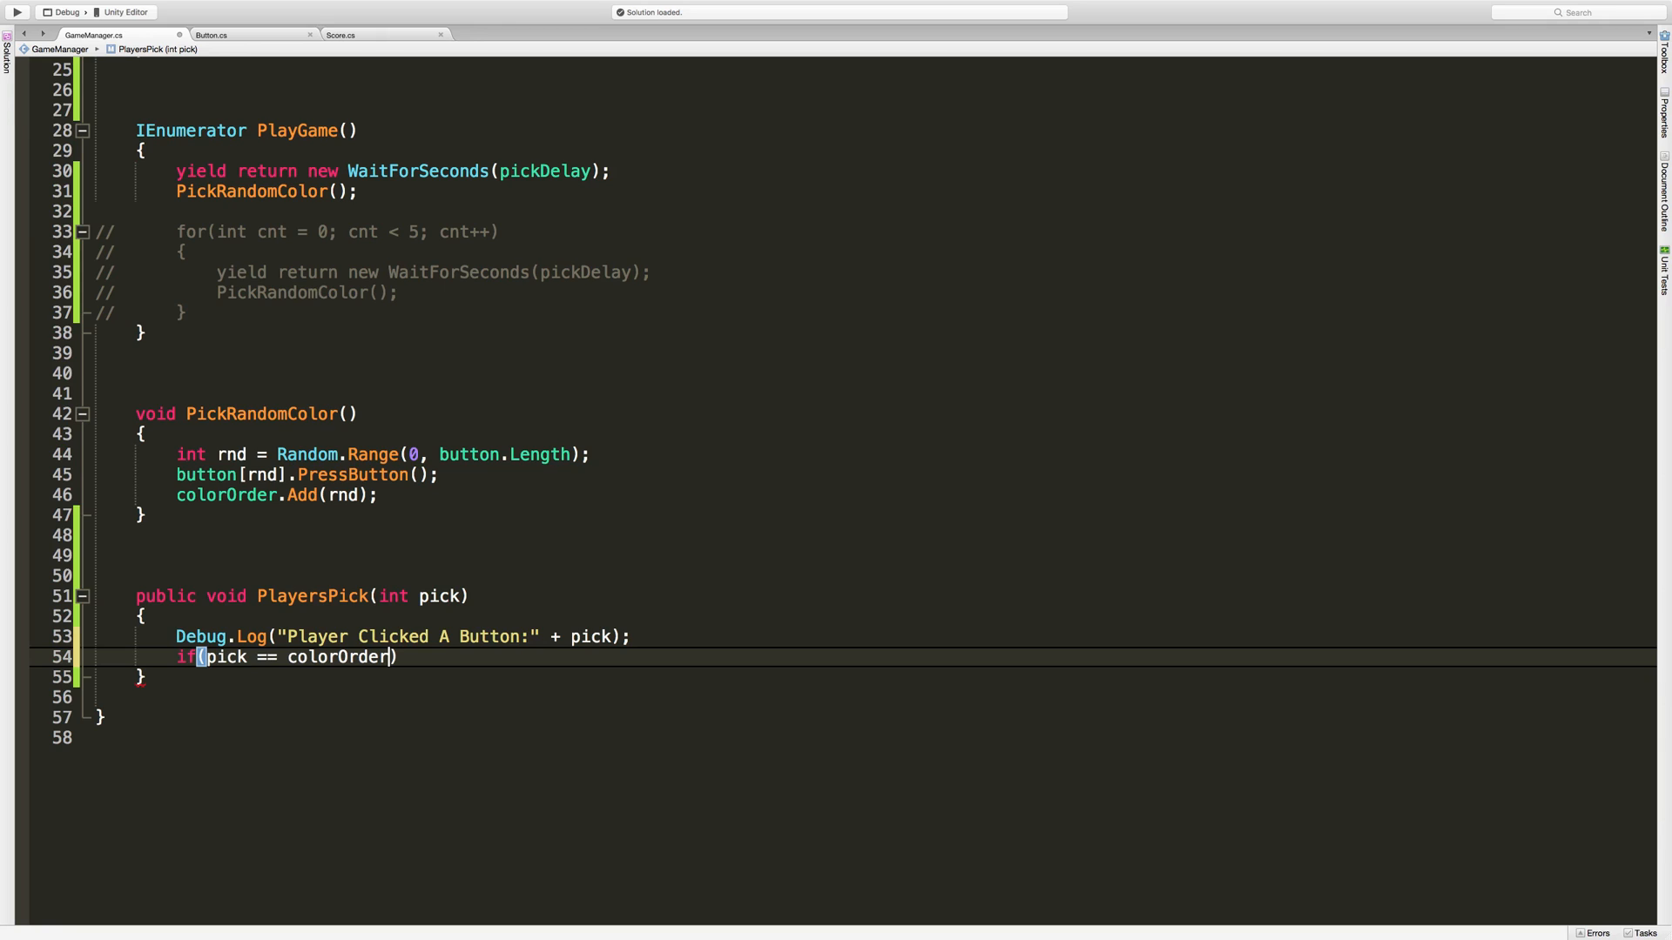
text([0])
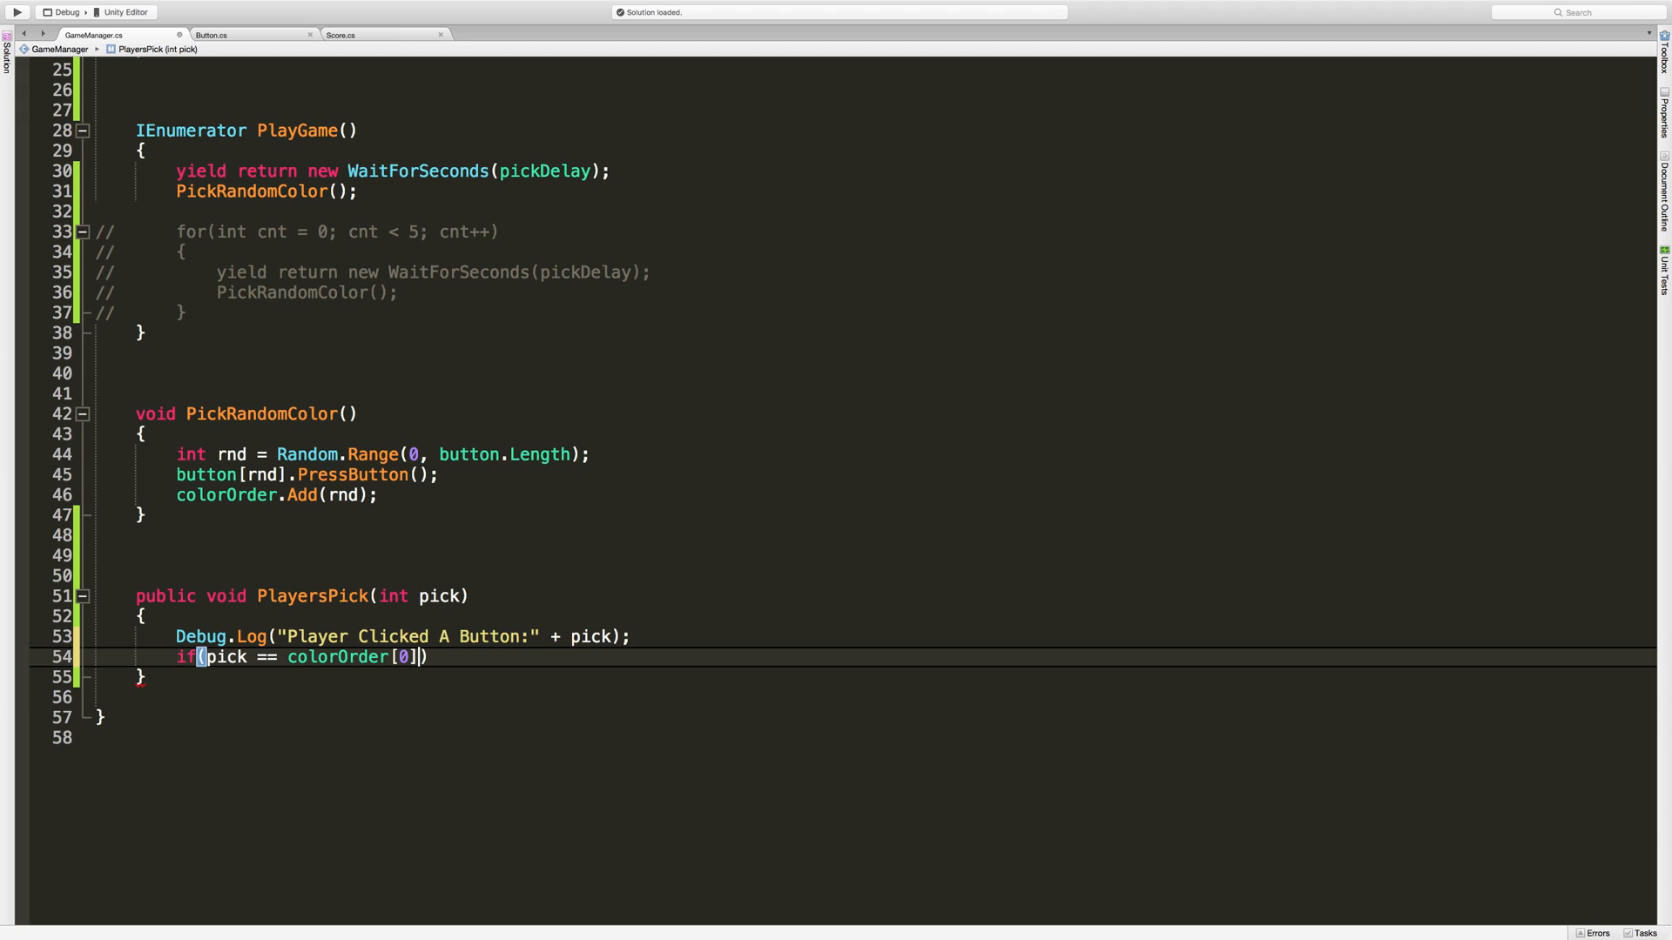
Log "Correct" when the pick matches and begin the else branch for a failure.
text(Debug.Log("Correct");)
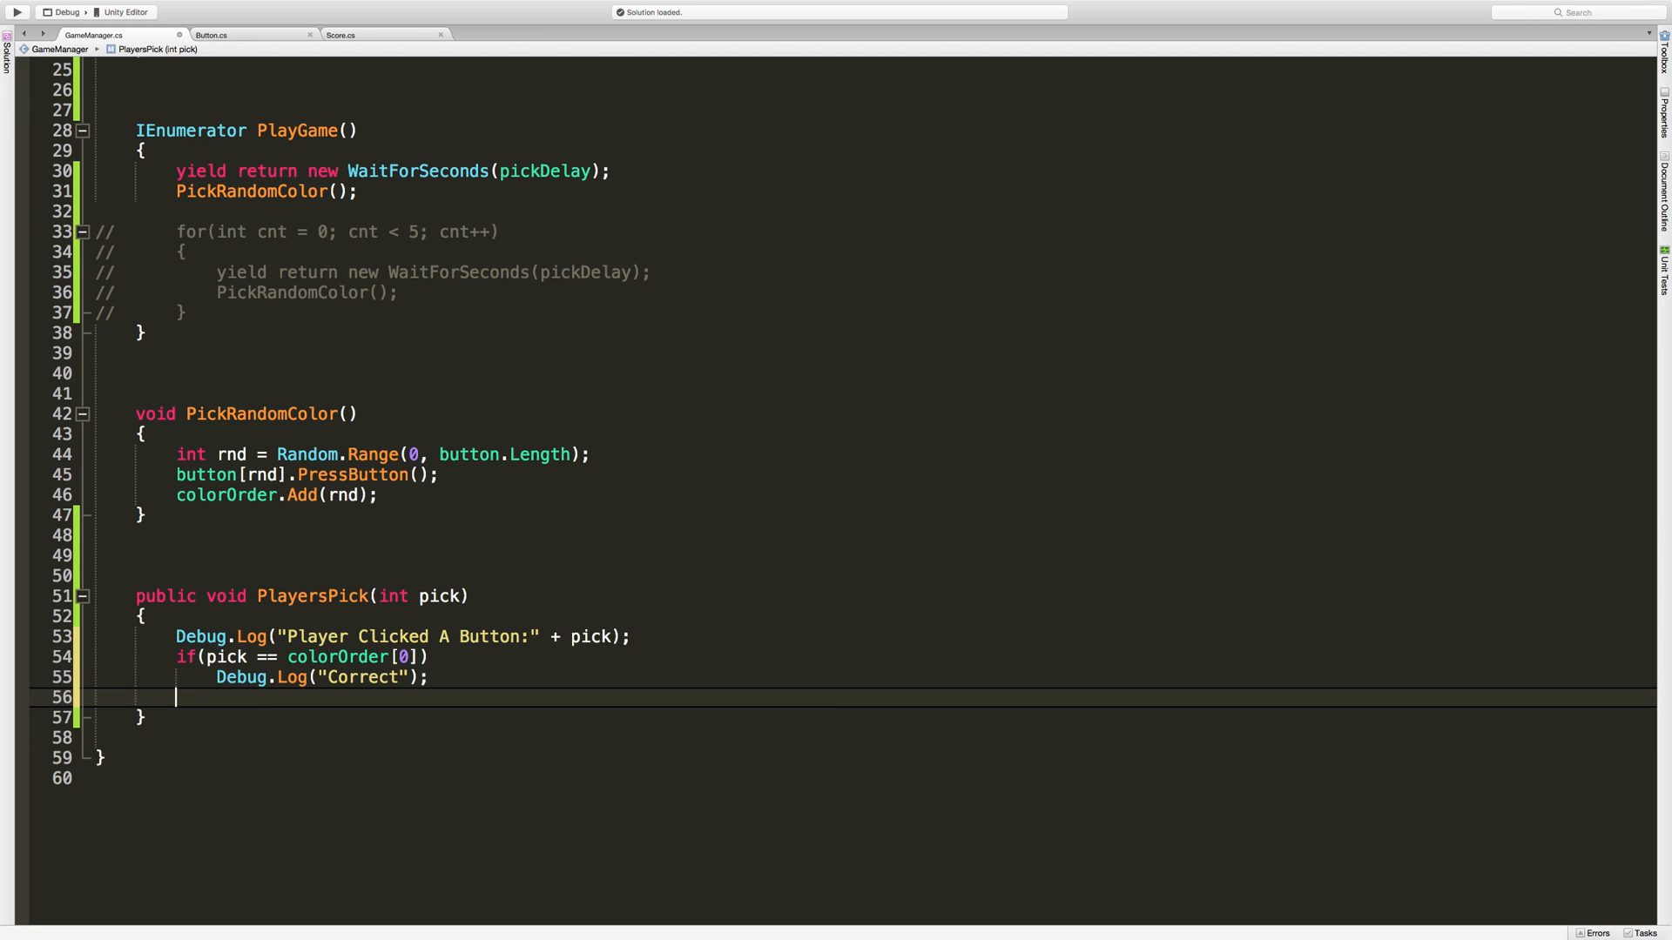
text(else)
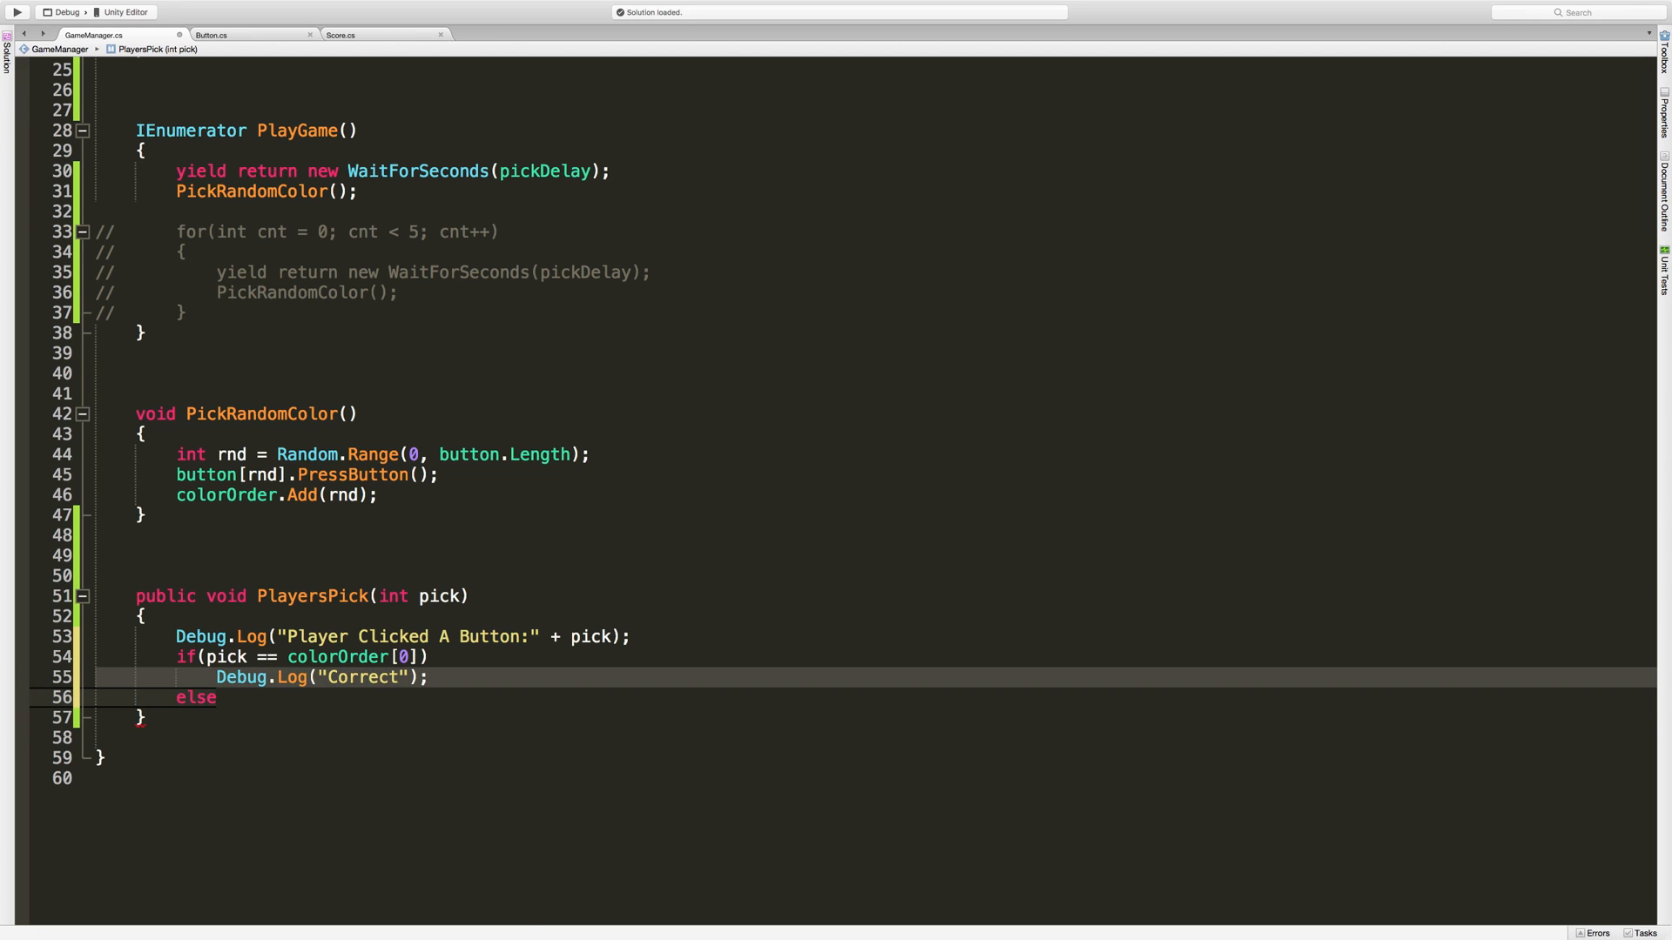
text(Debug.Log("Correct");)
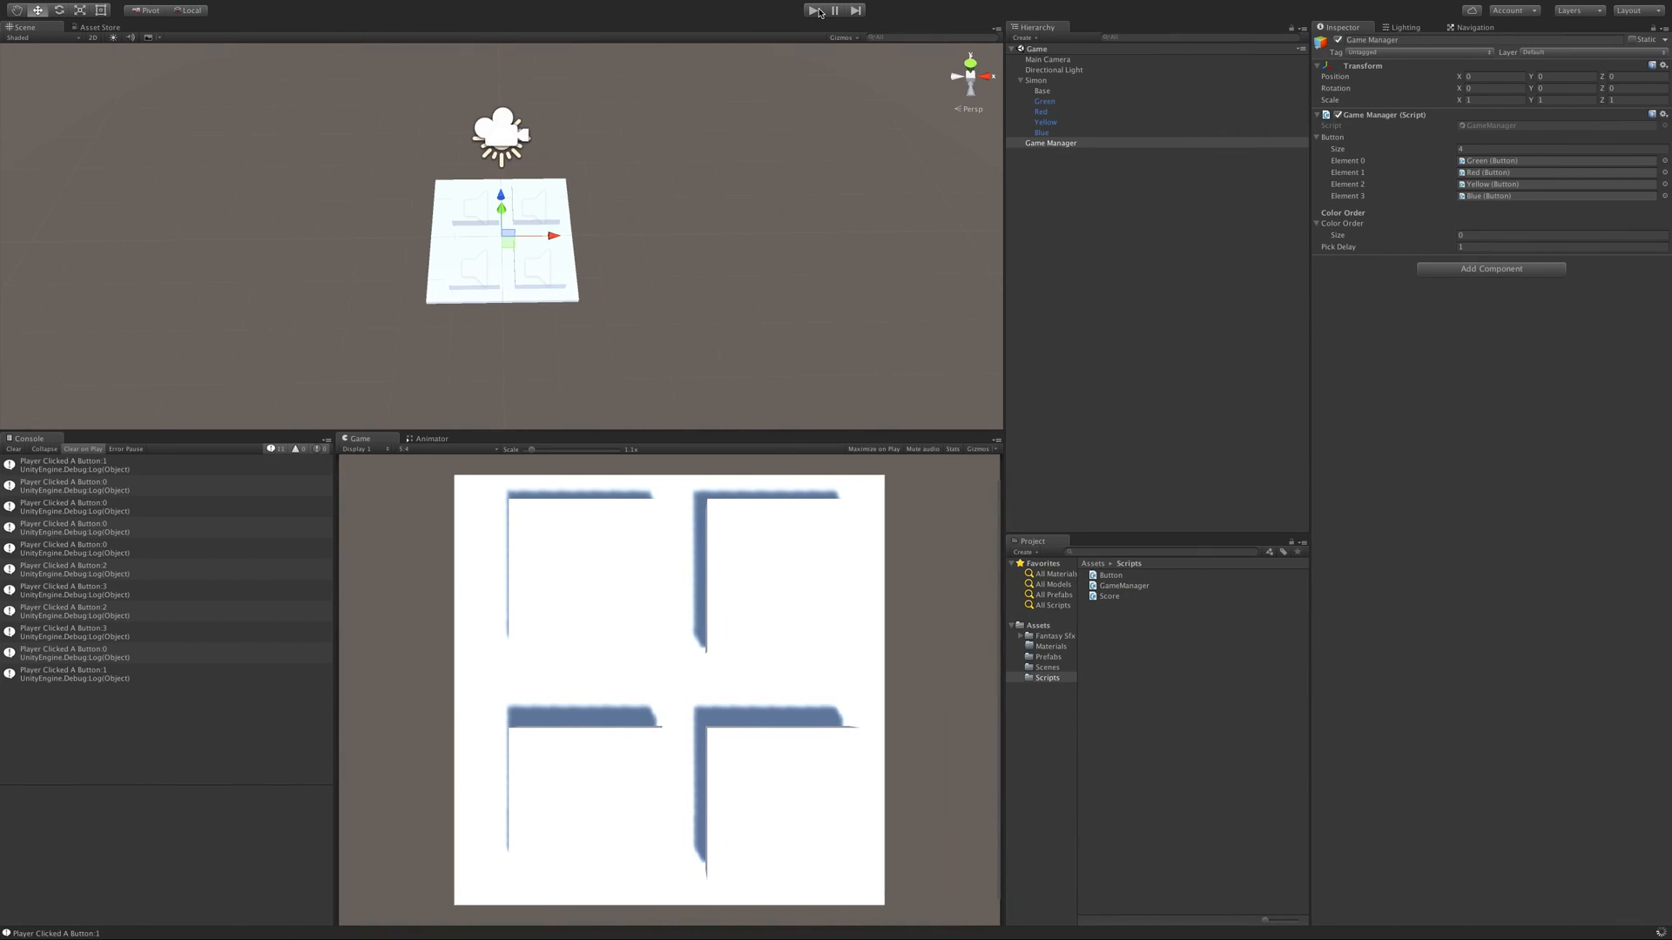
Run the game and press the blue square as a wrong colour to see Fail in the Console.
click(815, 10)
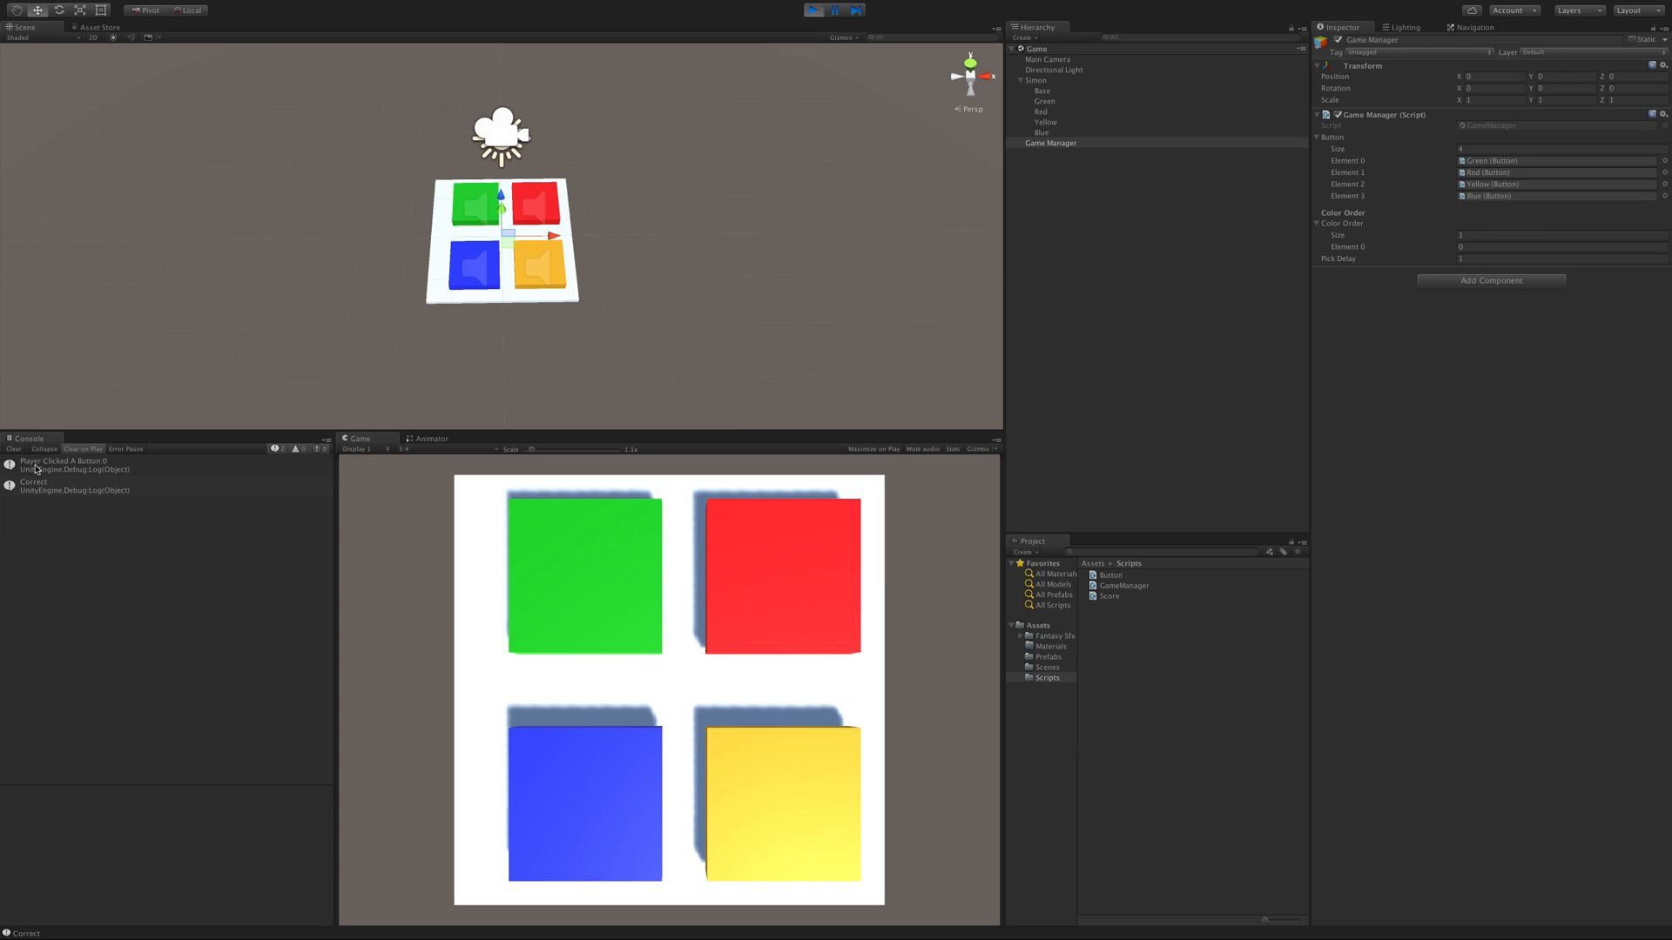
mouse_move(75, 472)
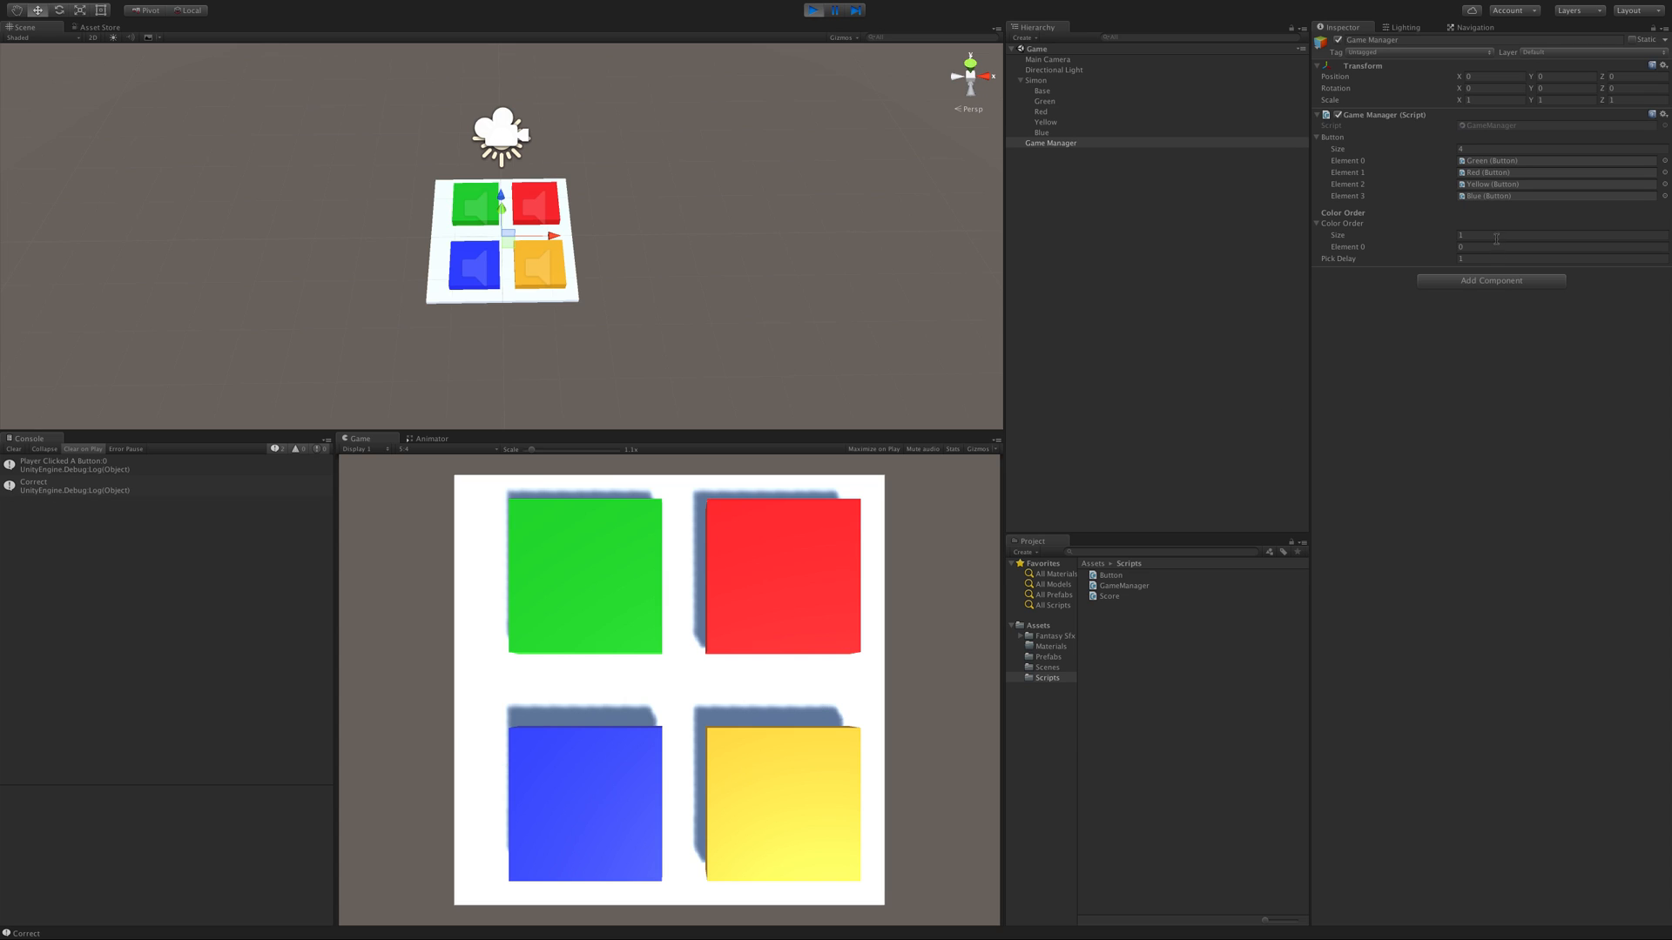
mouse_move(1401, 284)
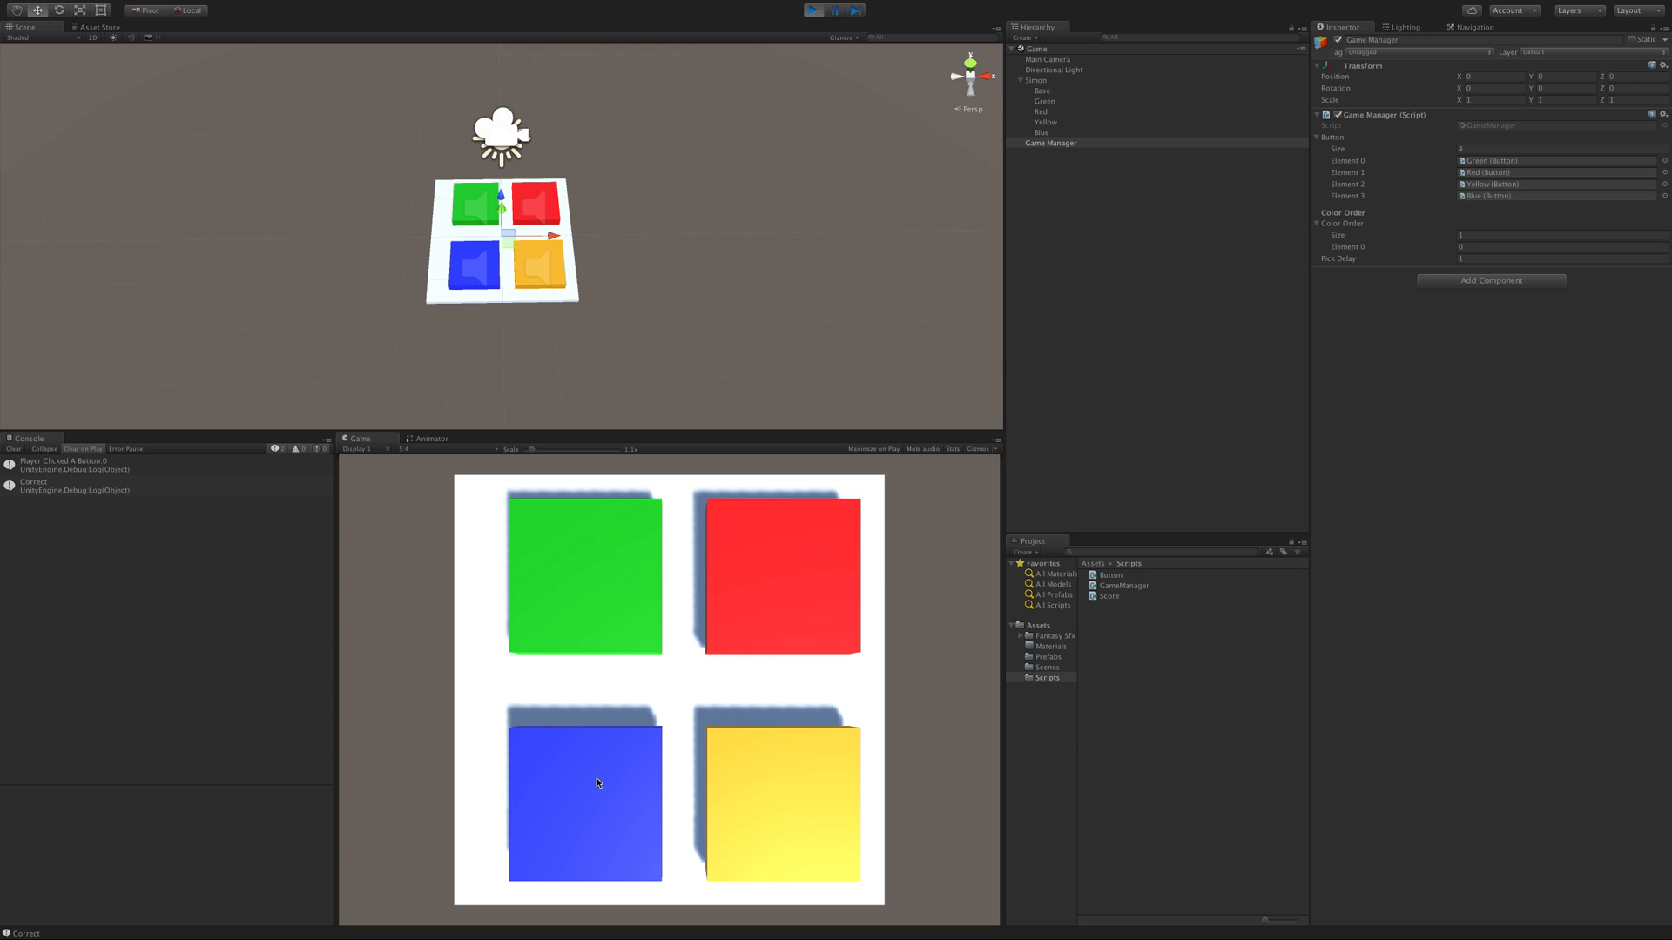
click(585, 801)
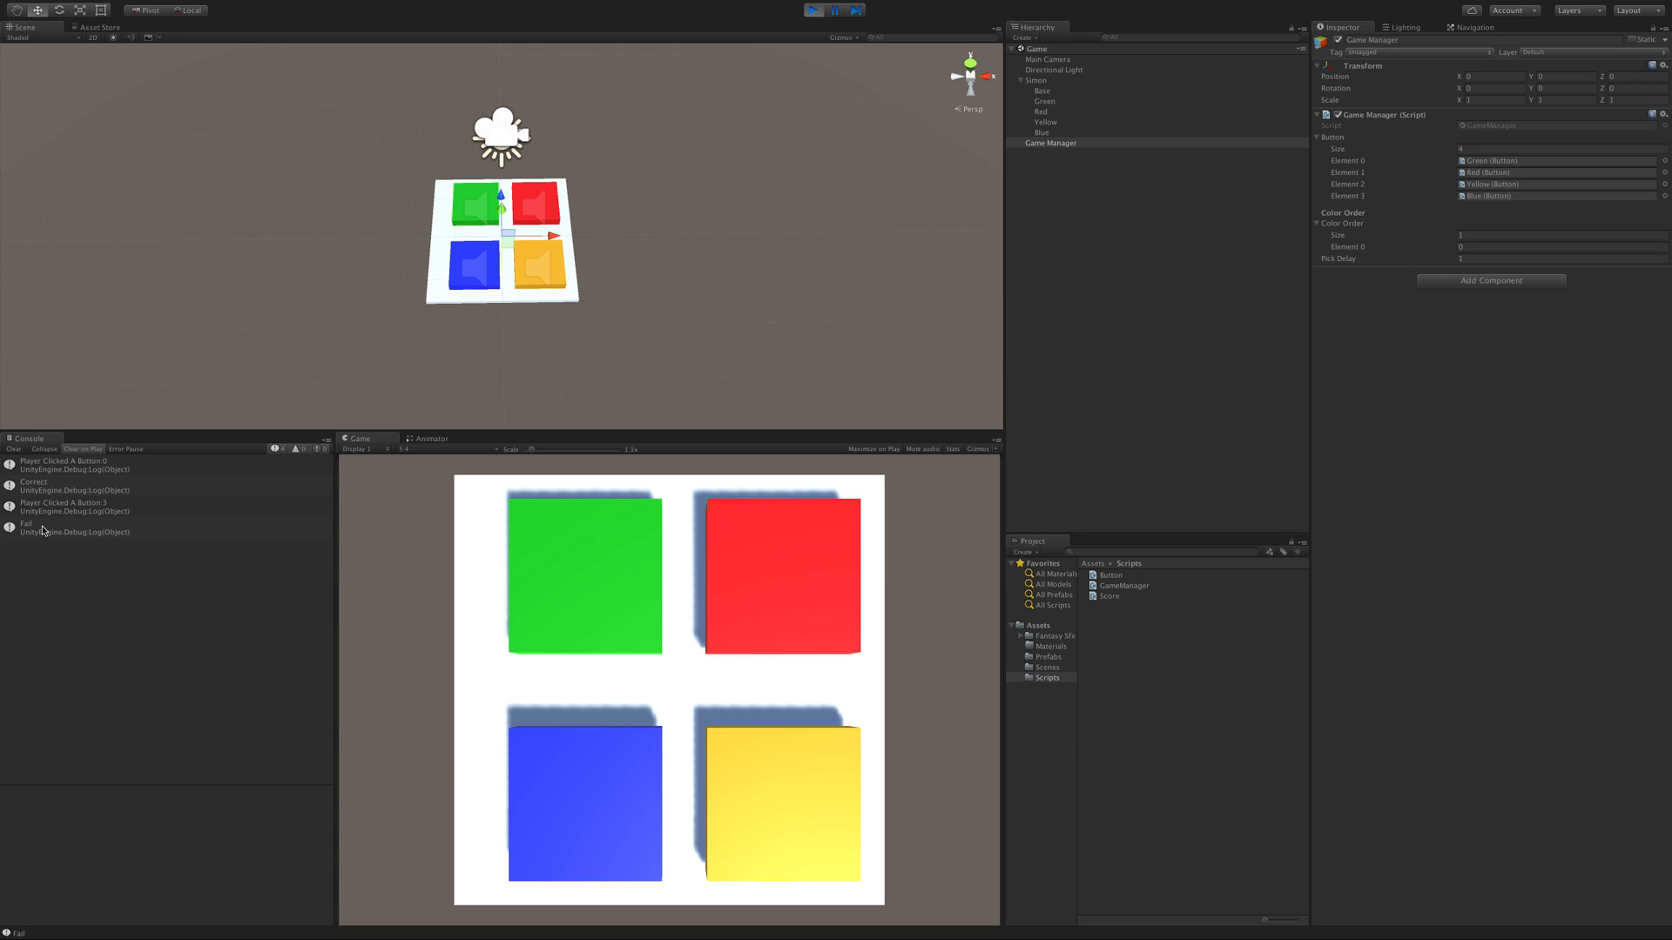